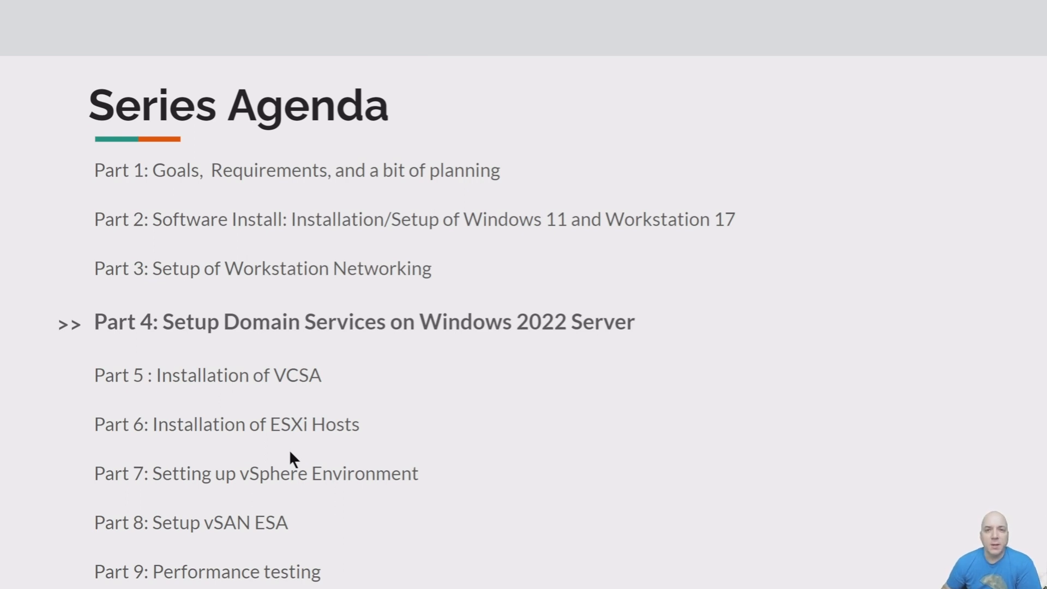
mouse_move(288, 466)
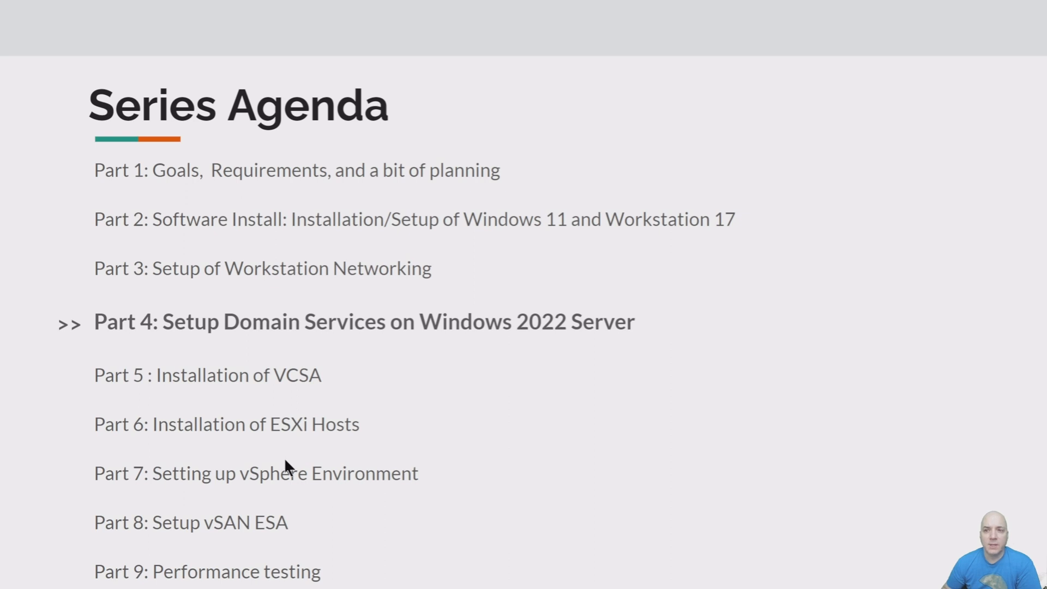
mouse_move(515, 459)
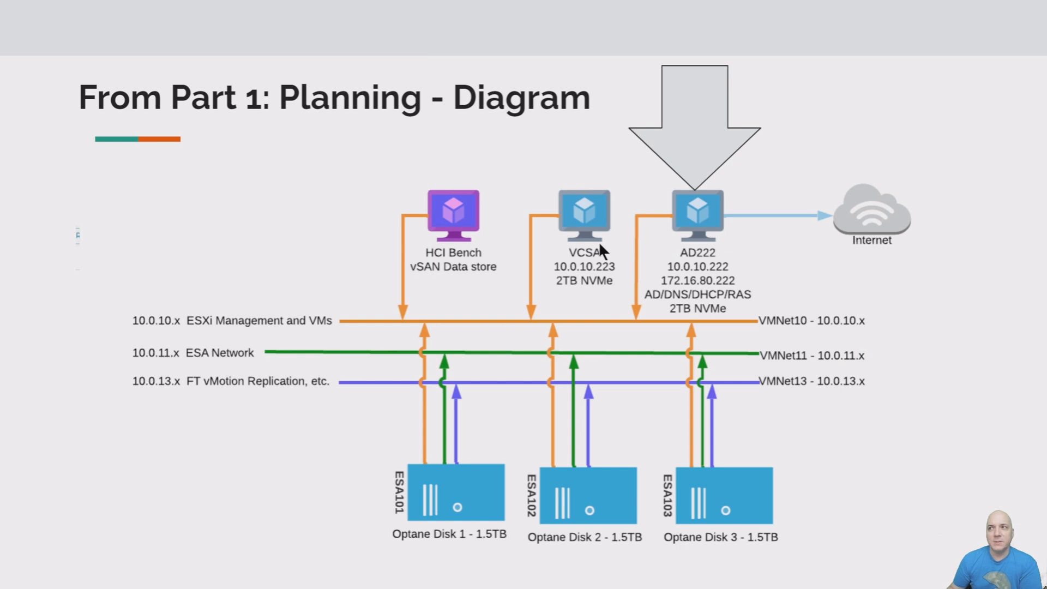
mouse_move(721, 207)
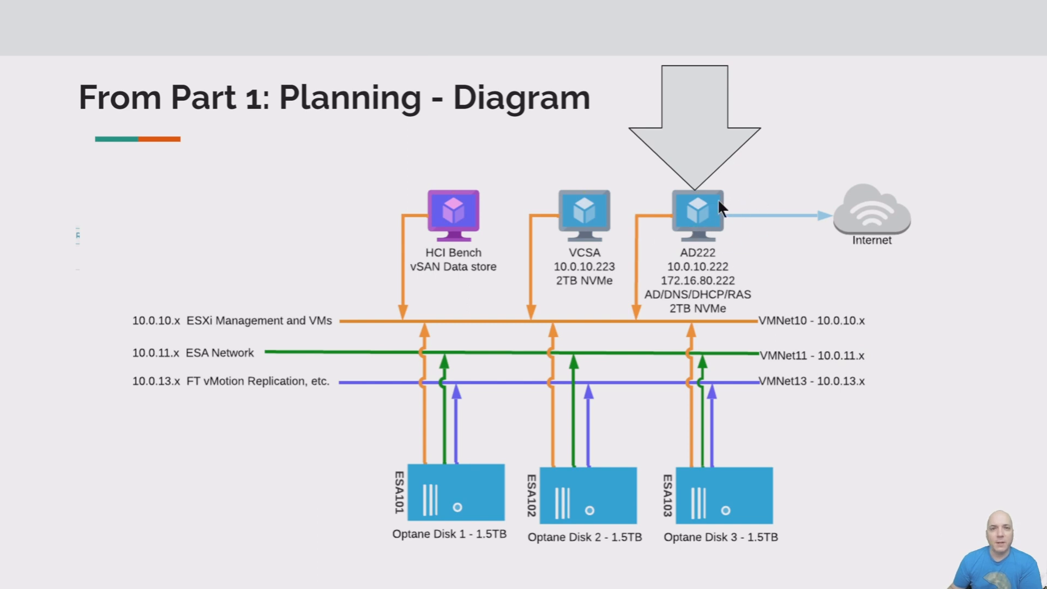
mouse_move(708, 263)
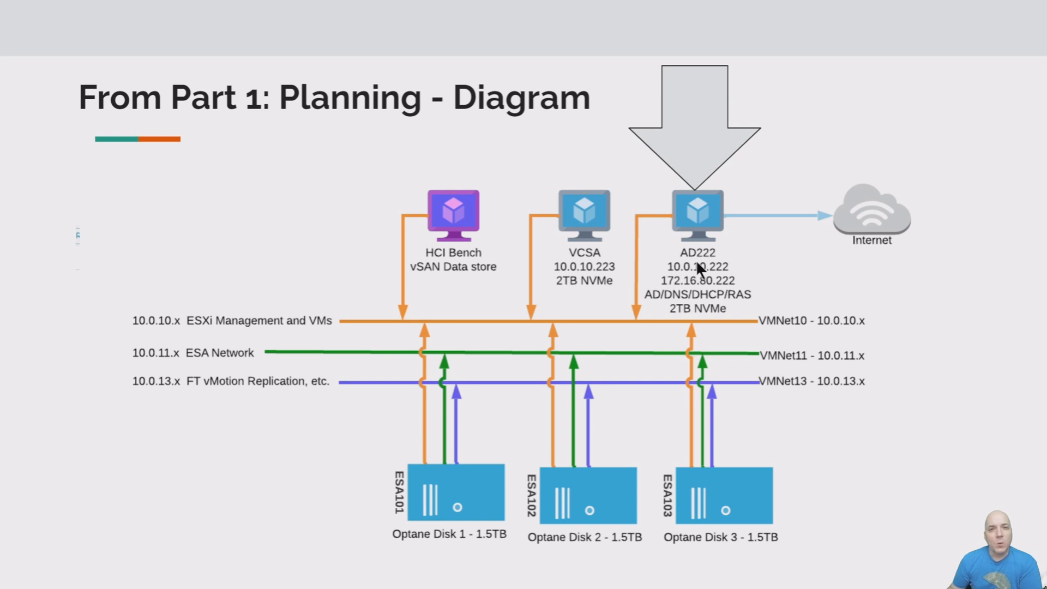
mouse_move(878, 325)
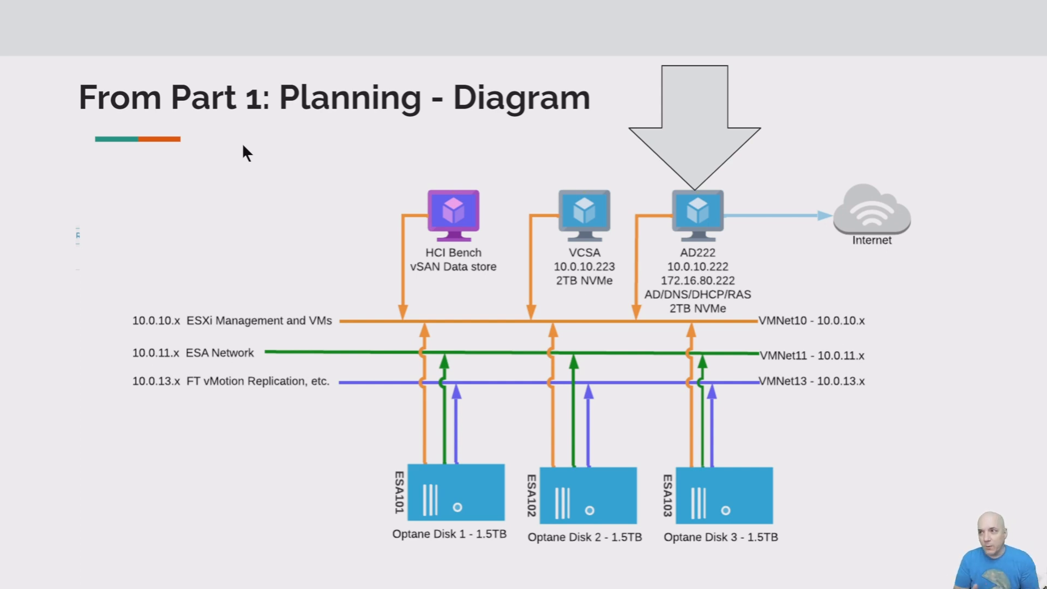
mouse_move(701, 251)
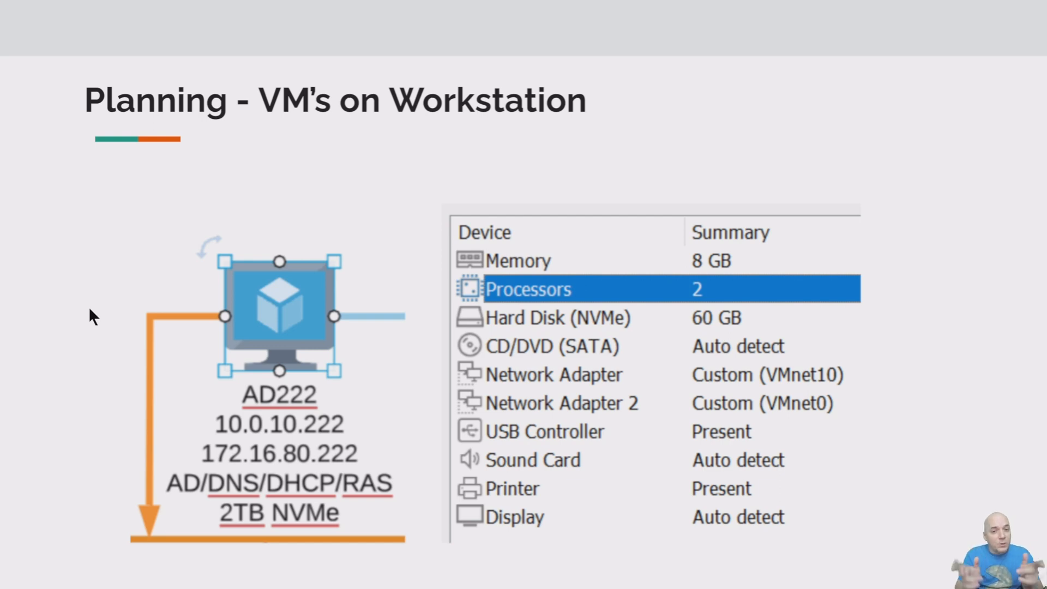
mouse_move(44, 293)
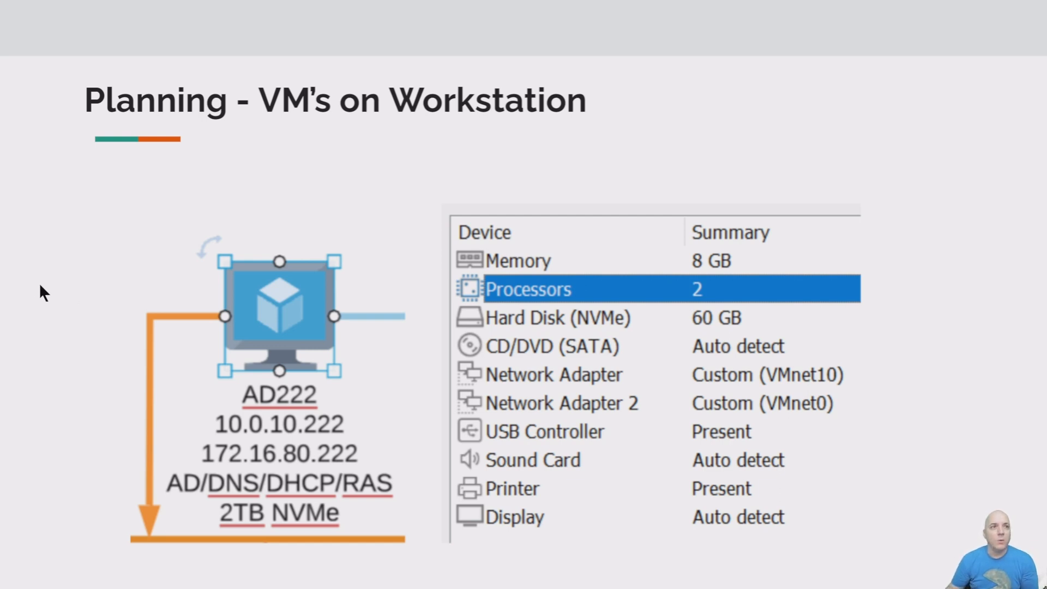
- Return to the Part 1 planning diagram slide showing the AD222 server
key("Right")
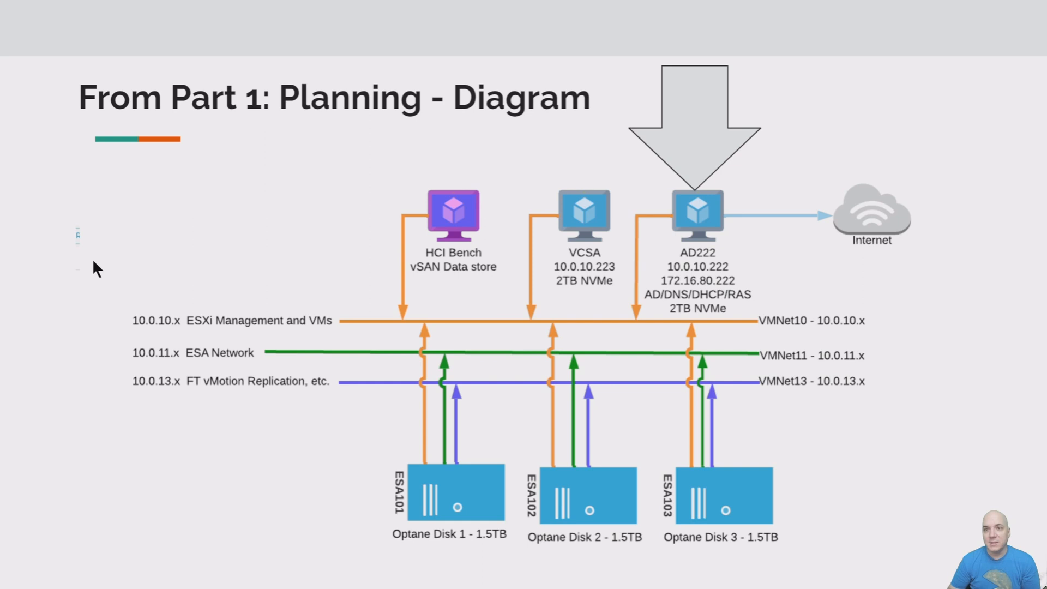
mouse_move(676, 270)
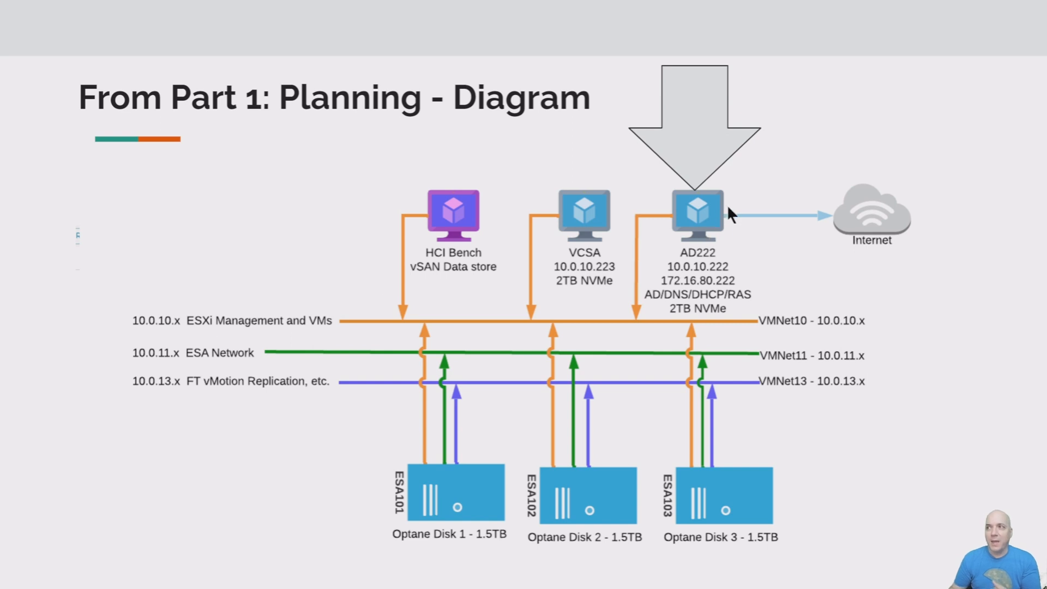
mouse_move(735, 248)
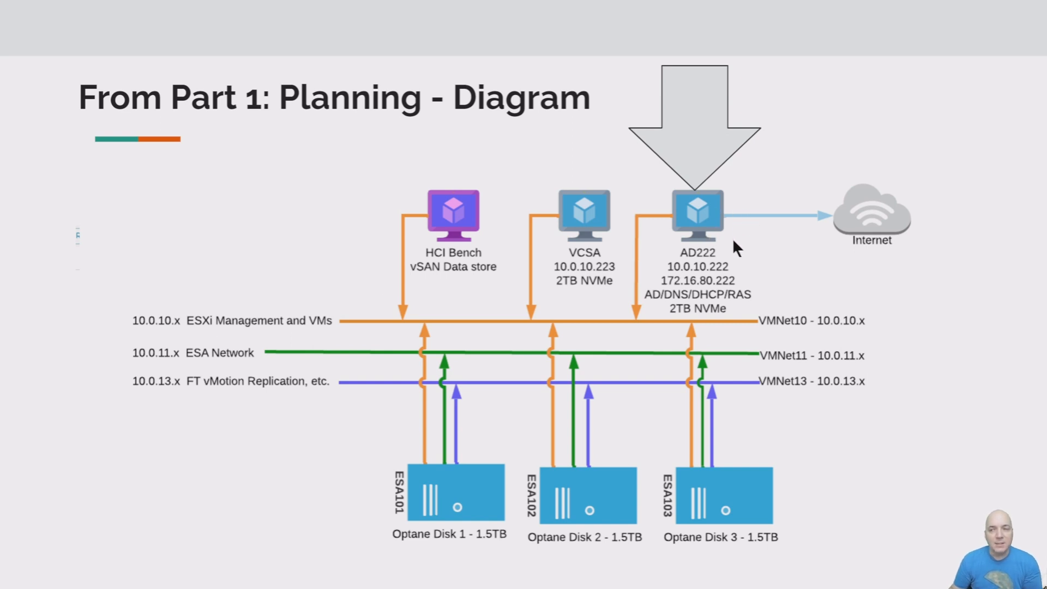
mouse_move(691, 241)
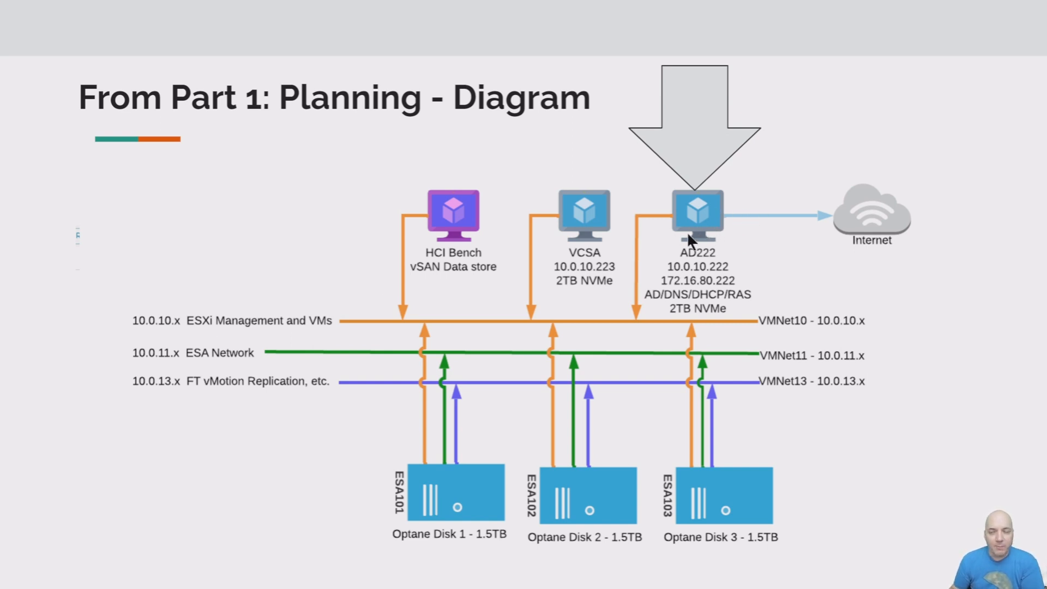
mouse_move(685, 300)
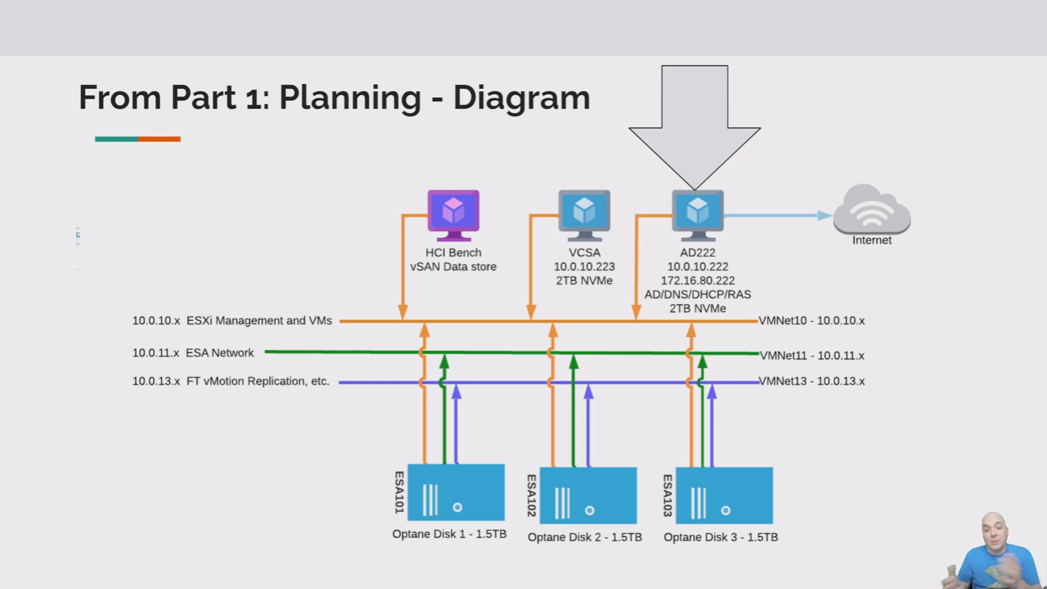
mouse_move(249, 439)
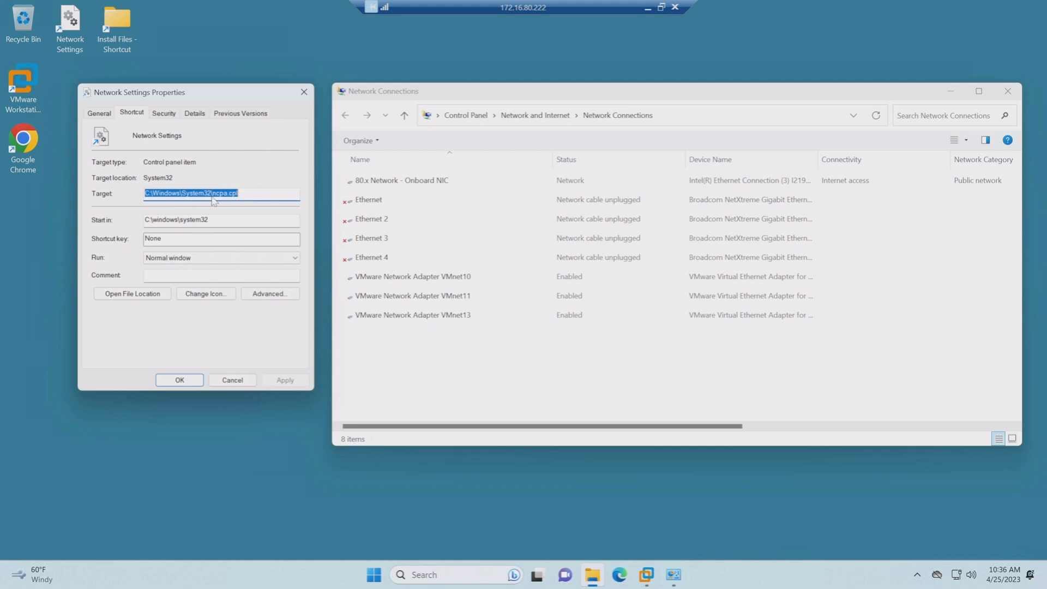
mouse_move(224, 201)
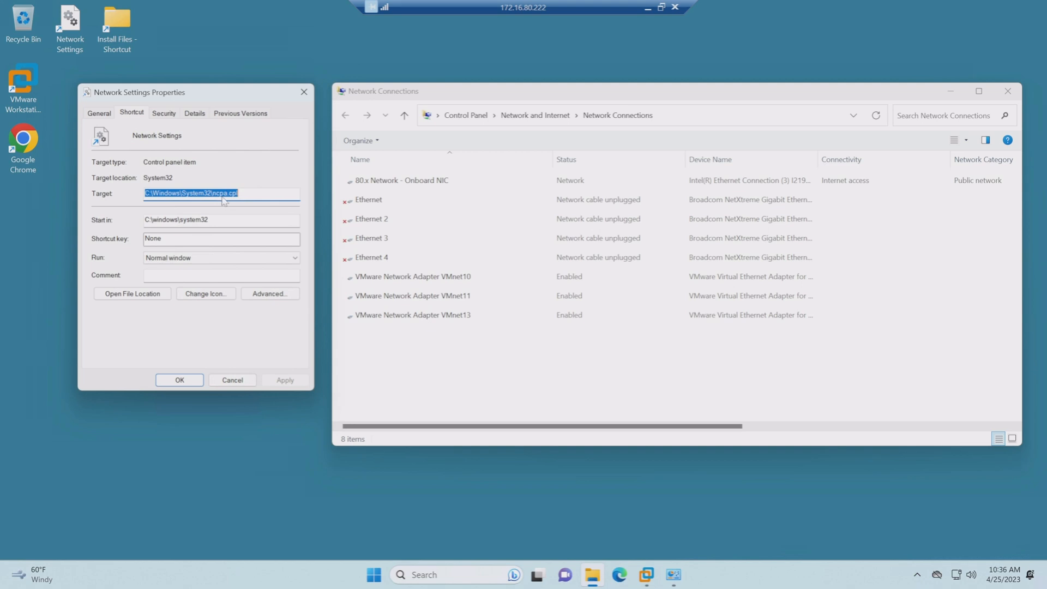
mouse_move(242, 205)
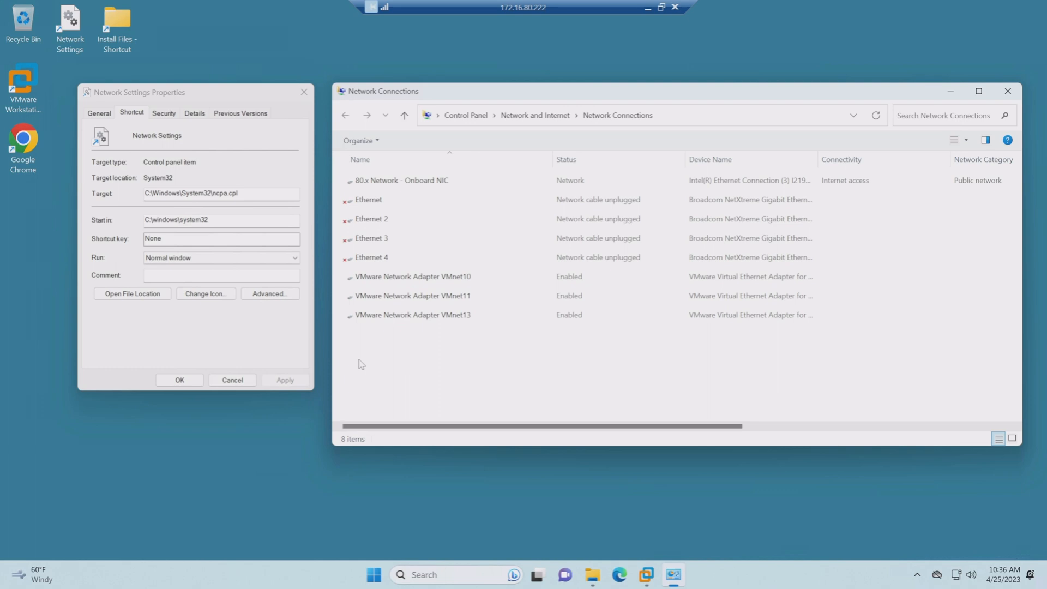
- Close the Network Connections window and the network shortcut's Properties dialog
left_click(401, 180)
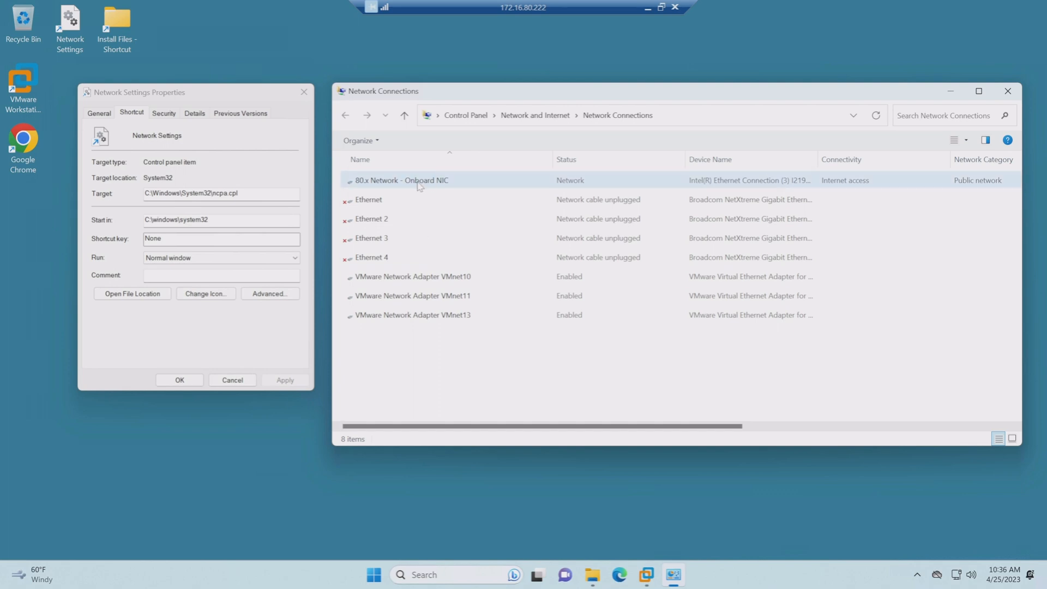
left_click(401, 180)
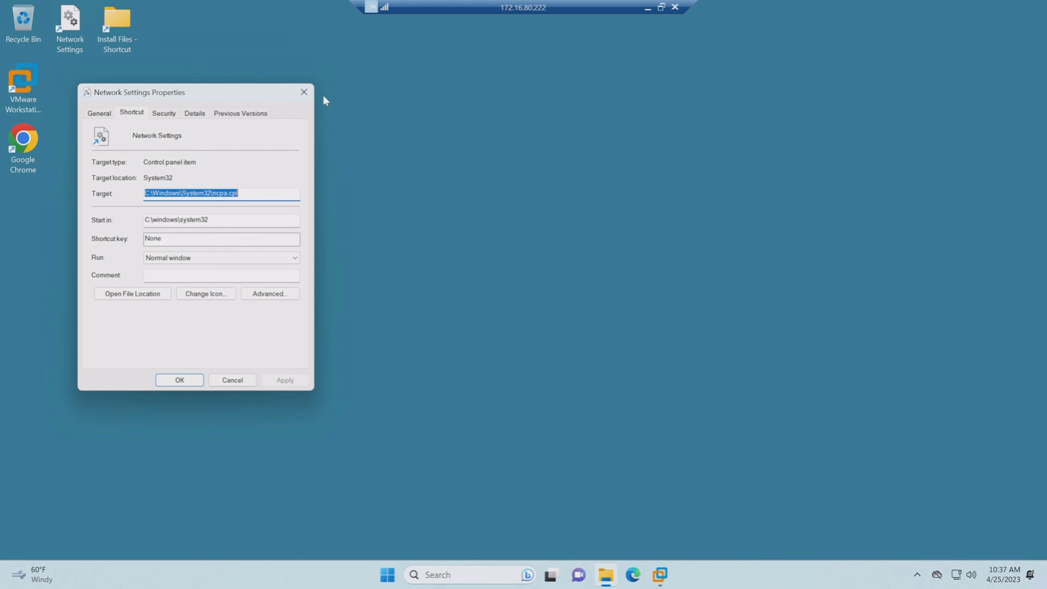
left_click(232, 380)
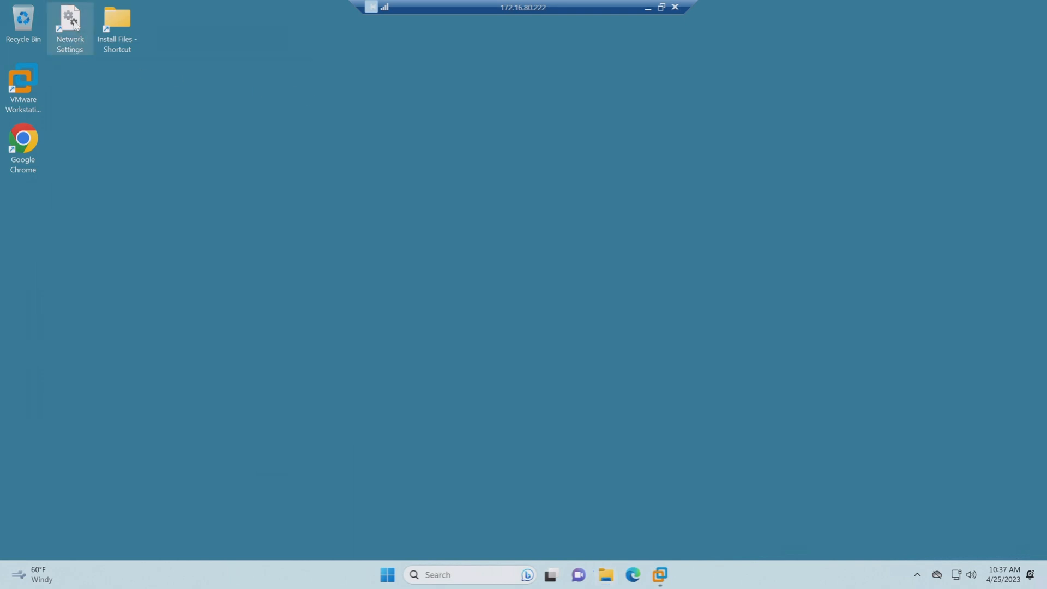
- Open the Install Files folder from the desktop, then close it
left_click(117, 23)
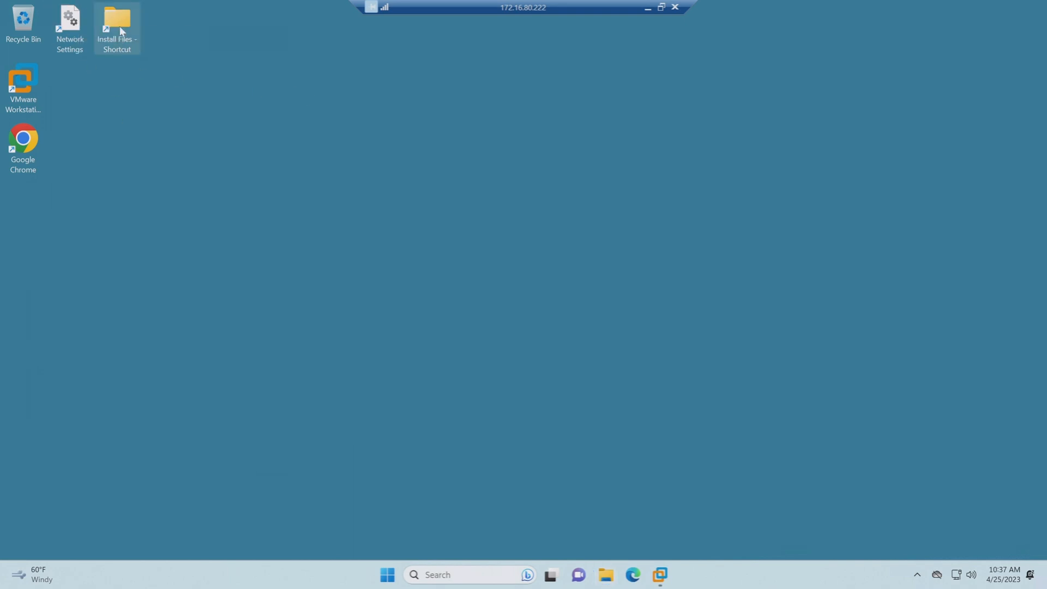
double_click(117, 20)
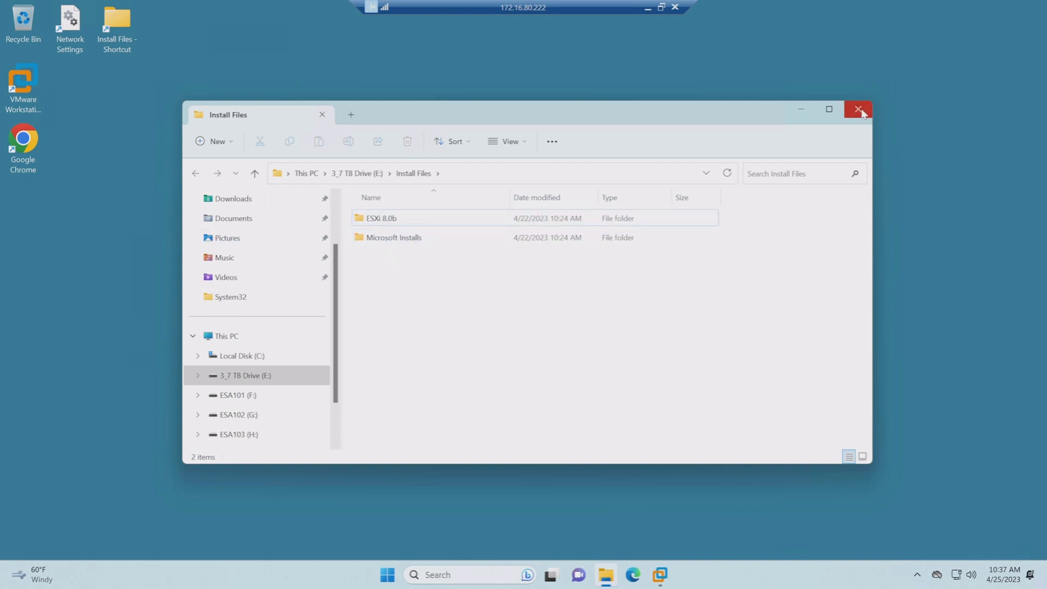
left_click(858, 109)
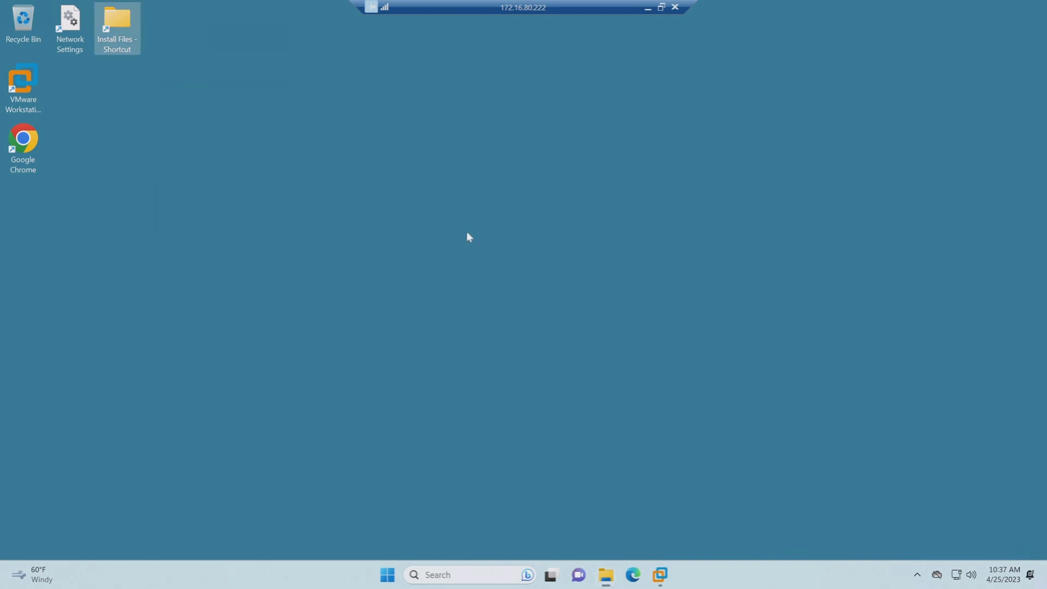
mouse_move(568, 544)
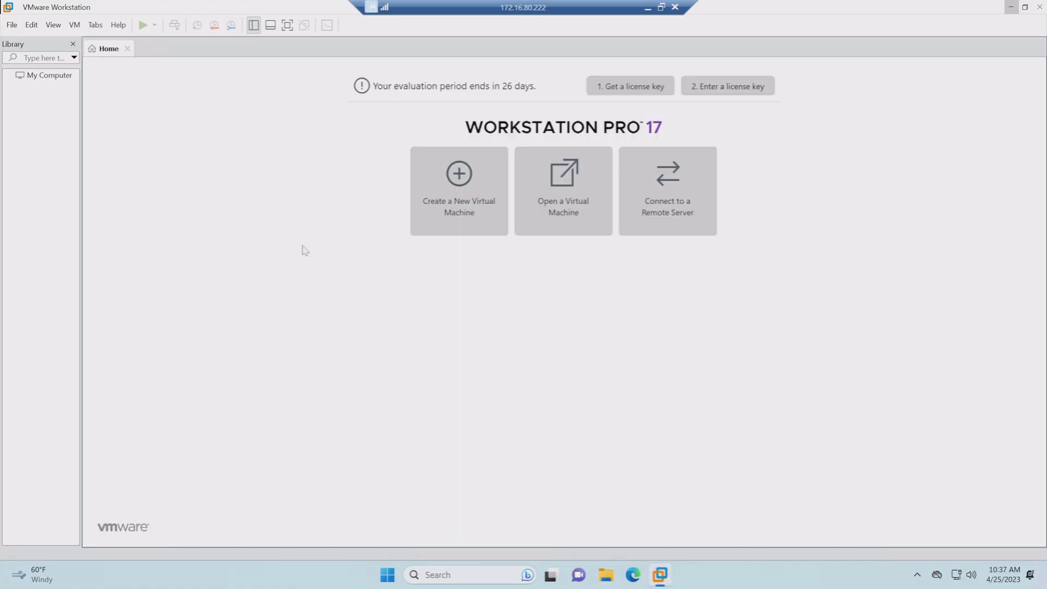
- Confirm version 17.0.2 build 21581411 in About, then right-click My Computer for a new VM
left_click(118, 25)
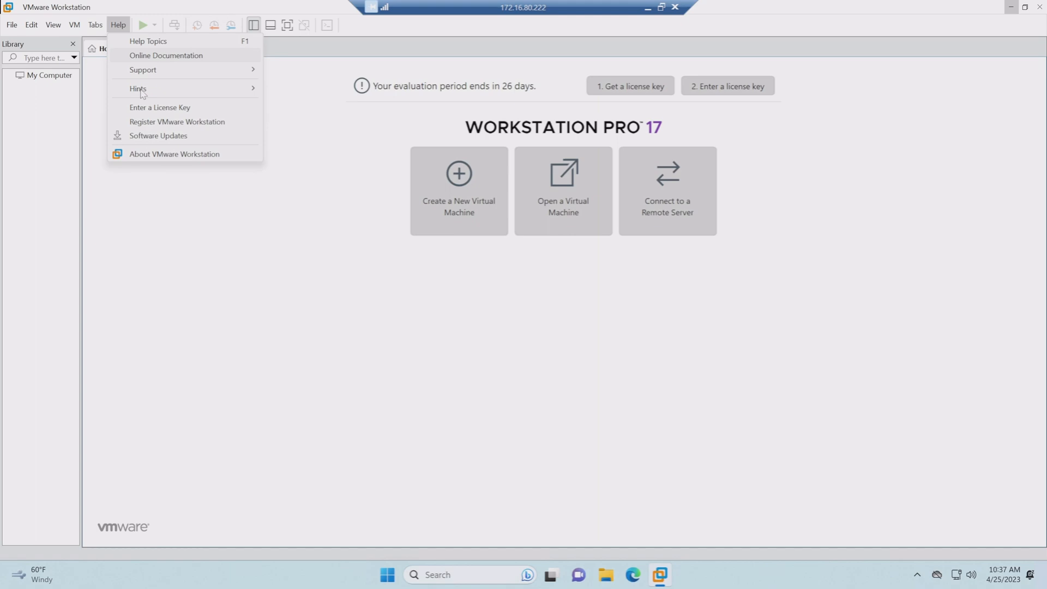
left_click(175, 154)
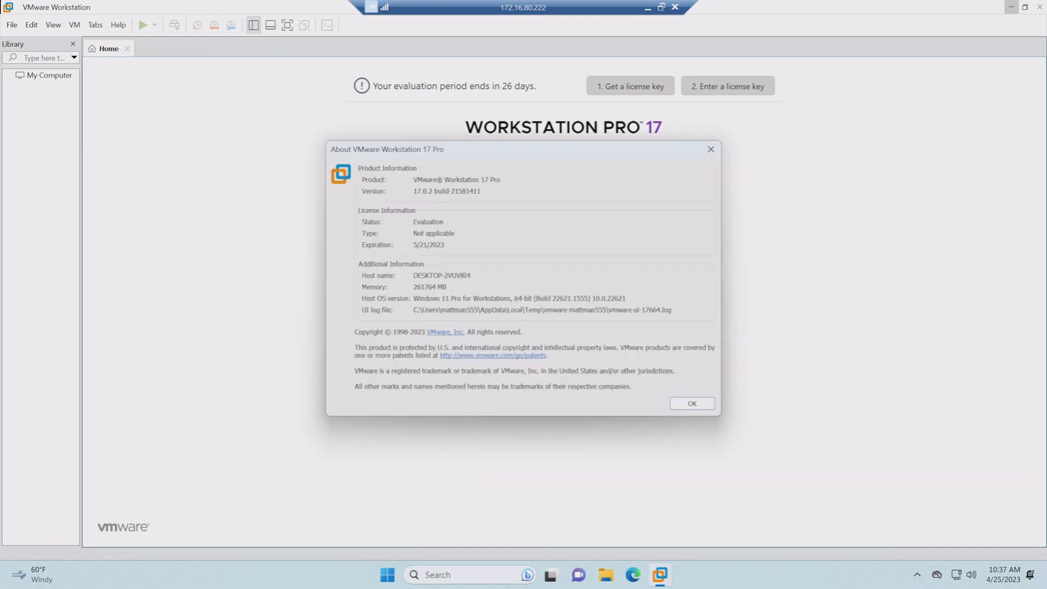
double_click(422, 191)
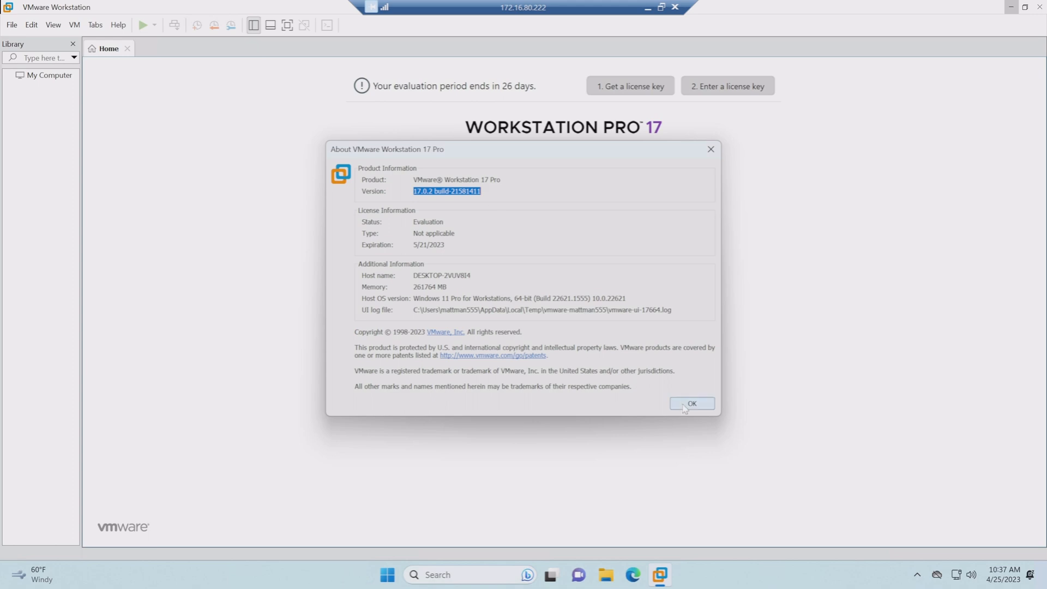
left_click(118, 25)
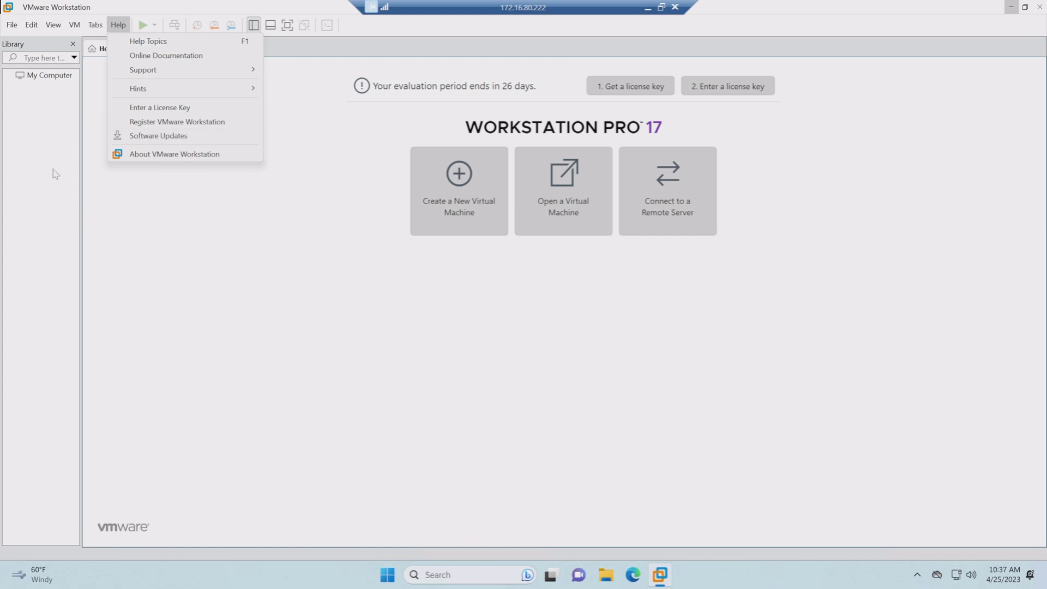
right_click(50, 75)
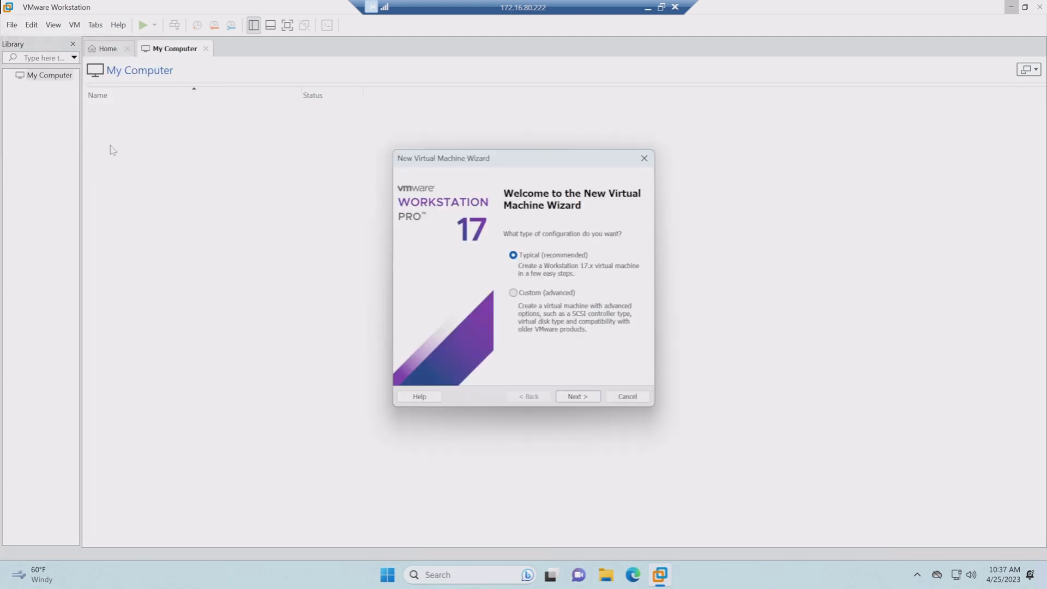
- Choose Typical setup and the Windows Server 2022 ISO from the Microsoft Installs folder
left_click(576, 396)
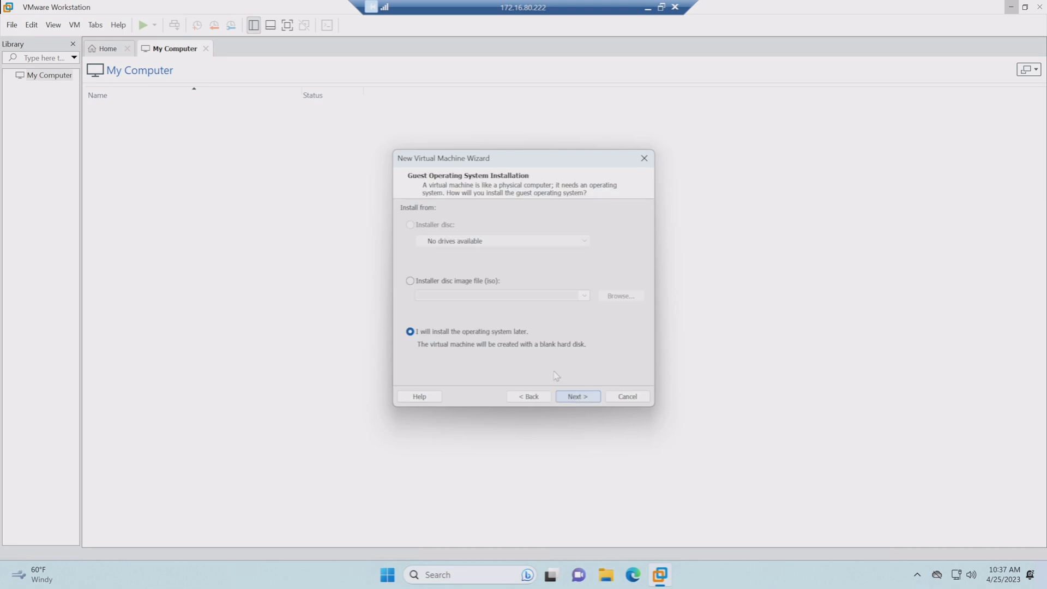
left_click(410, 280)
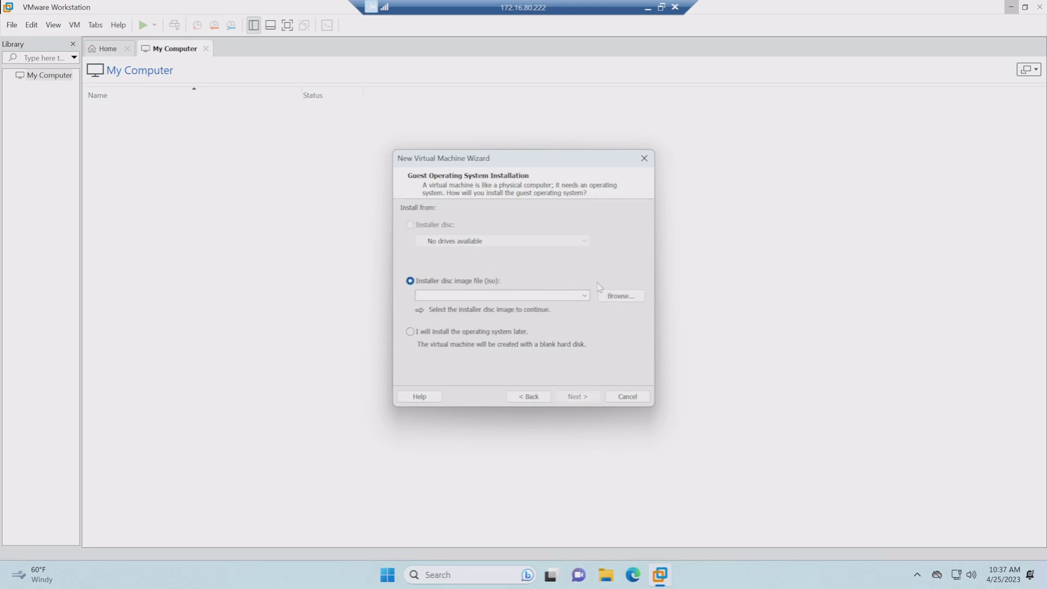
left_click(619, 296)
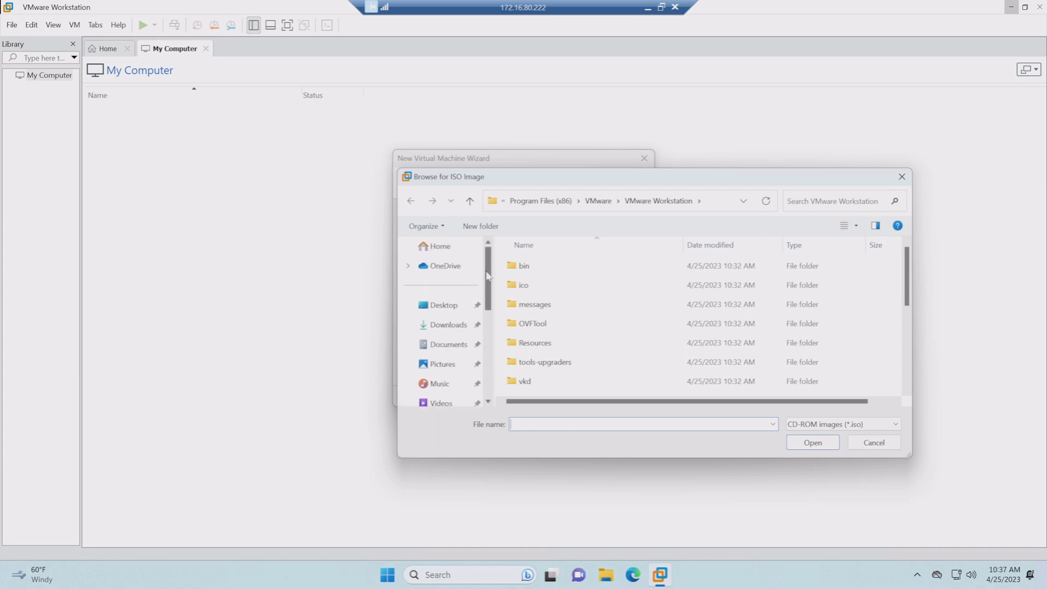
left_click(453, 403)
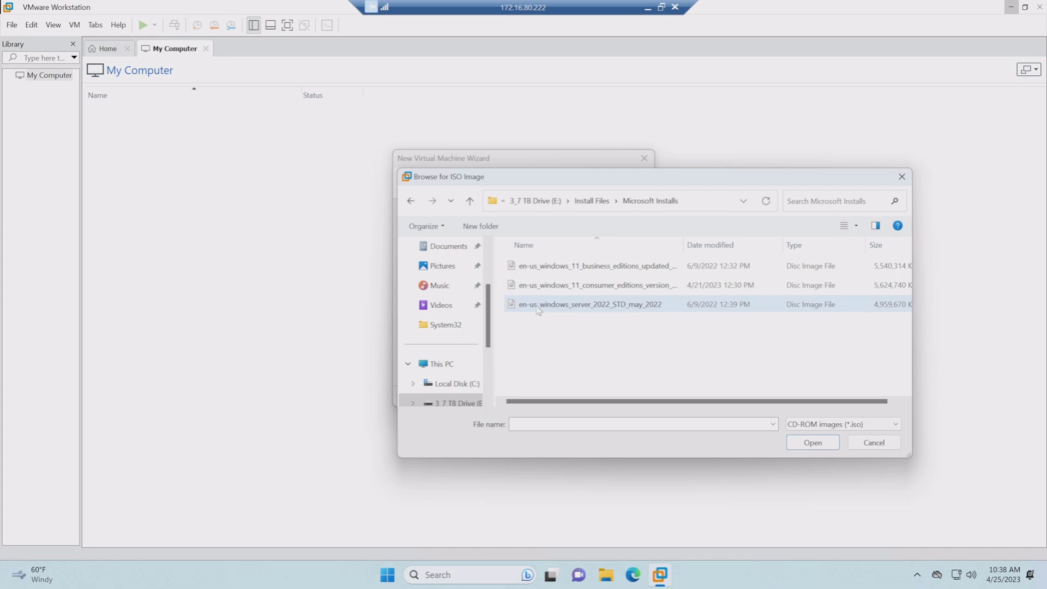
left_click(591, 304)
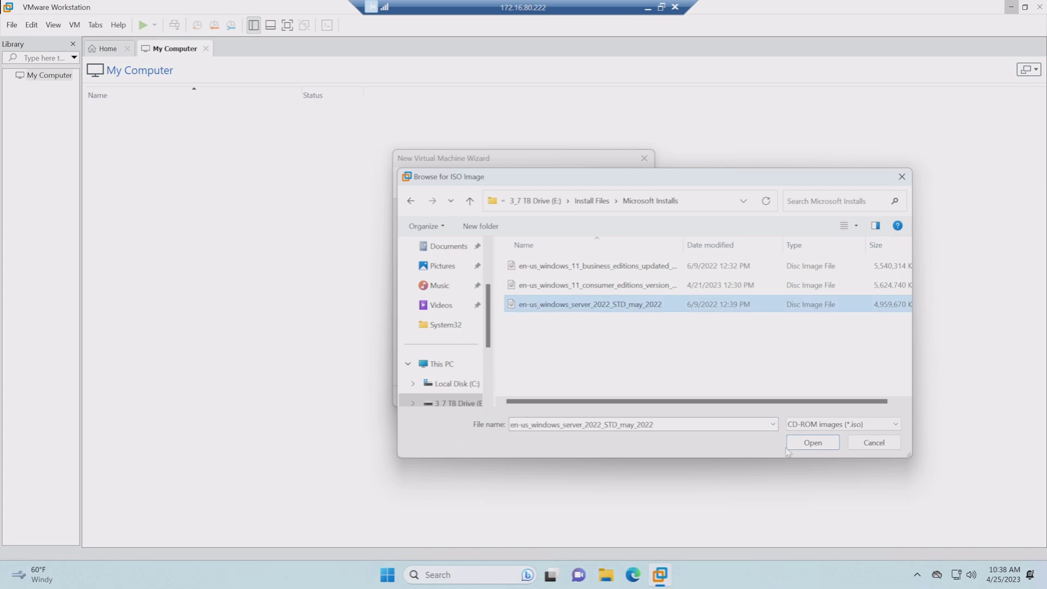
left_click(812, 442)
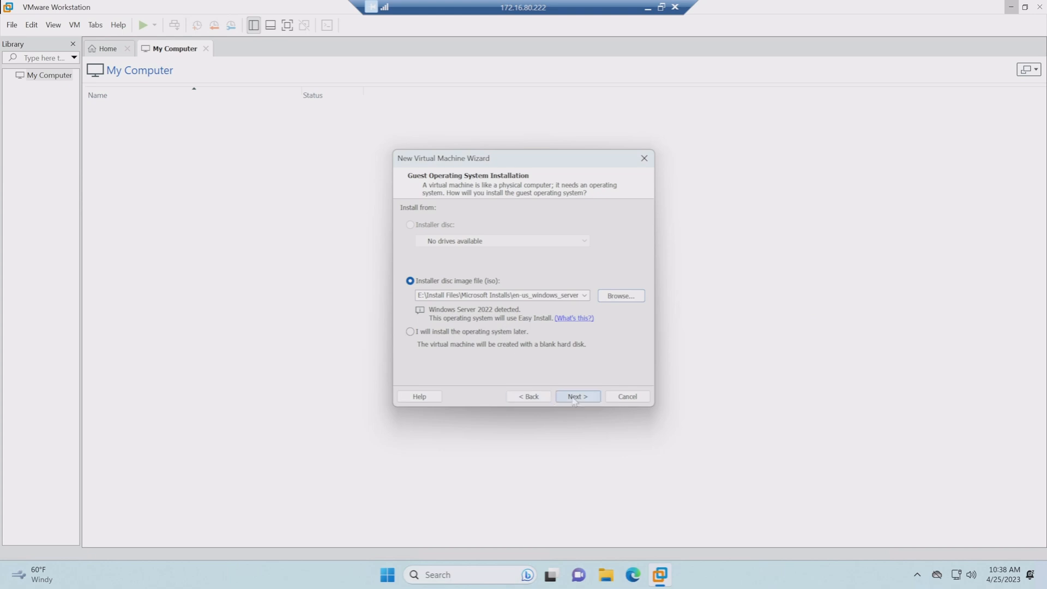
left_click(577, 396)
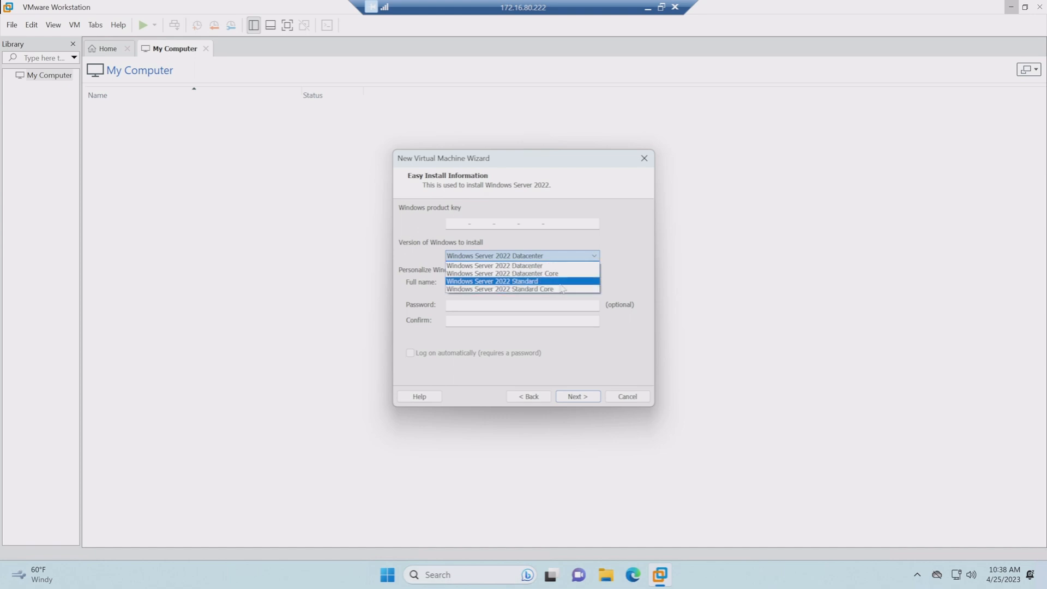
- Pick Windows Server 2022 Standard, set the administrator password, and proceed without a product key
left_click(491, 282)
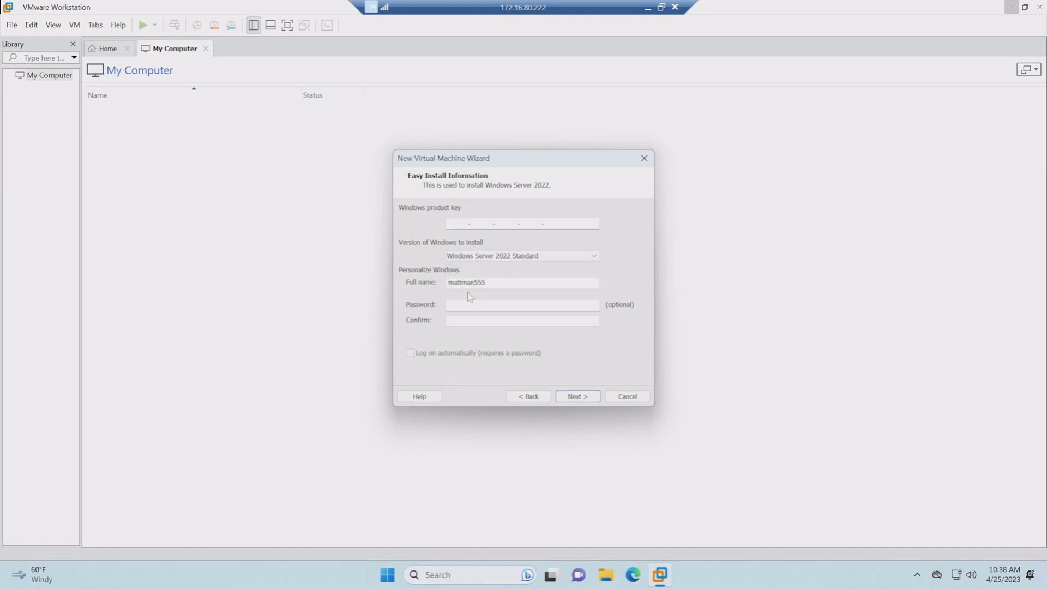
left_click(522, 304)
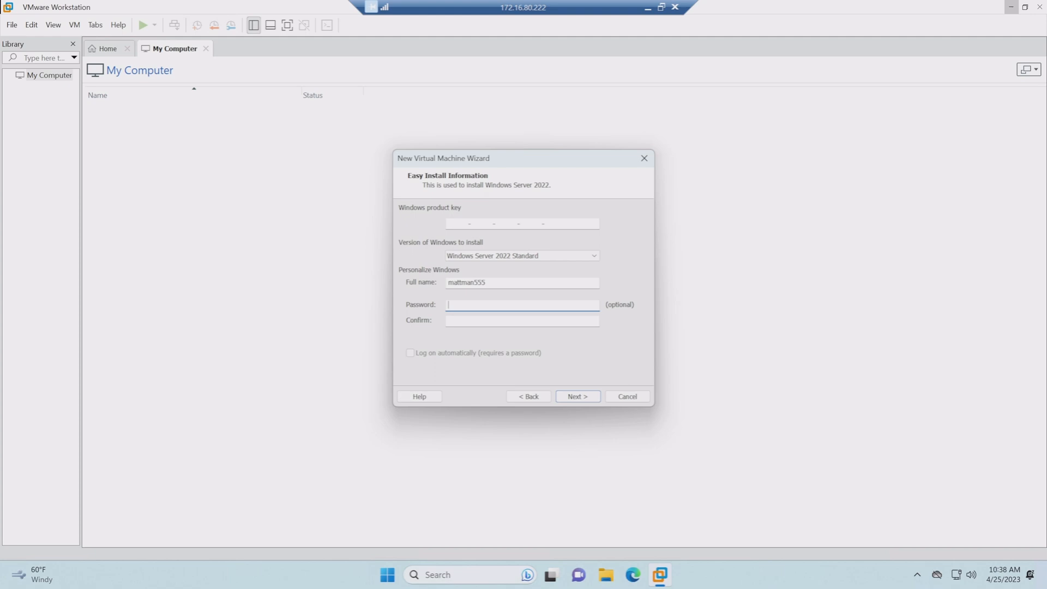
mouse_move(469, 354)
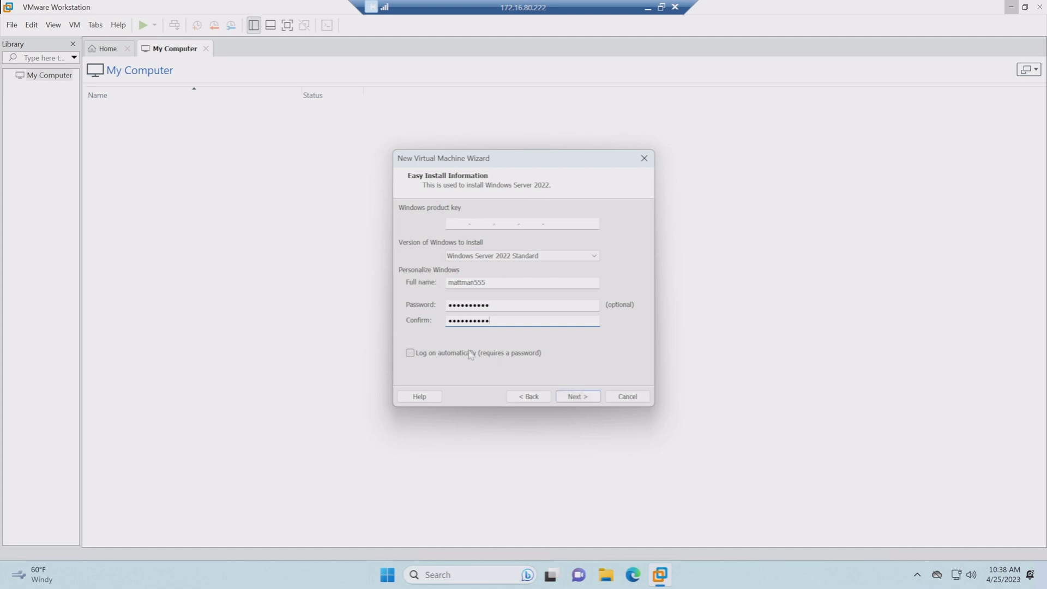
left_click(577, 397)
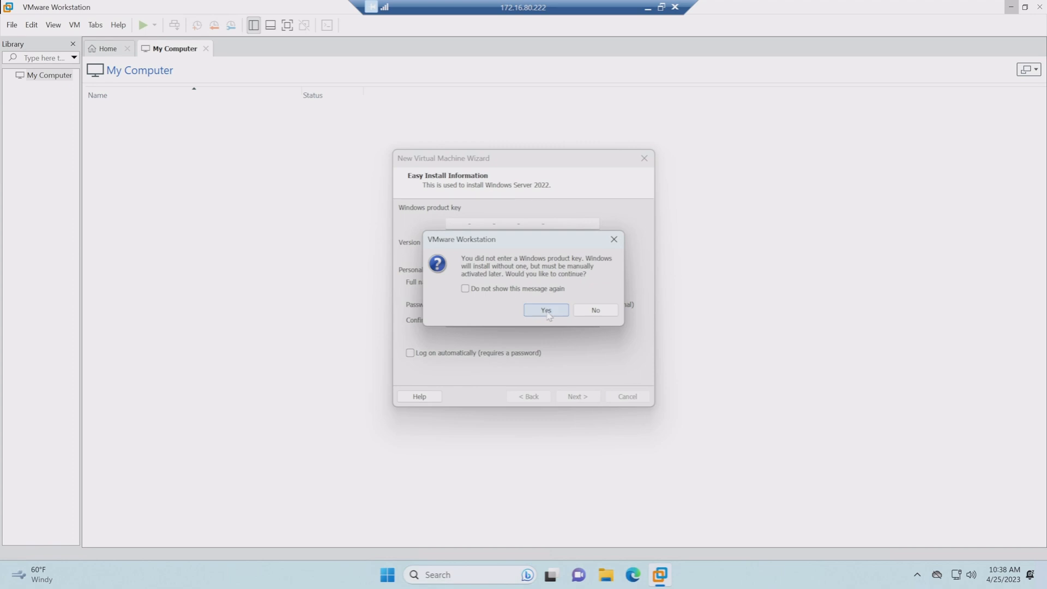
left_click(545, 310)
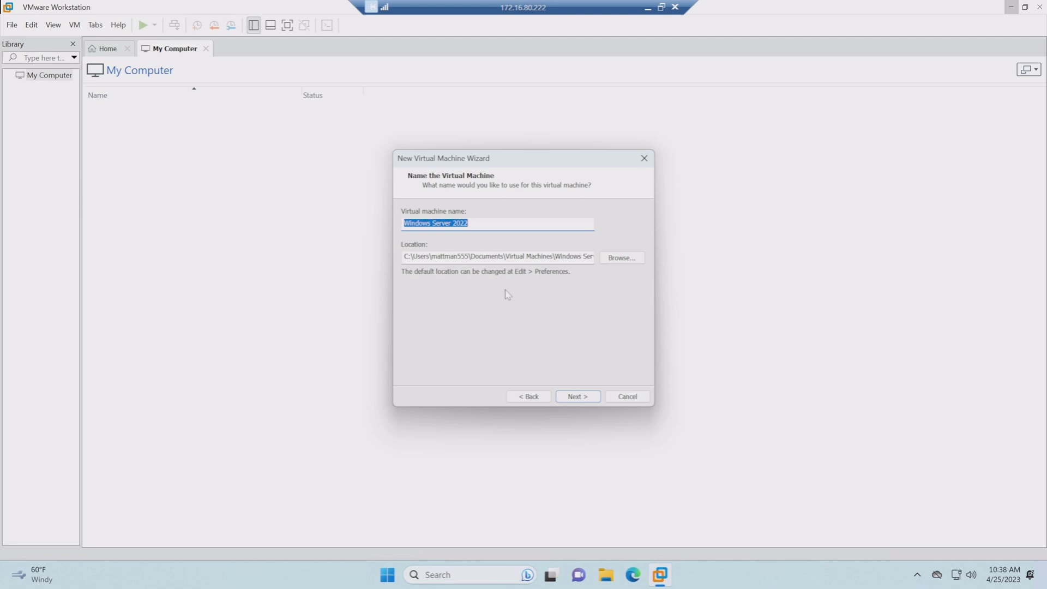
mouse_move(434, 295)
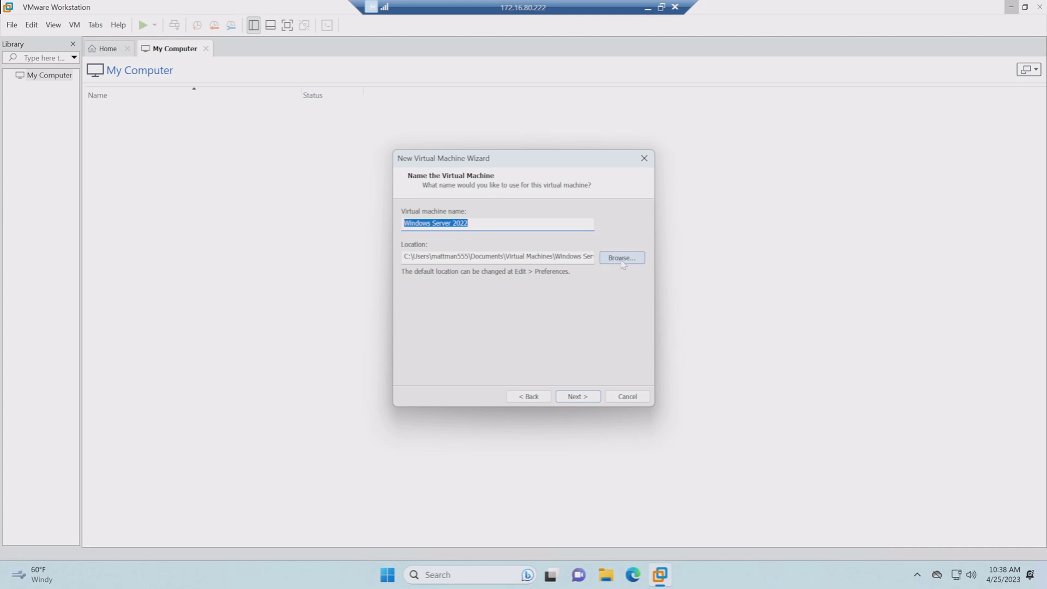
- Store the VM in I:\Virtual Machines\AD222 and name it AD222
left_click(620, 258)
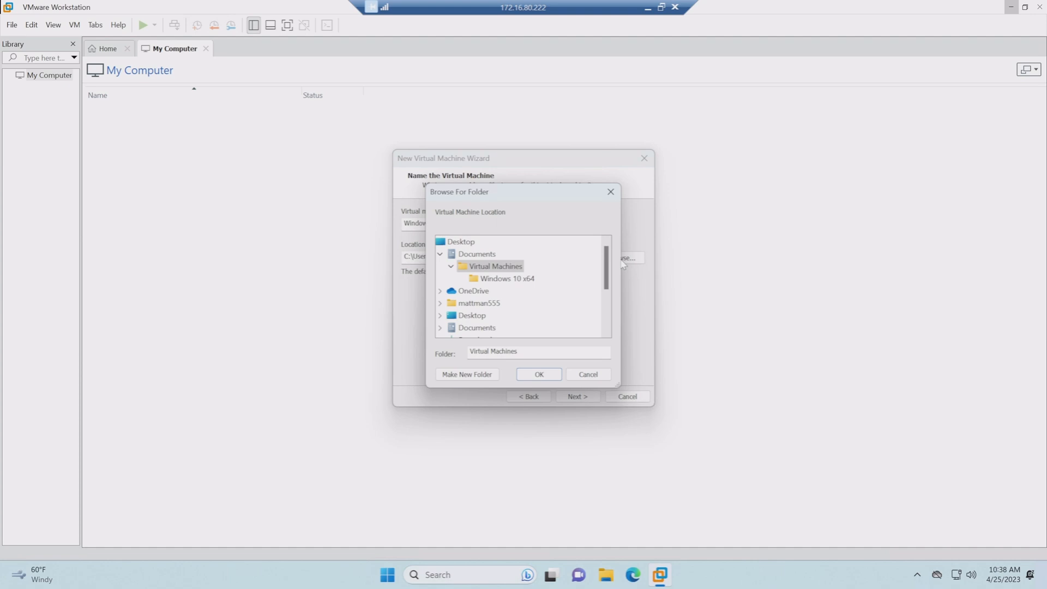
scroll("down", 3)
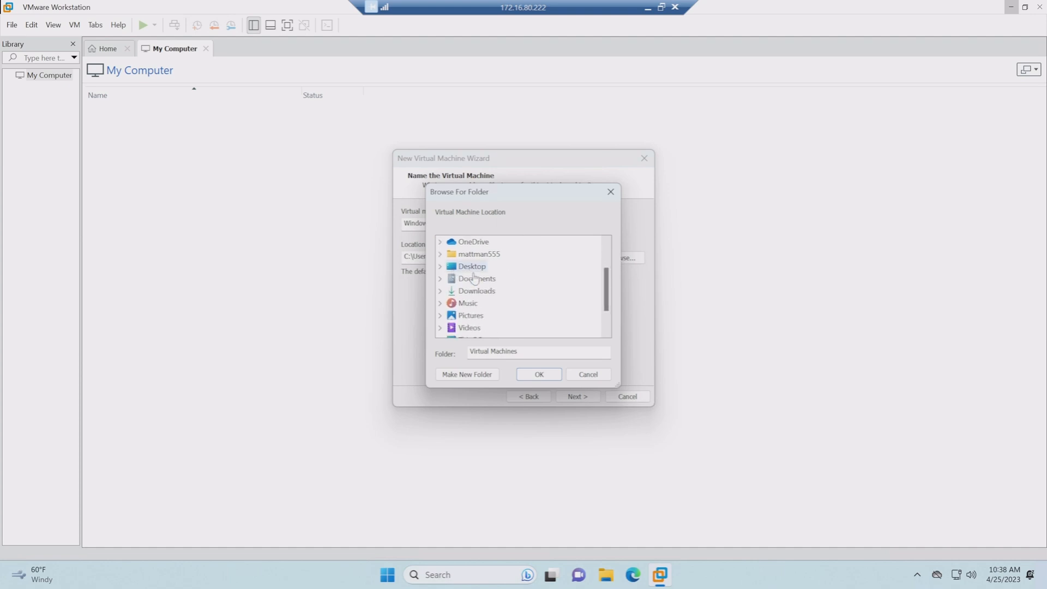
scroll("down", 3)
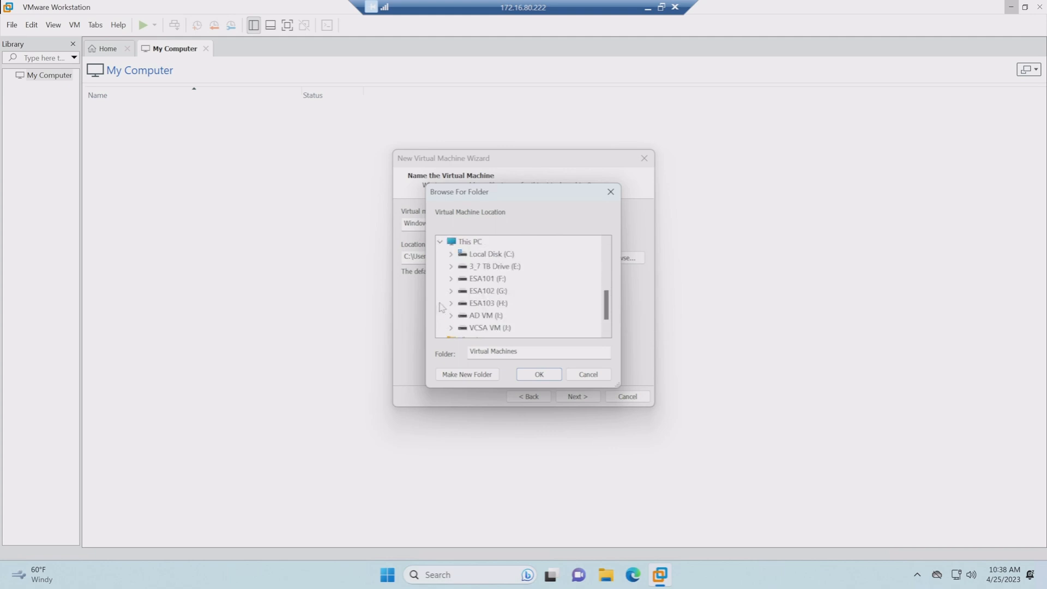
mouse_move(452, 320)
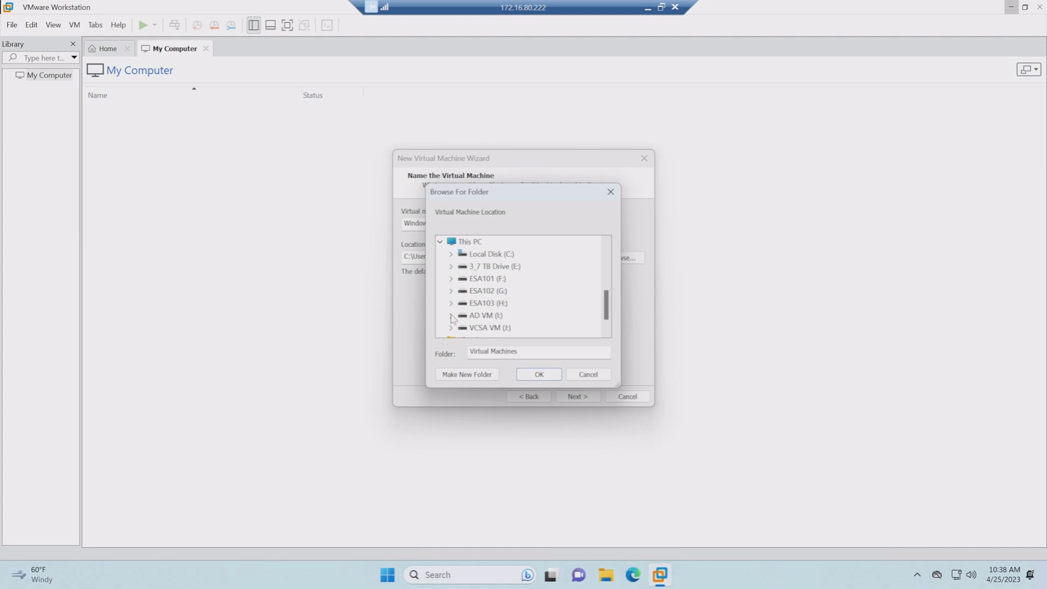
left_click(452, 316)
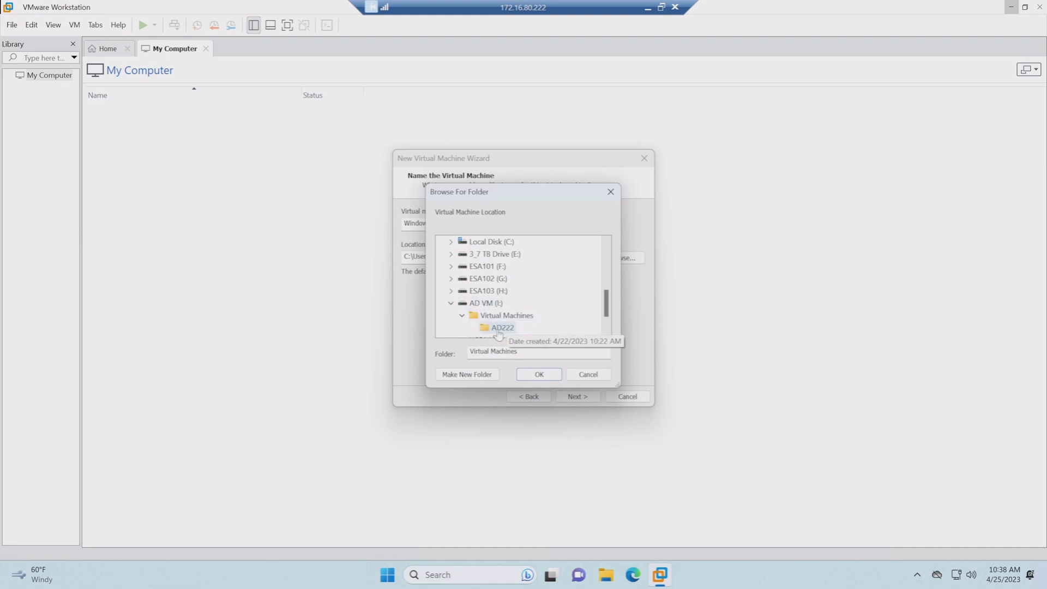
left_click(502, 327)
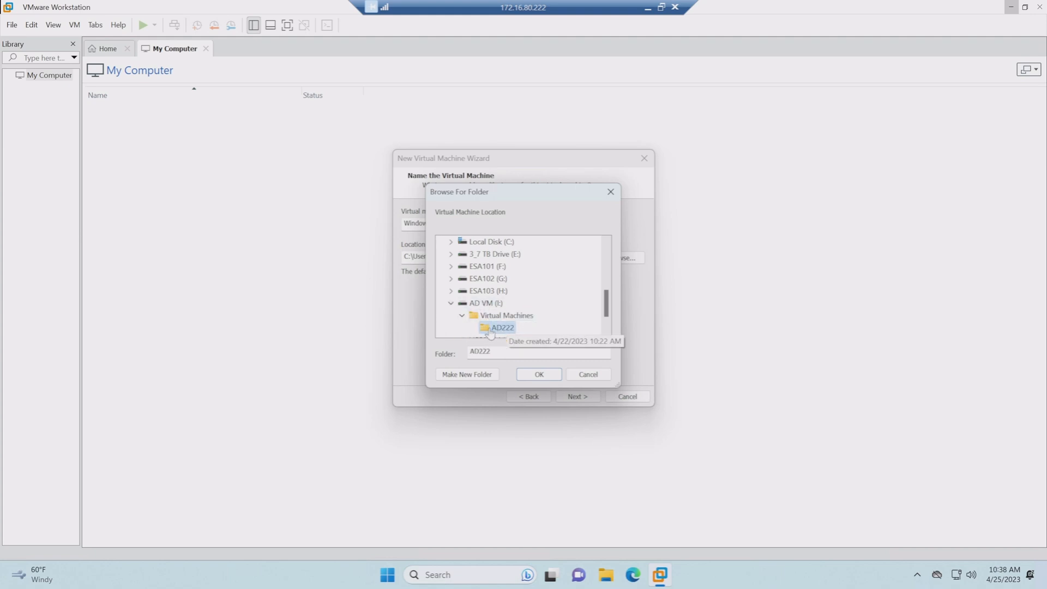
left_click(539, 374)
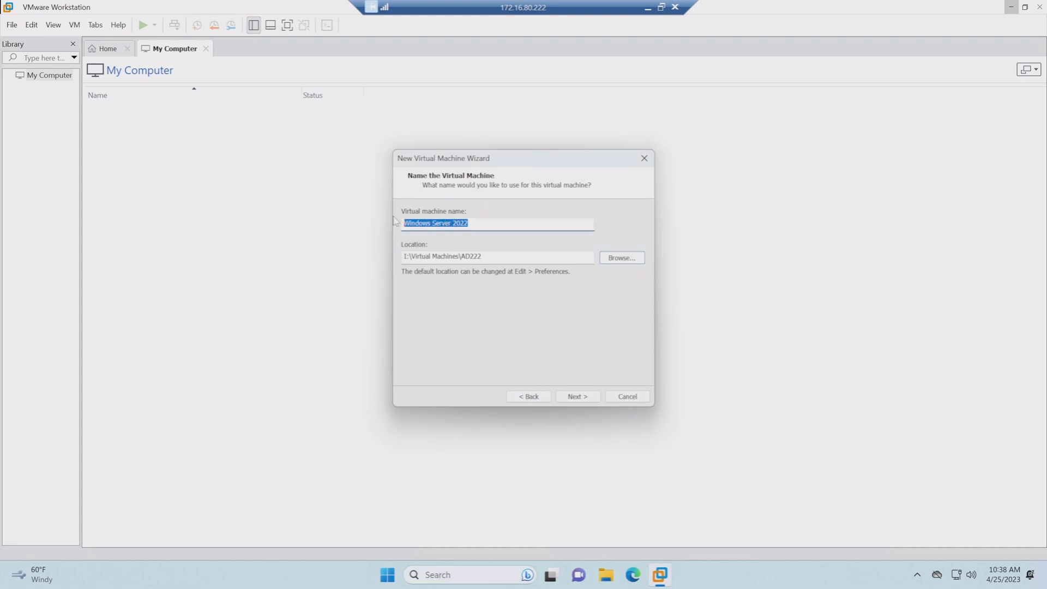
type("AD222")
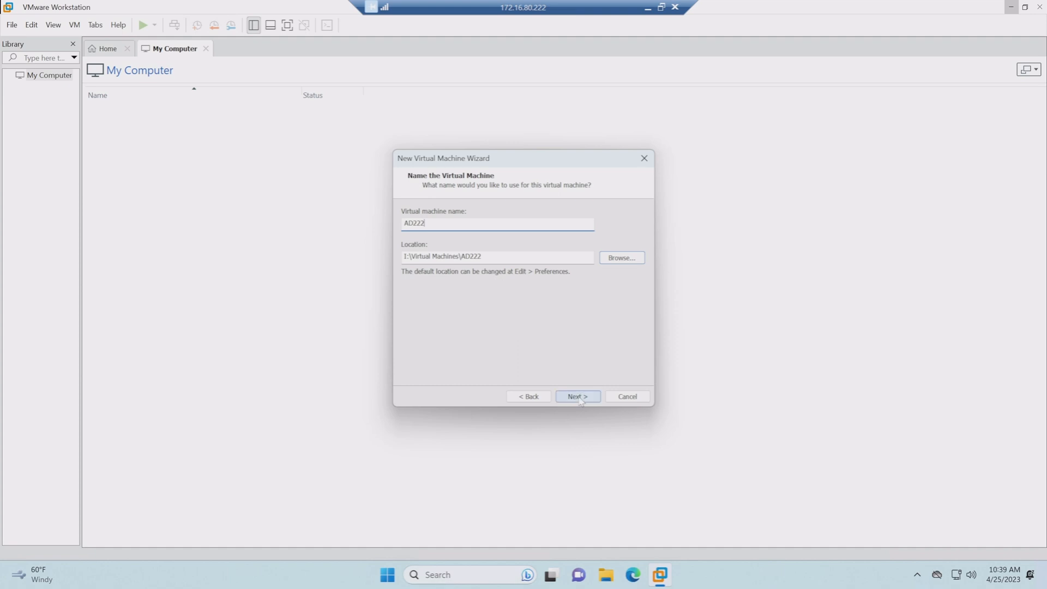
- Store the 60 GB virtual disk as a single file and finish creating the VM
left_click(576, 396)
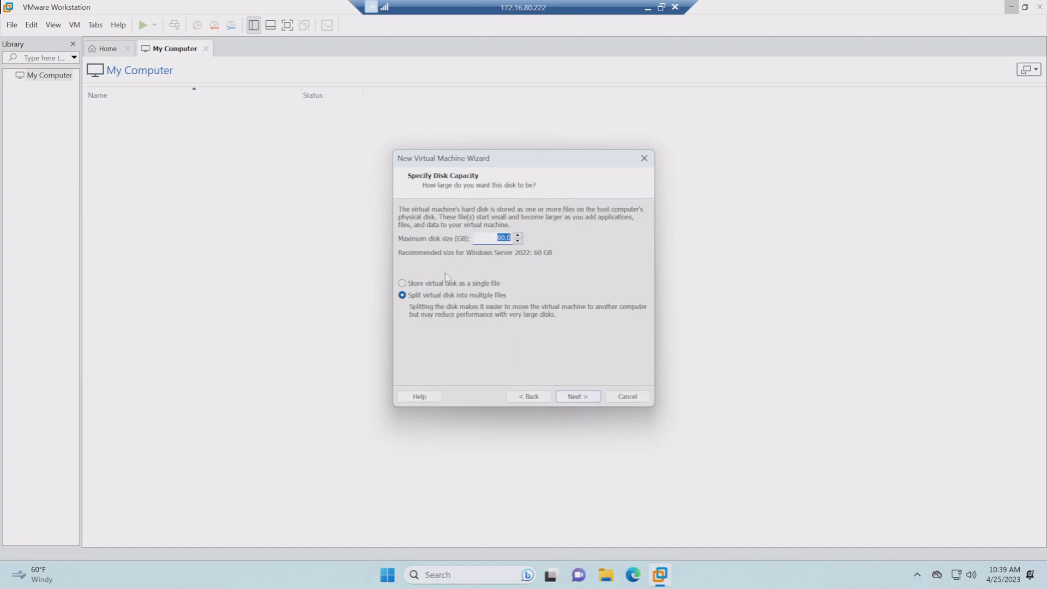
left_click(403, 282)
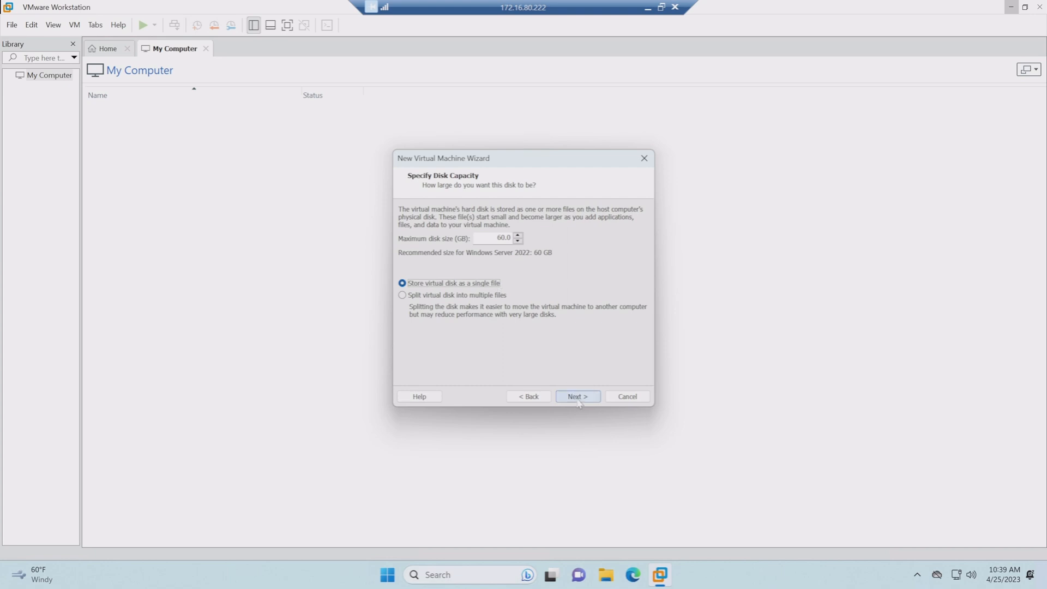
left_click(577, 396)
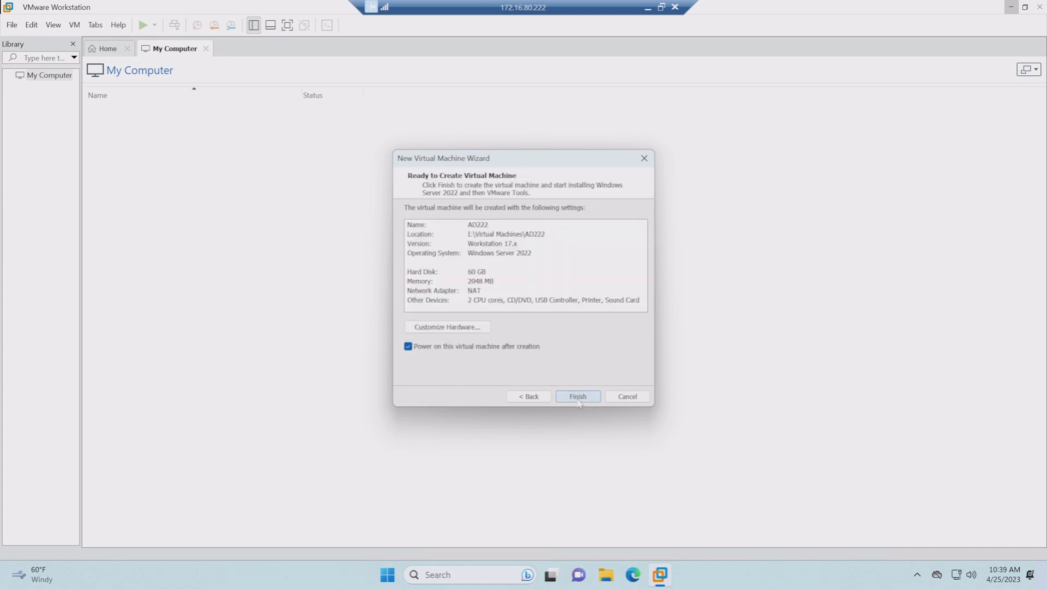
mouse_move(528, 295)
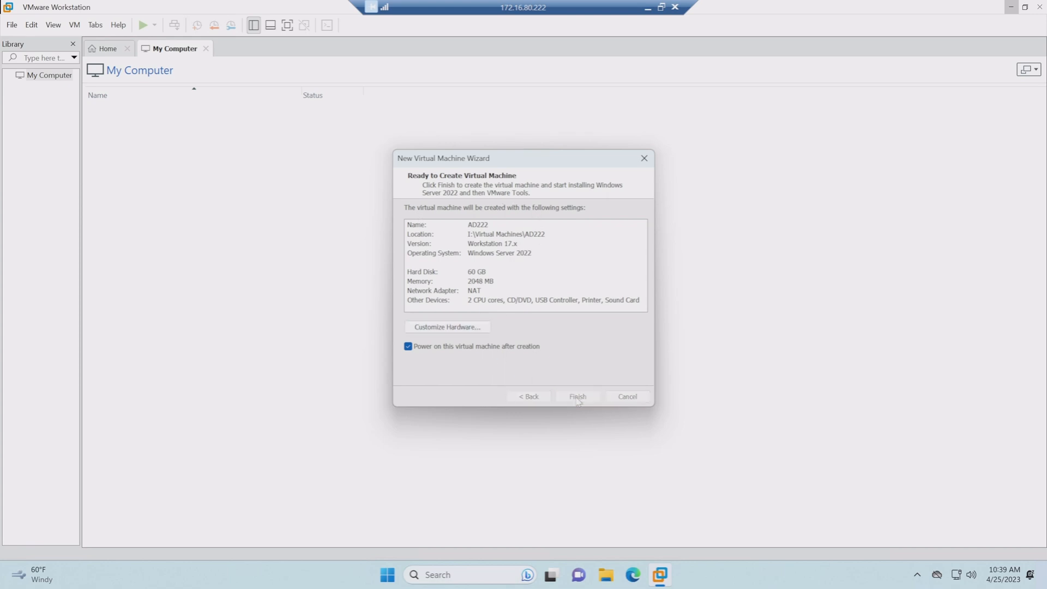
left_click(577, 396)
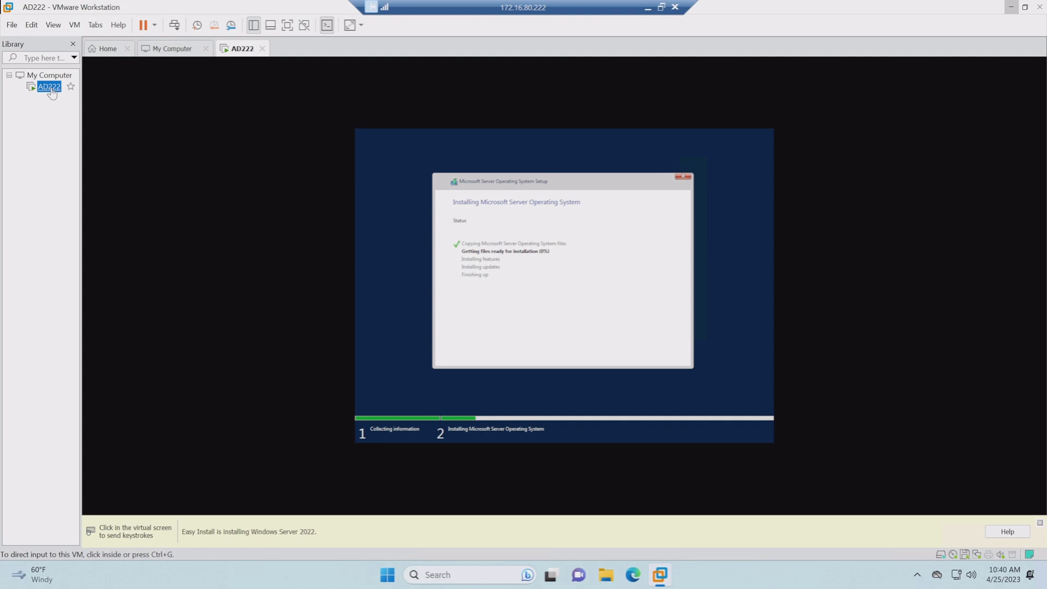
- Set AD222's network adapter to Custom: VMnet10 (Host-only) in the VM settings
right_click(47, 86)
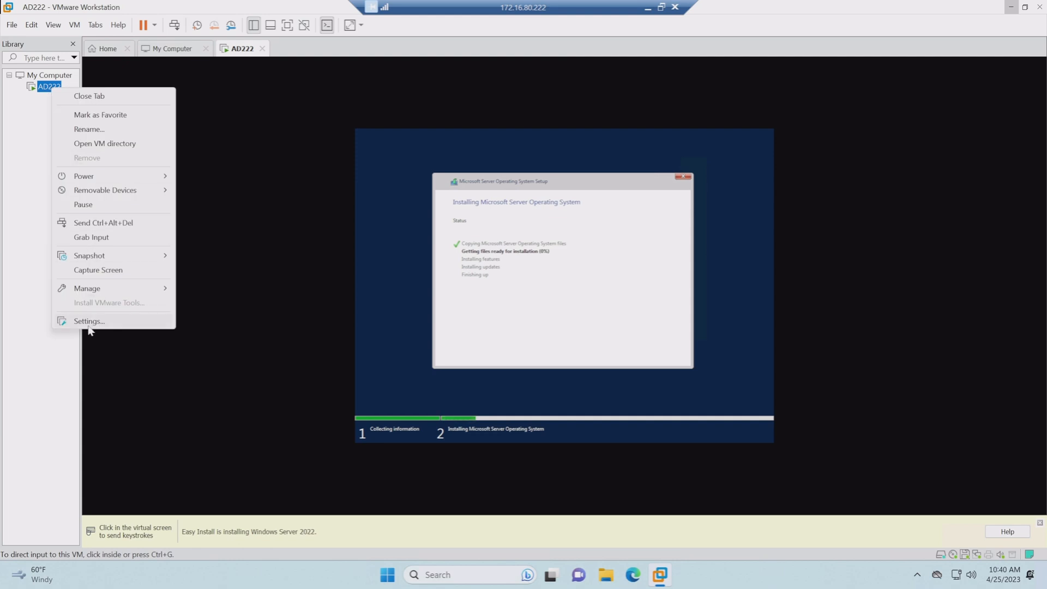
left_click(89, 321)
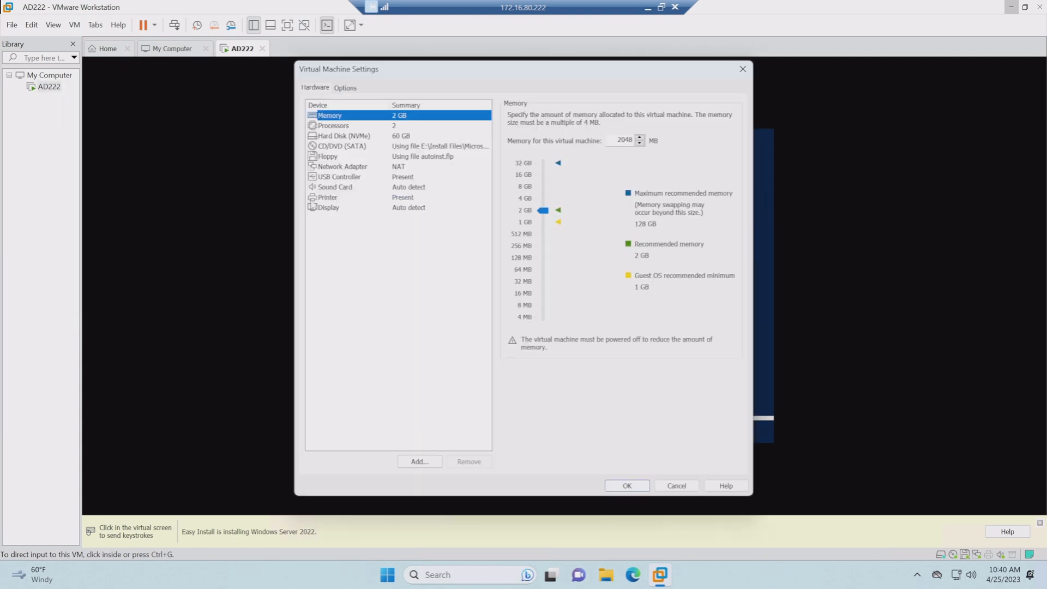
left_click(342, 167)
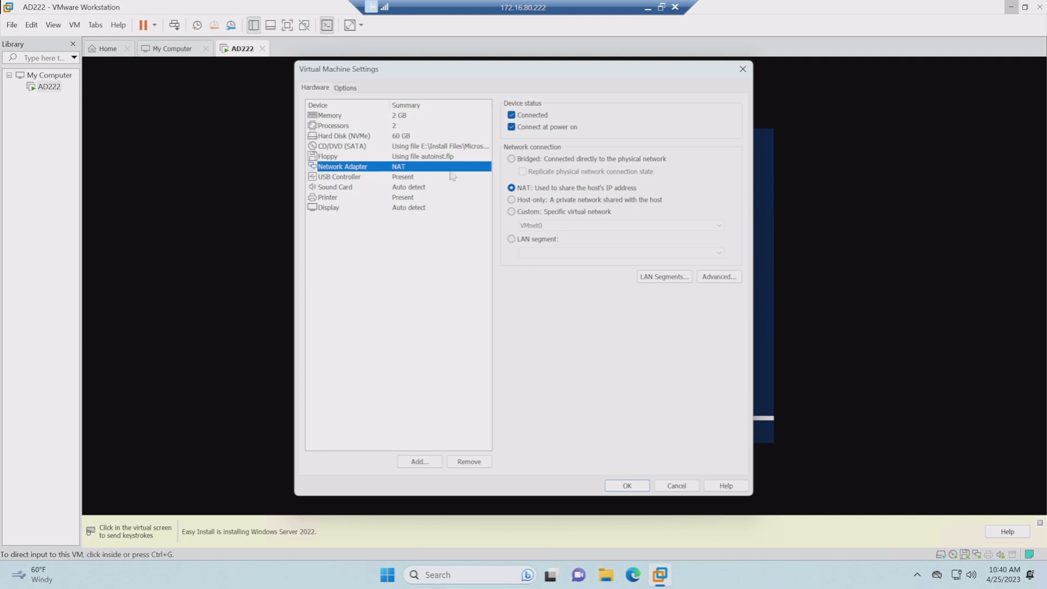
left_click(512, 212)
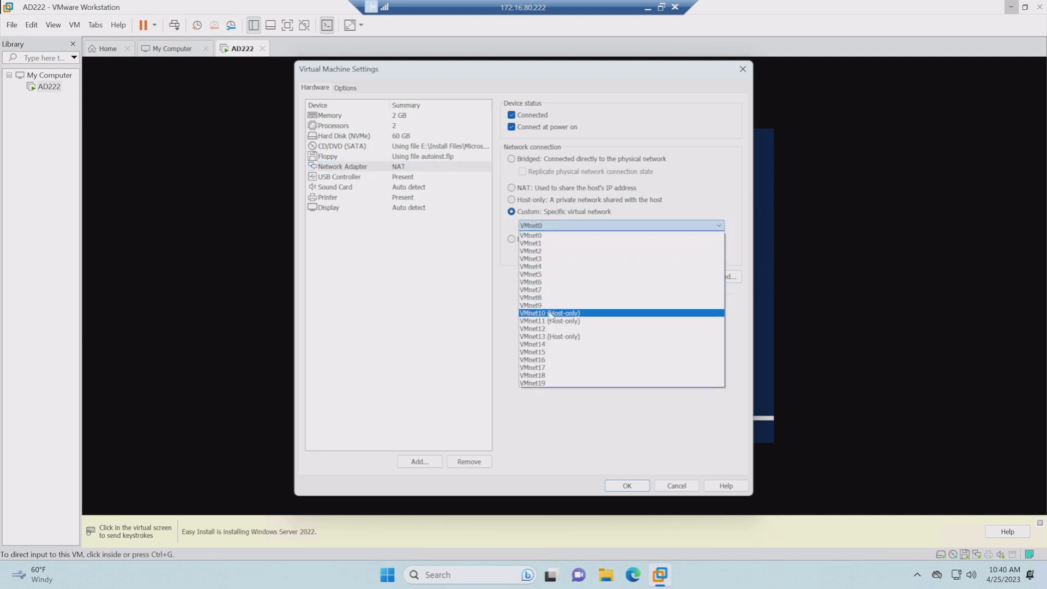
left_click(550, 313)
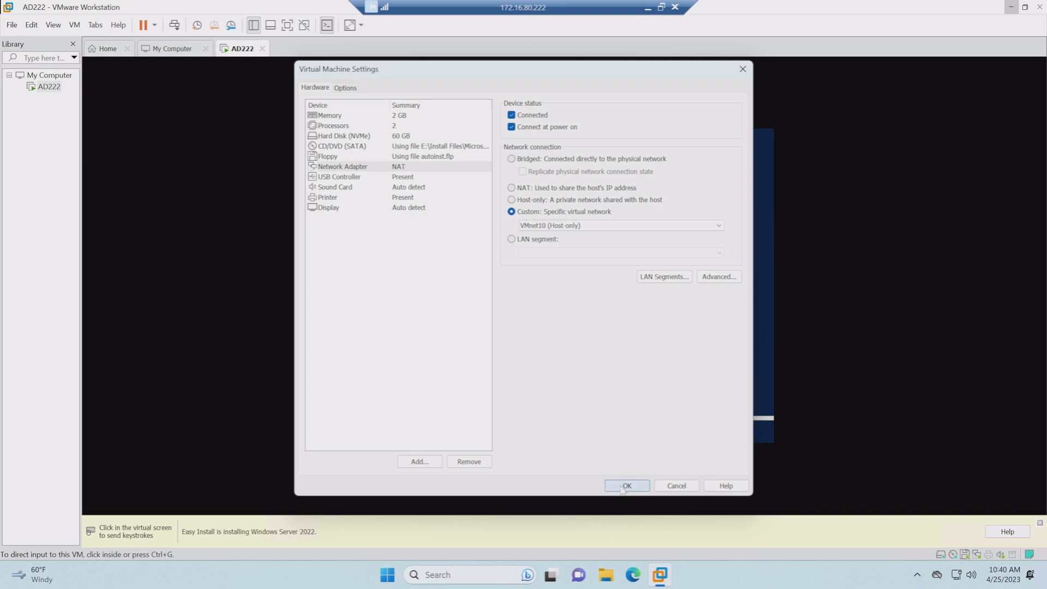
left_click(626, 486)
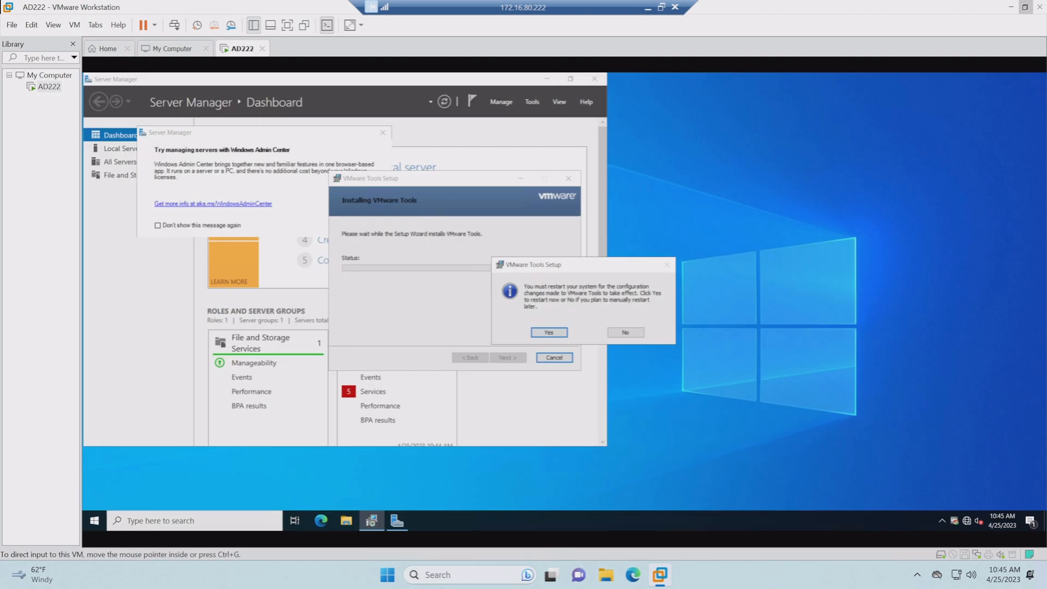
mouse_move(220, 478)
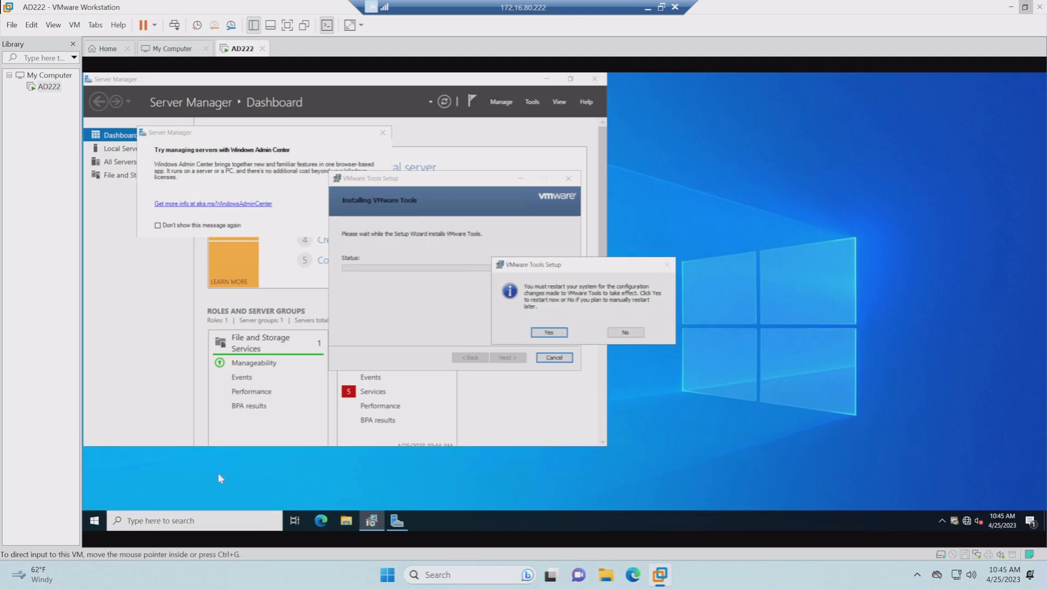
mouse_move(422, 223)
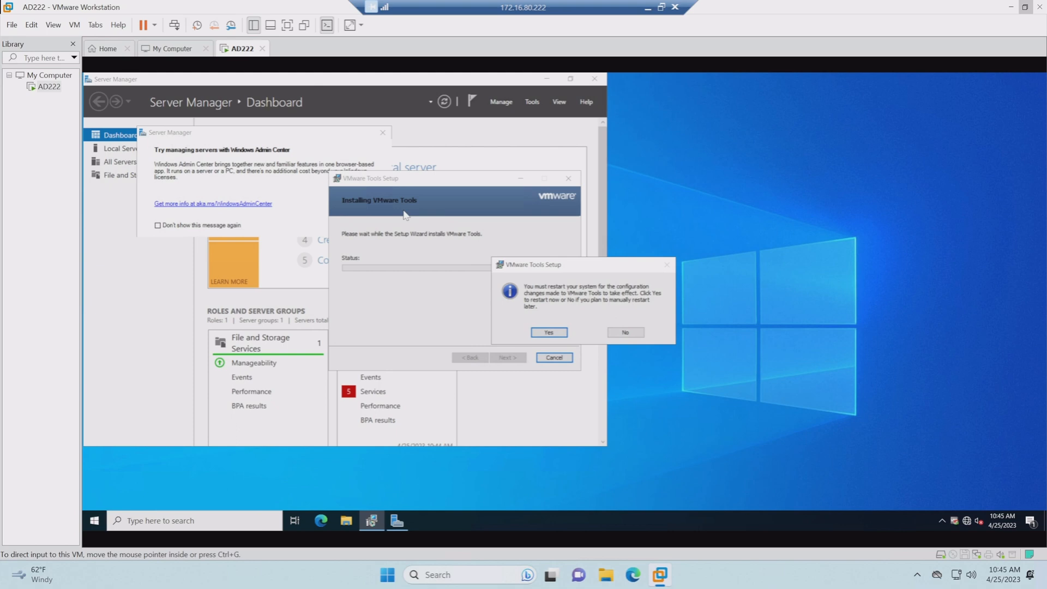
- Restart the AD222 guest to complete the VMware Tools setup
right_click(48, 86)
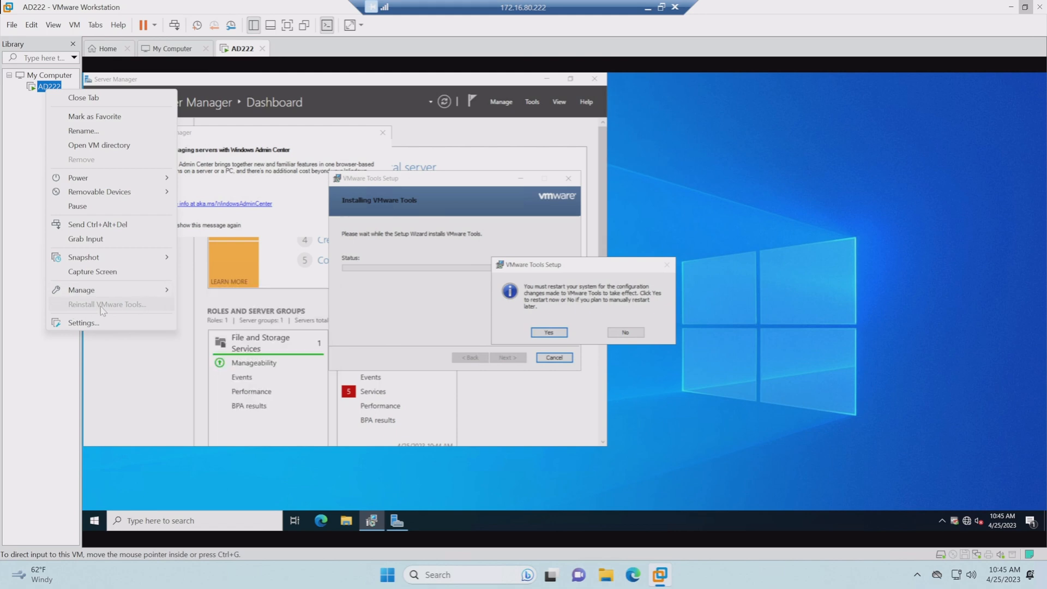
mouse_move(124, 315)
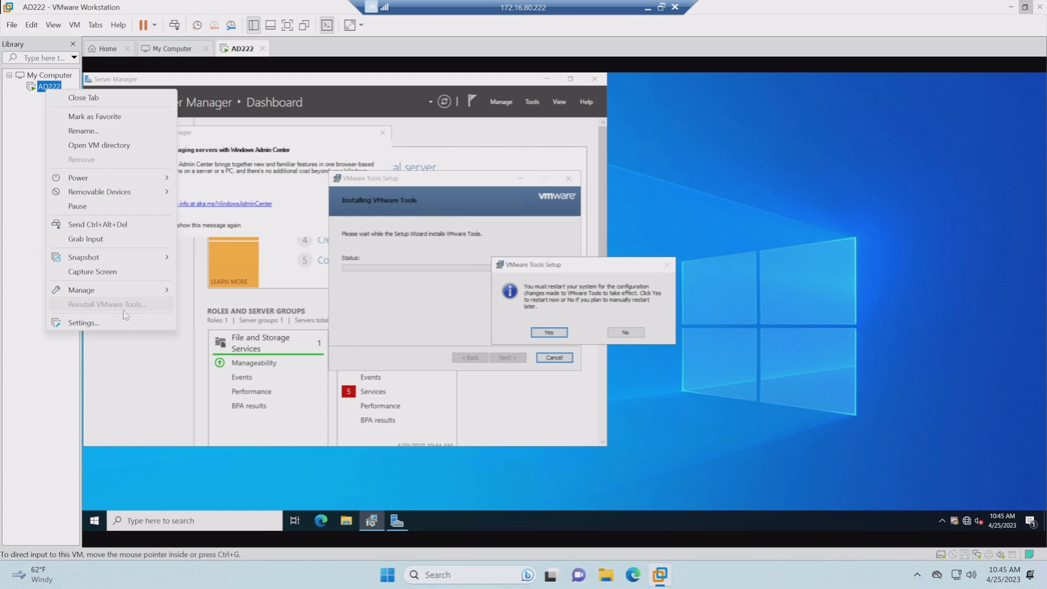
mouse_move(75, 312)
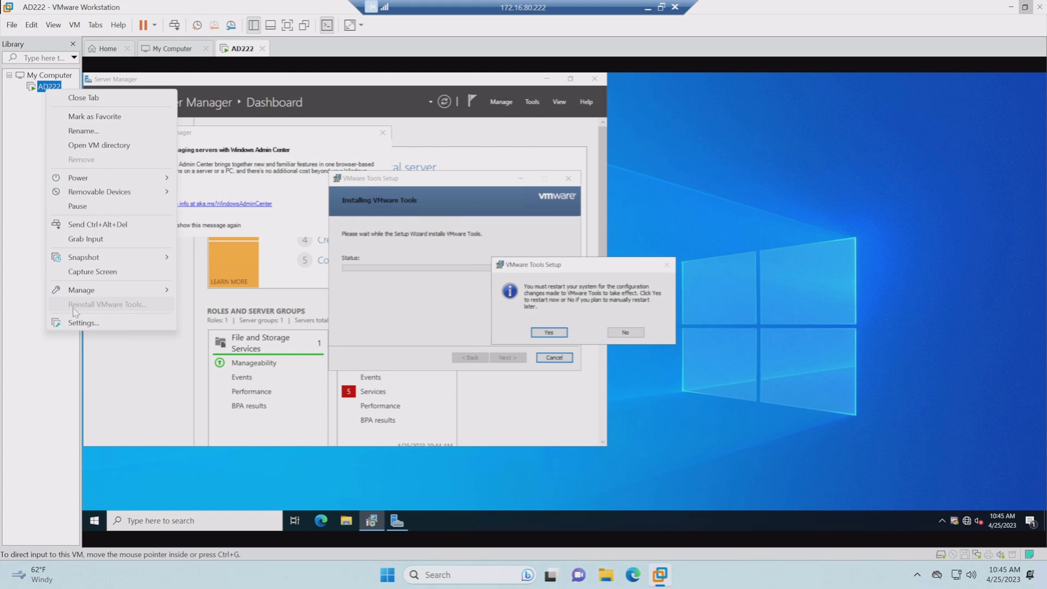
mouse_move(105, 310)
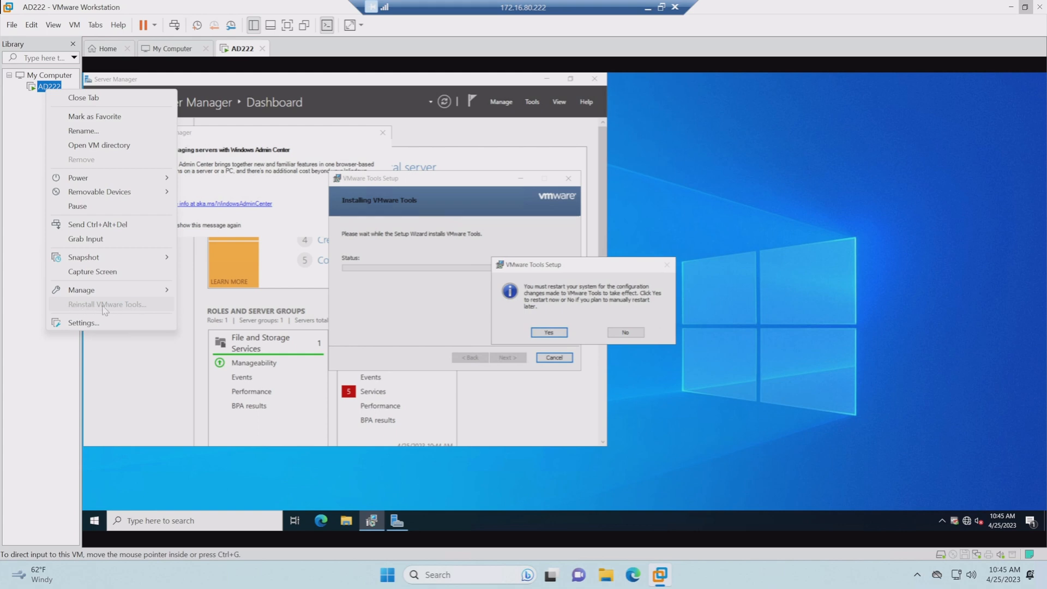
mouse_move(170, 307)
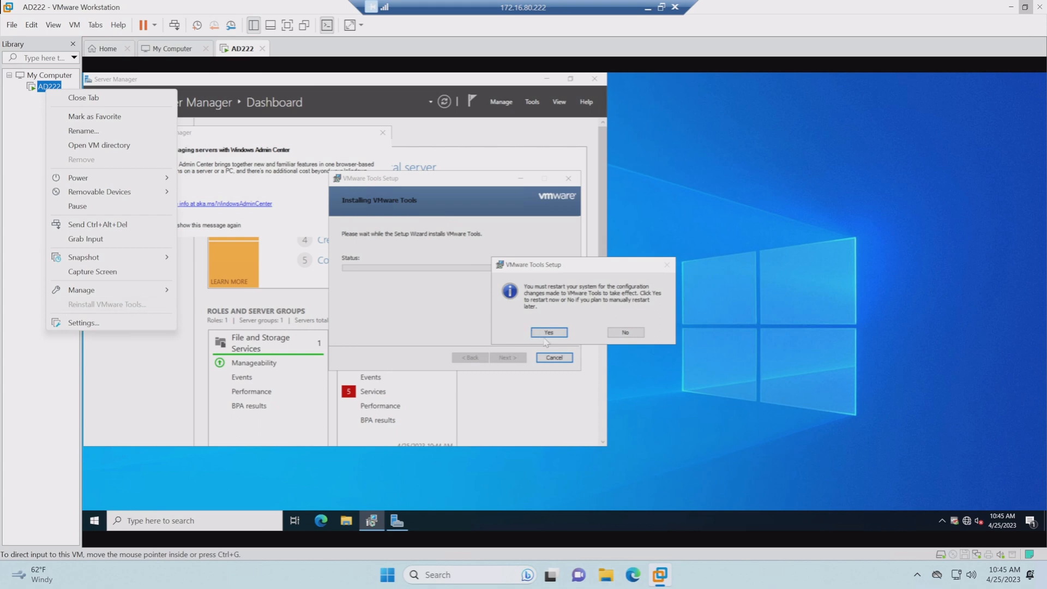
left_click(547, 333)
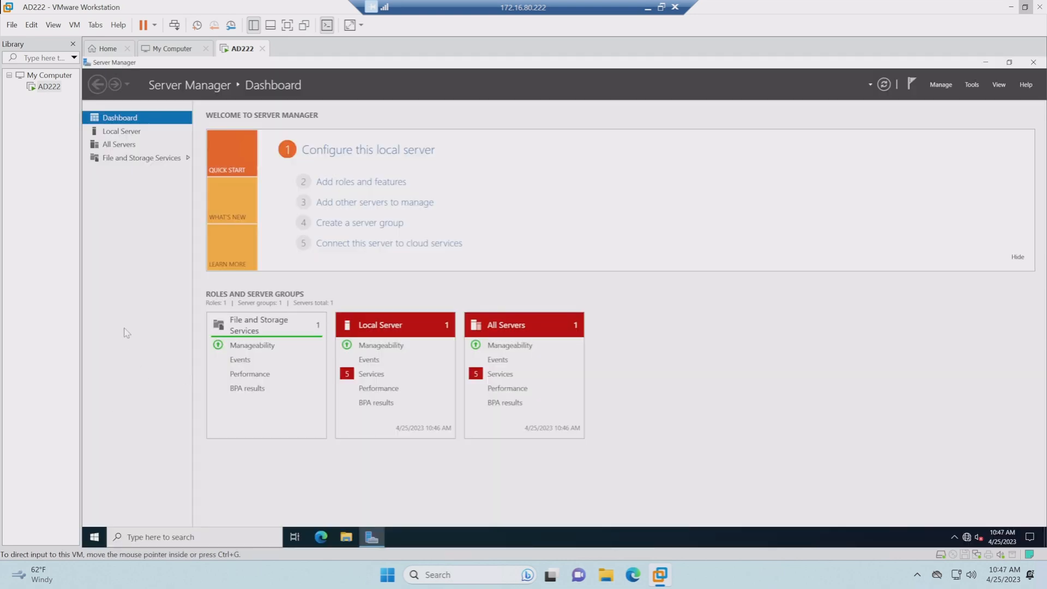
mouse_move(513, 482)
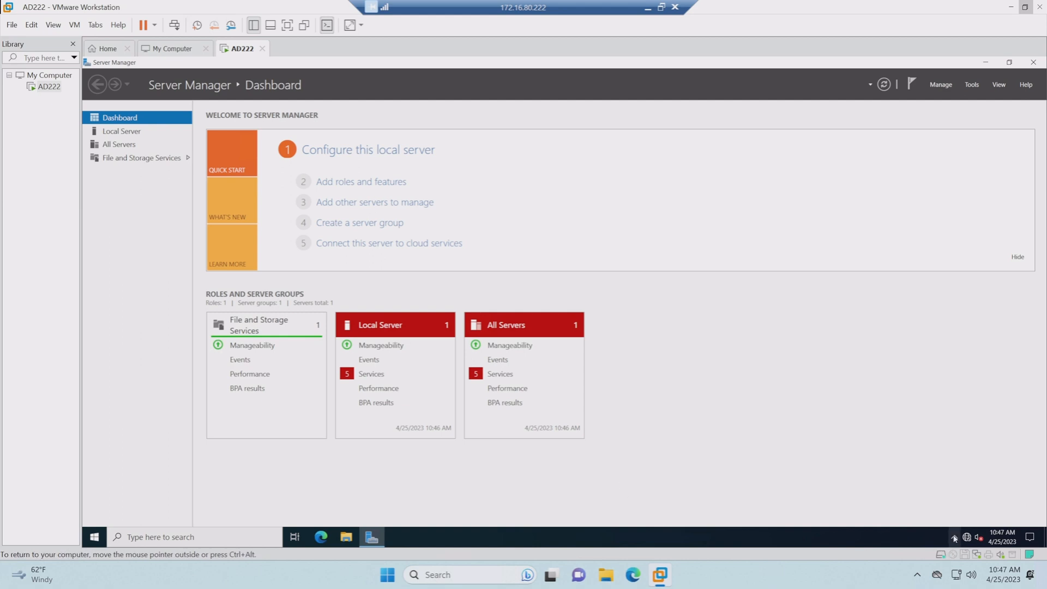
mouse_move(964, 517)
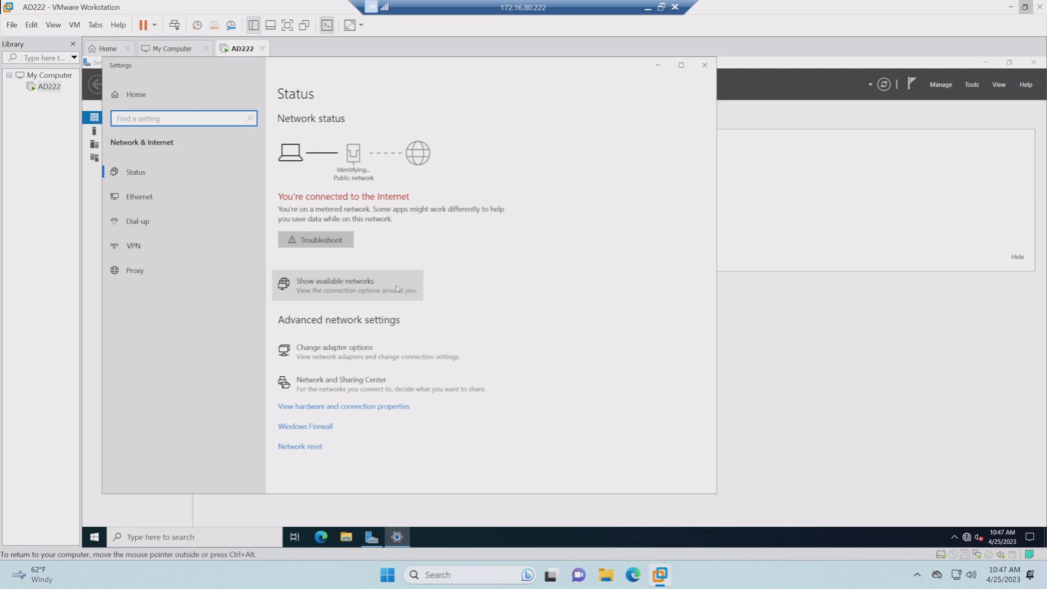
mouse_move(334, 352)
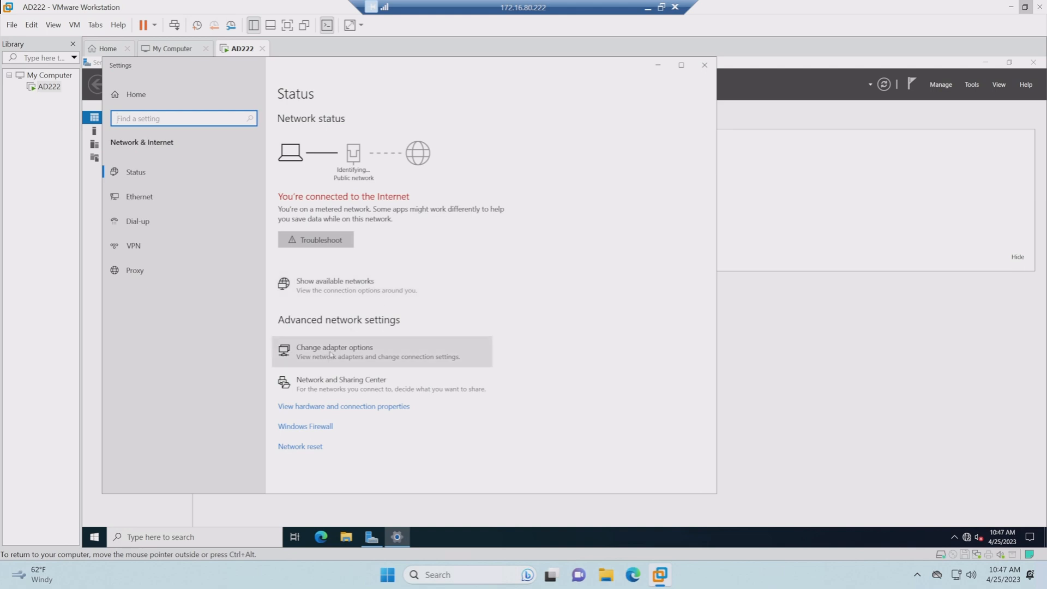
- Open Ethernet0's Properties from the guest's list of network adapters
left_click(334, 352)
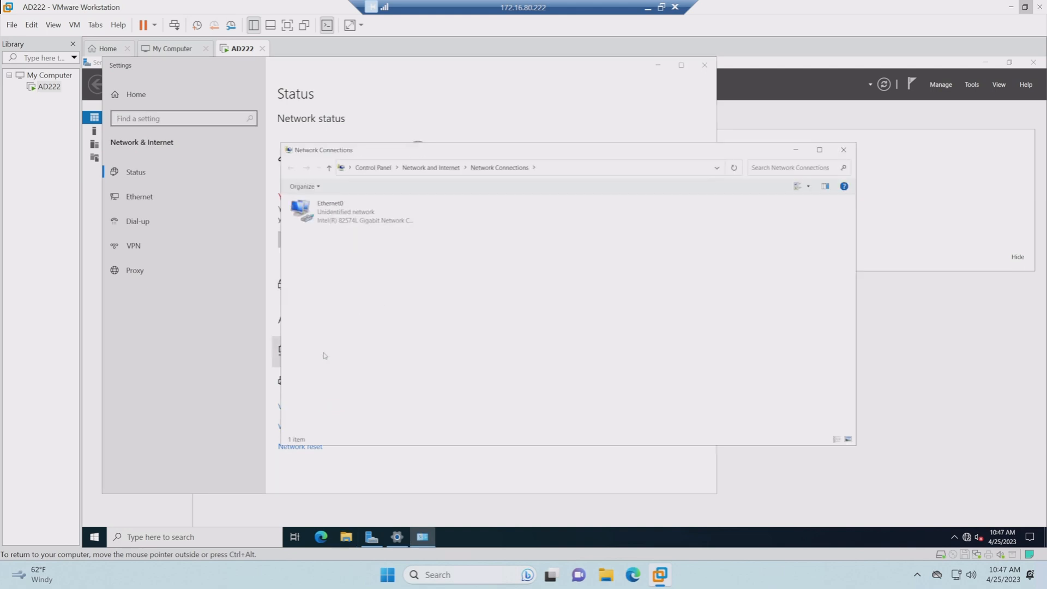
right_click(327, 211)
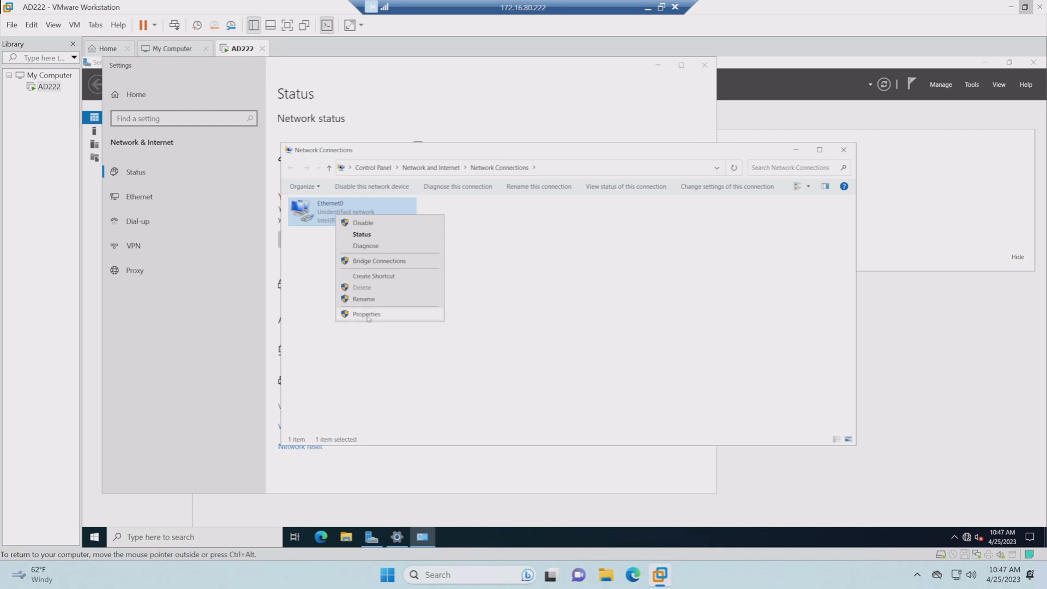
left_click(366, 314)
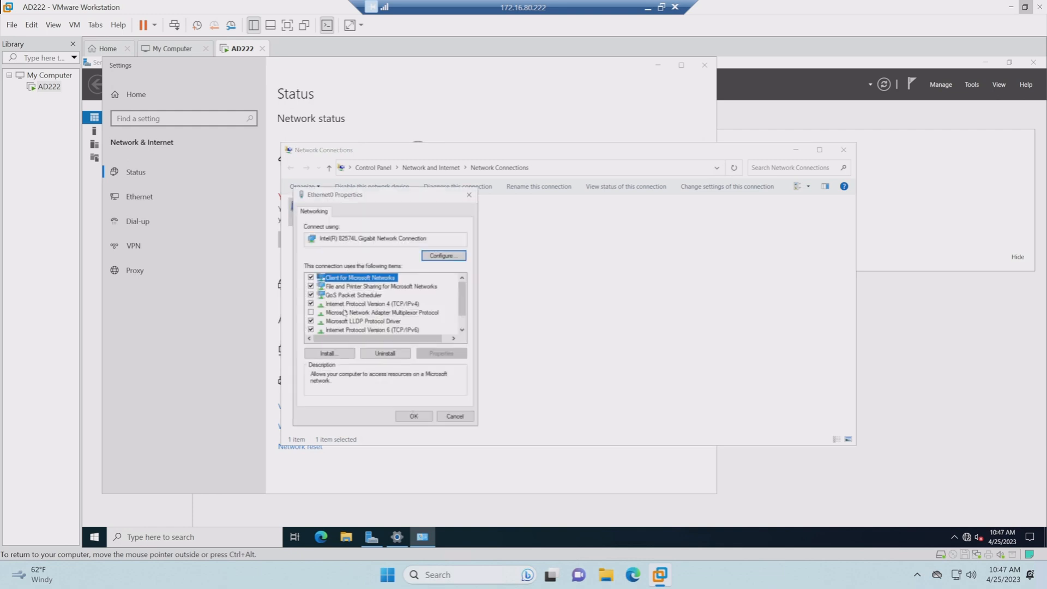
- Set Ethernet0's IPv4 to 10.0.10.222 / 255.255.255.0 and rename the connection 10.0.10.222
double_click(371, 303)
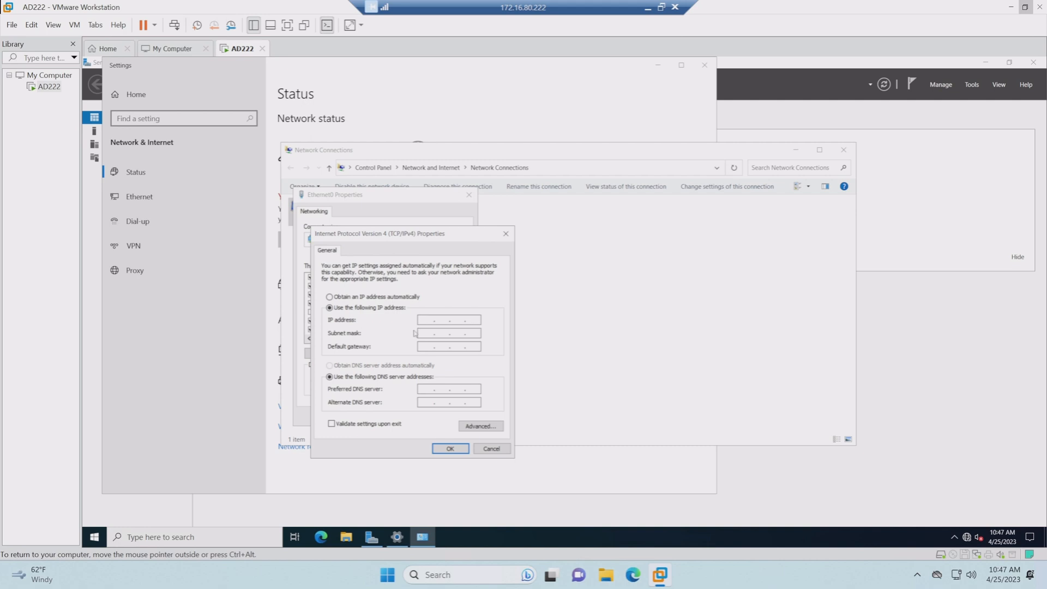
type("10 . 0 . 10 . 22")
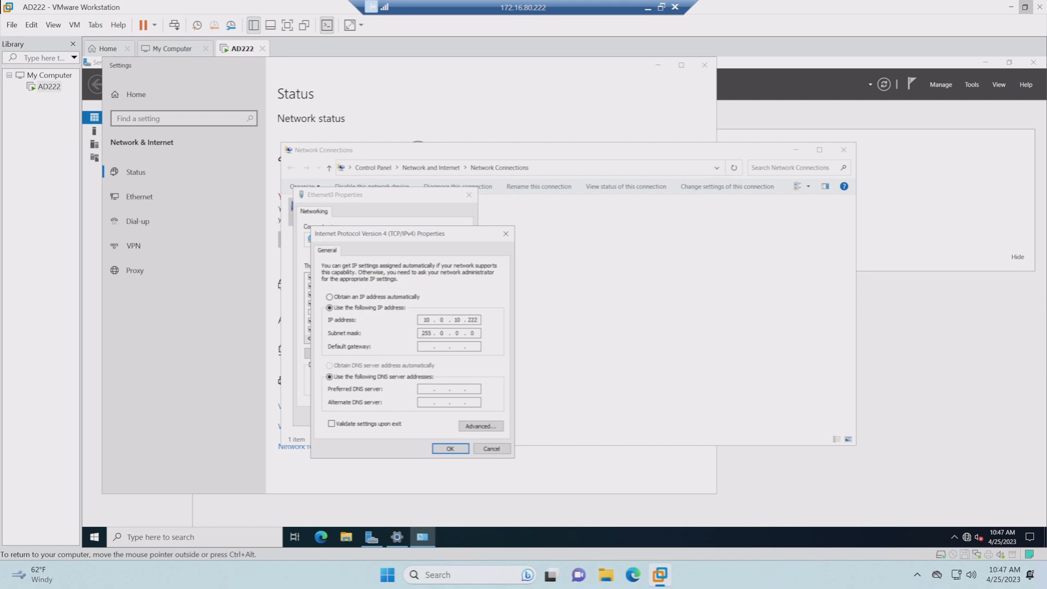
type("255.255.")
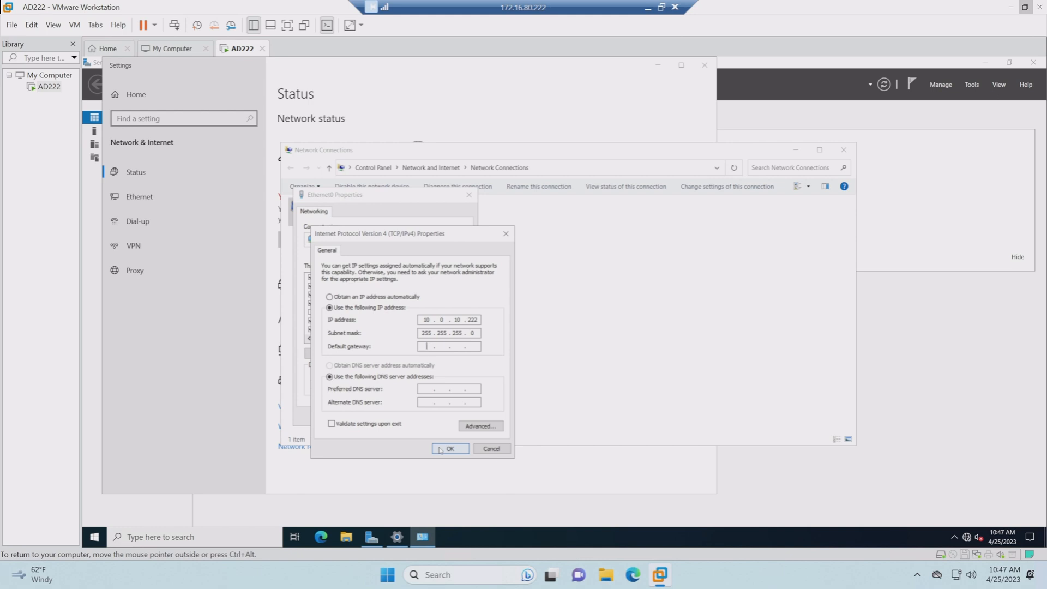
left_click(450, 448)
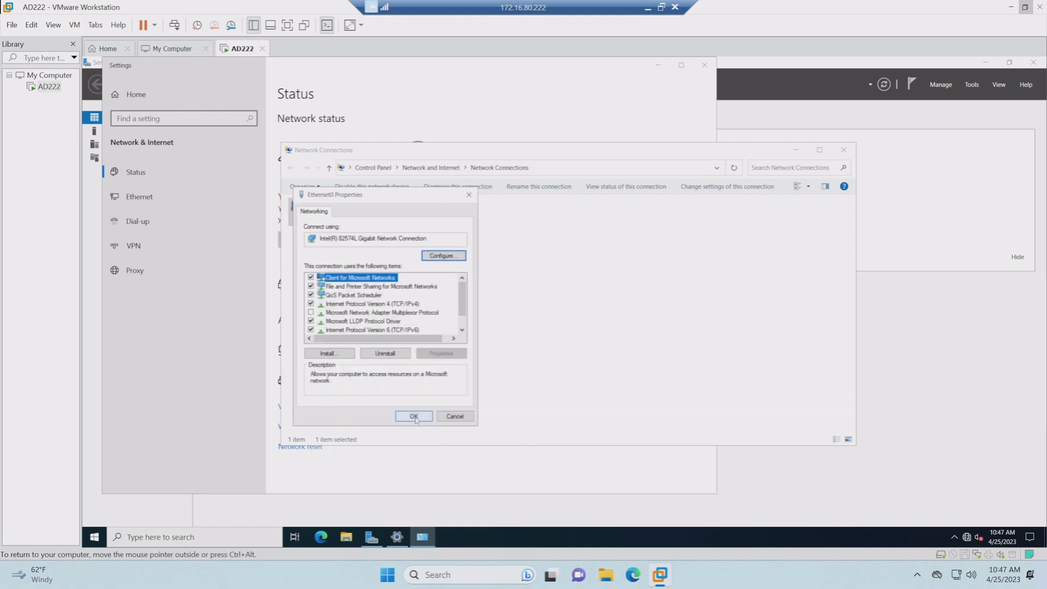
left_click(413, 416)
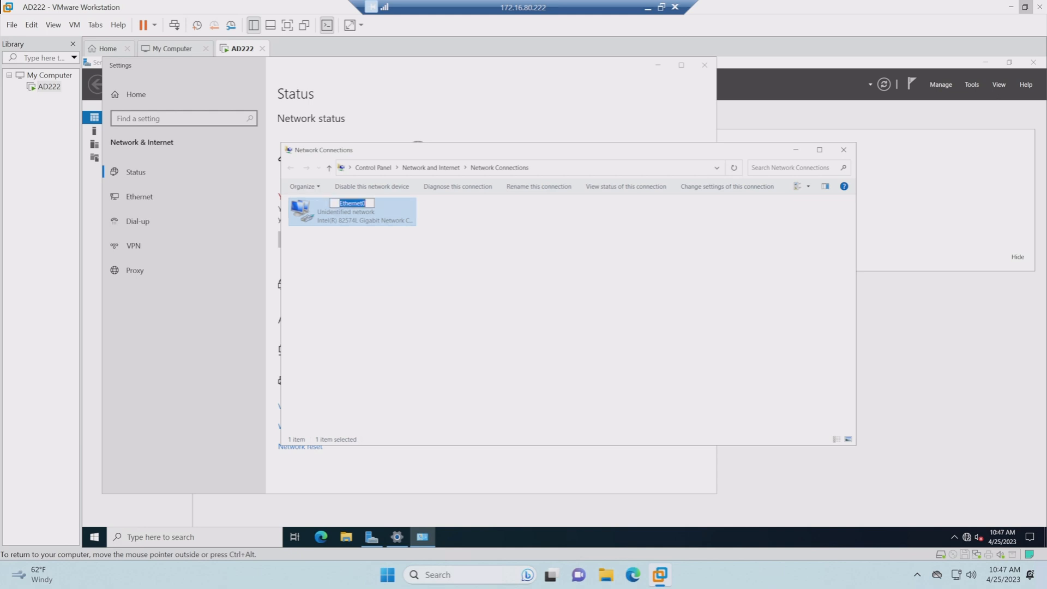
type("10.0.10")
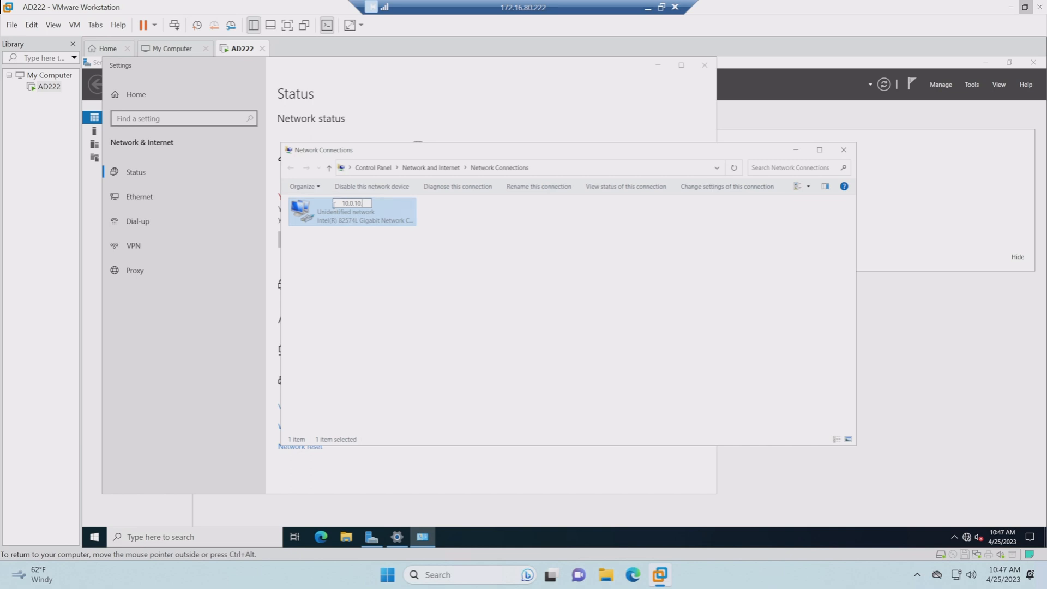
type(".222")
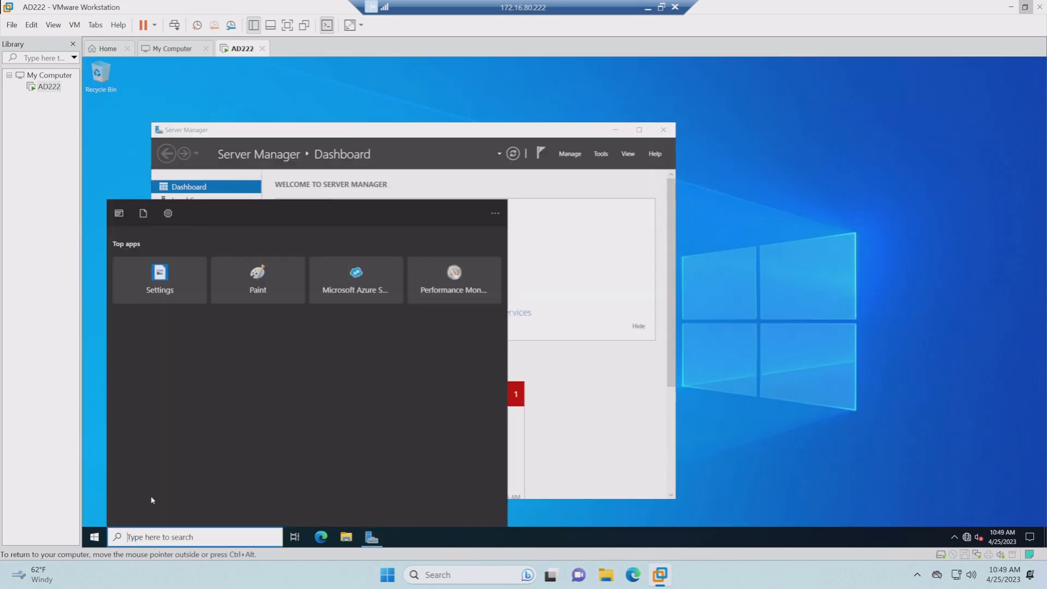
- Rename the PC to AD222 through About your PC and restart now
type("about")
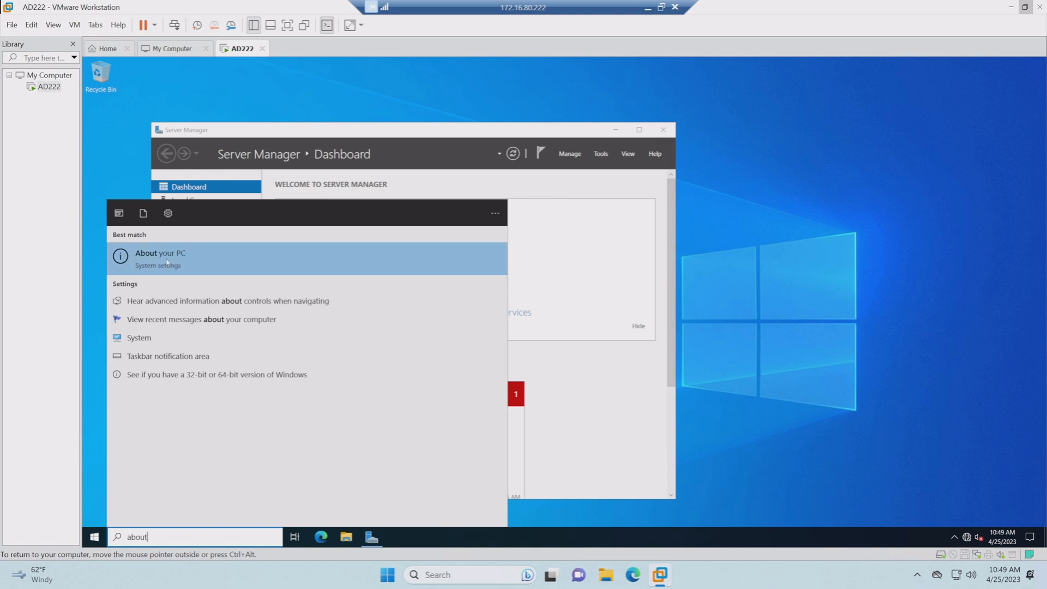
left_click(160, 258)
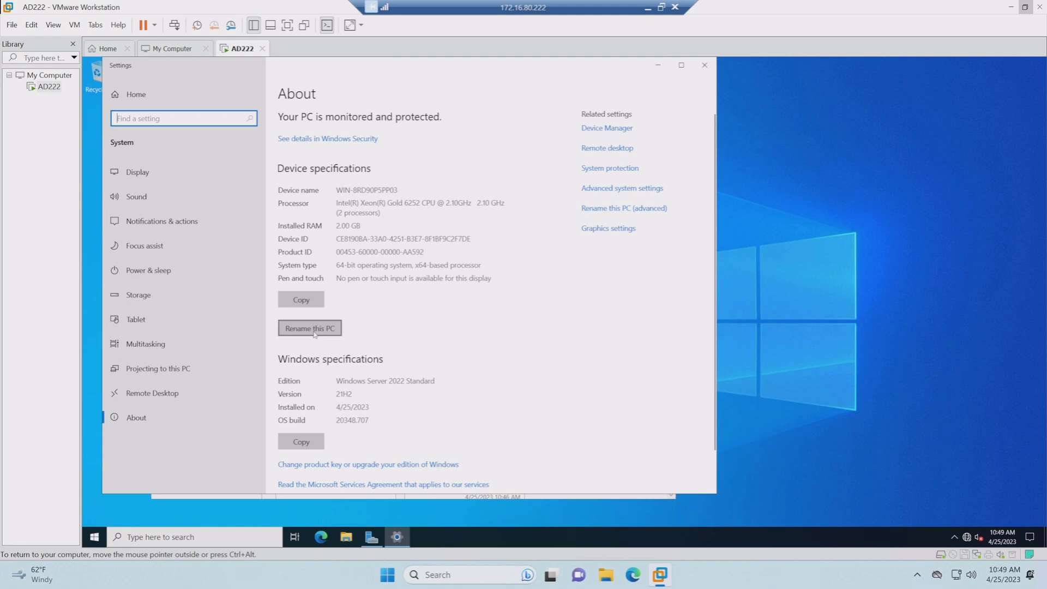
left_click(309, 328)
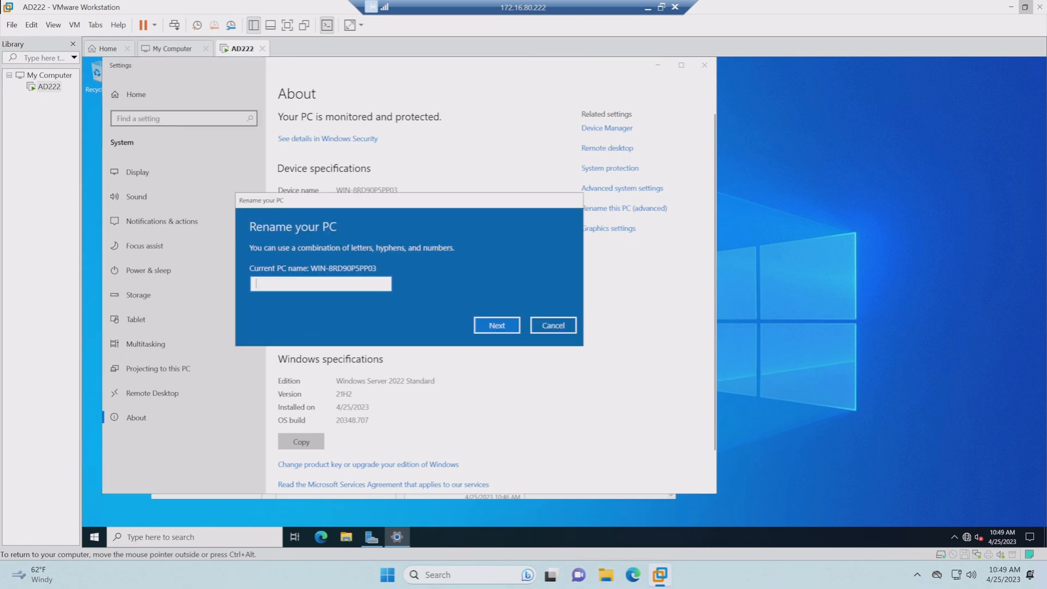
type("As")
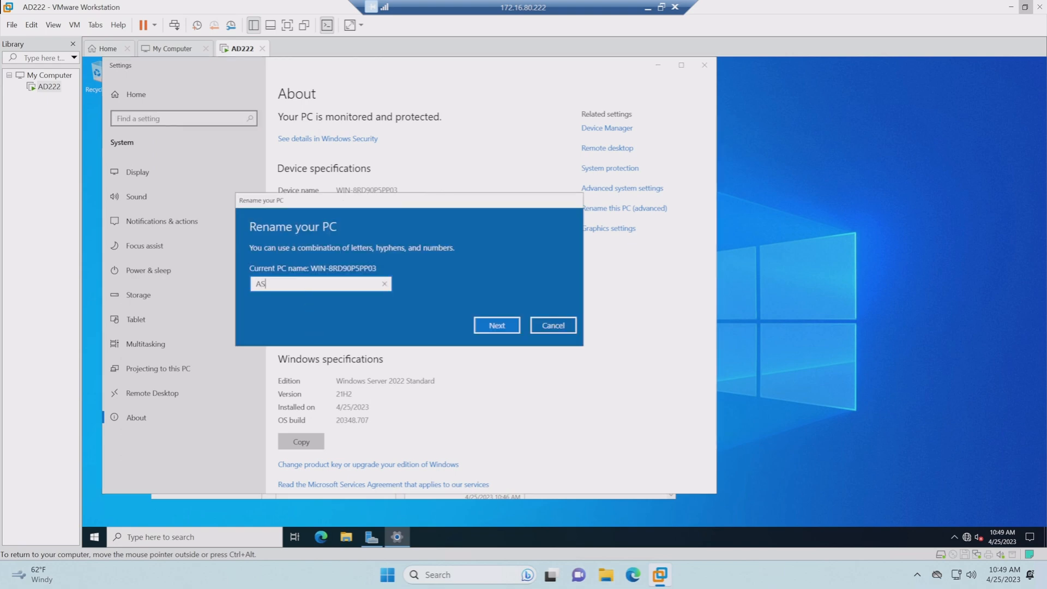
type("AD22")
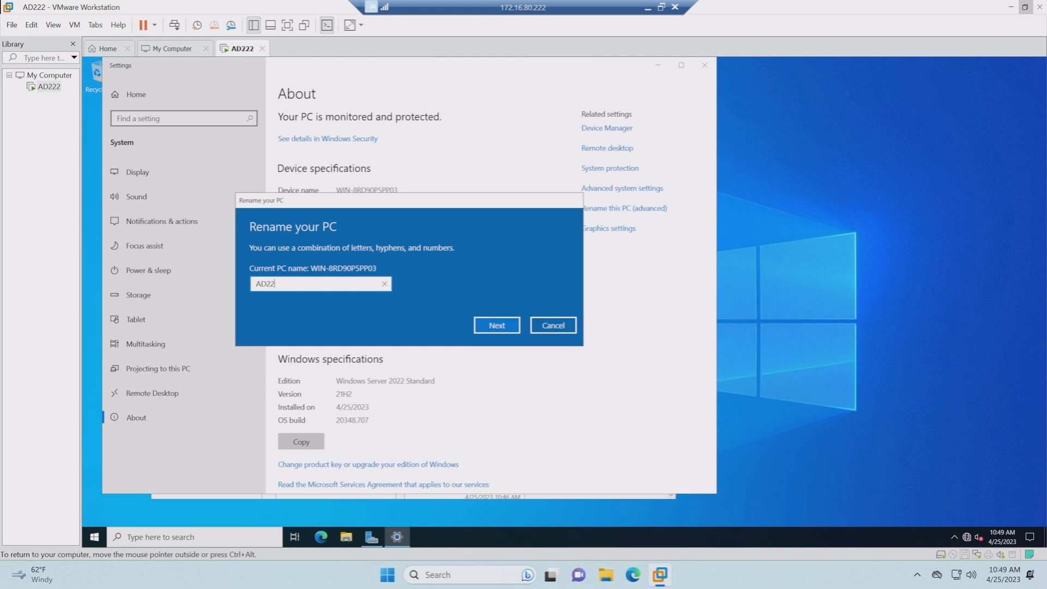
left_click(496, 325)
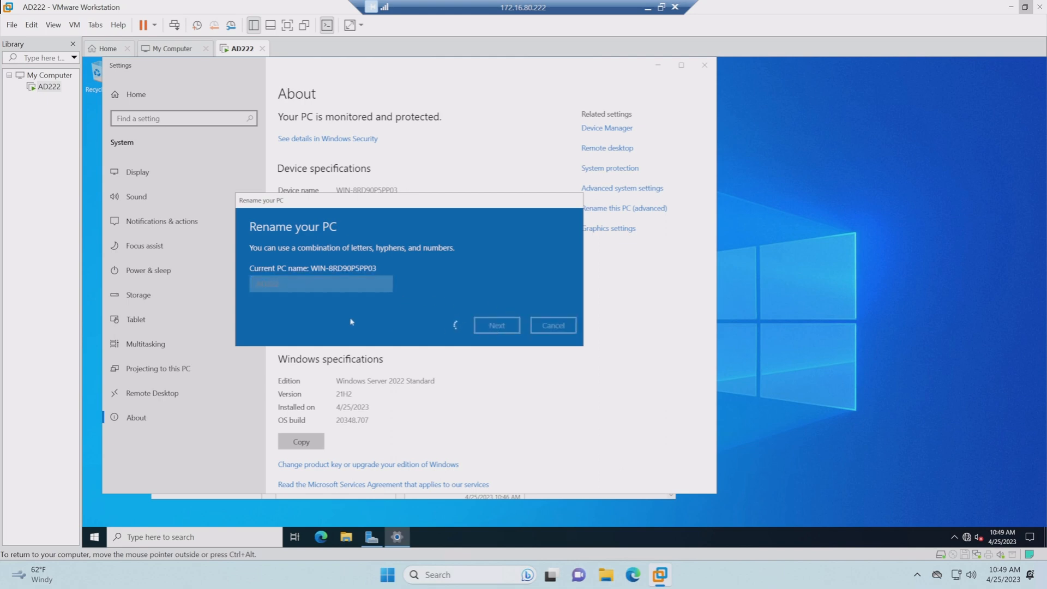
left_click(496, 325)
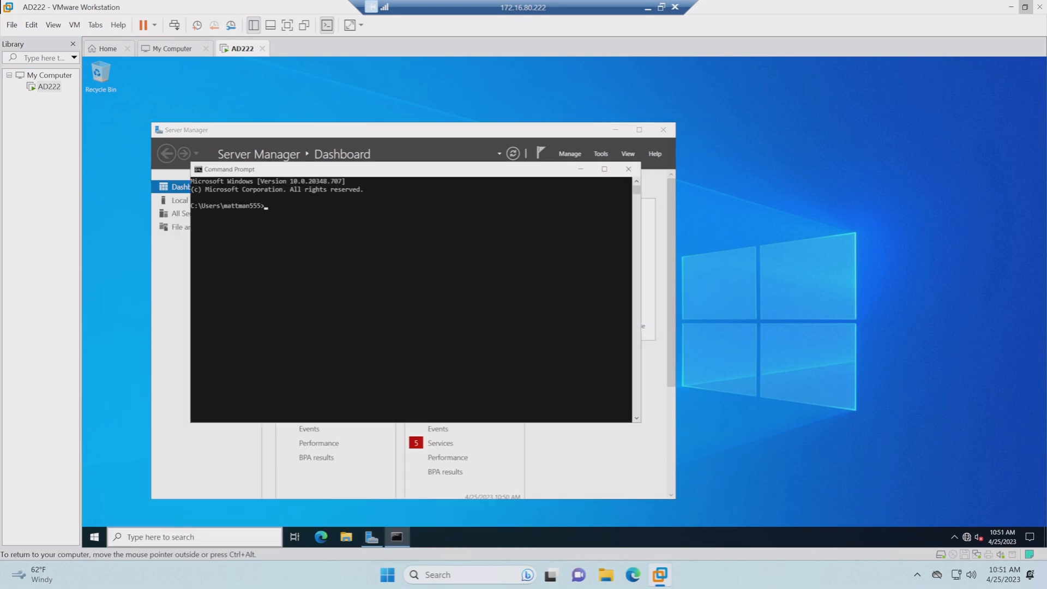
- Run ipconfig, whoami and hostname to confirm 10.0.10.222, ad222\mattman555 and AD222, then return to Server Manager
type("ipc")
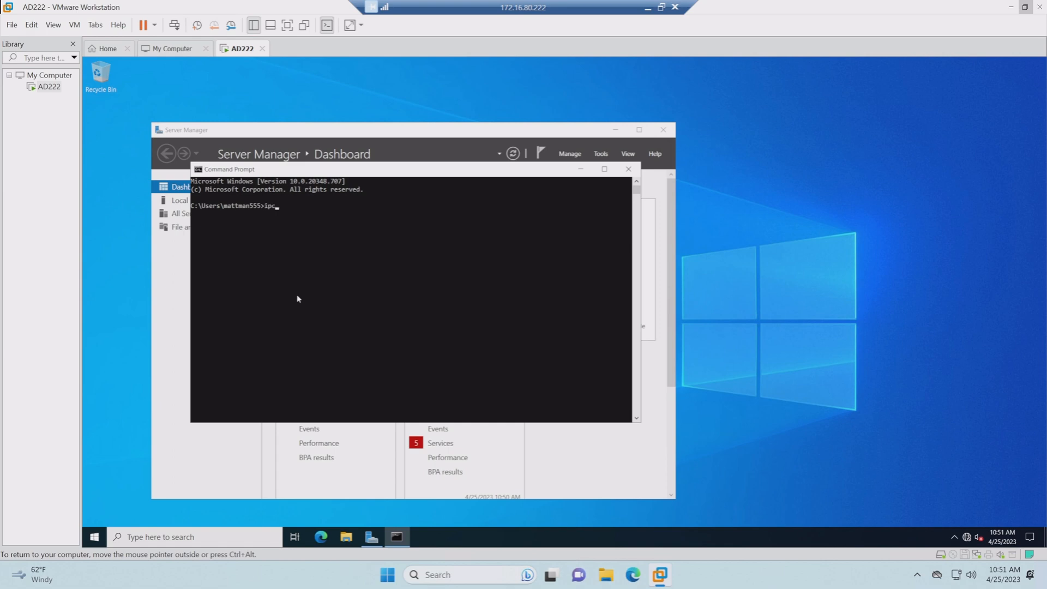
key("Enter")
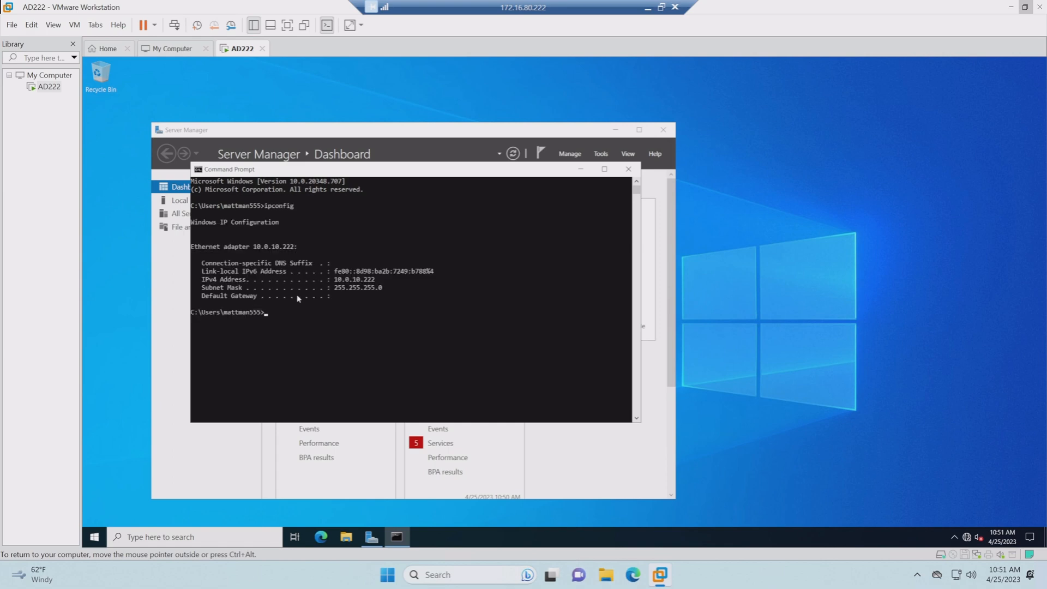
type("whoami")
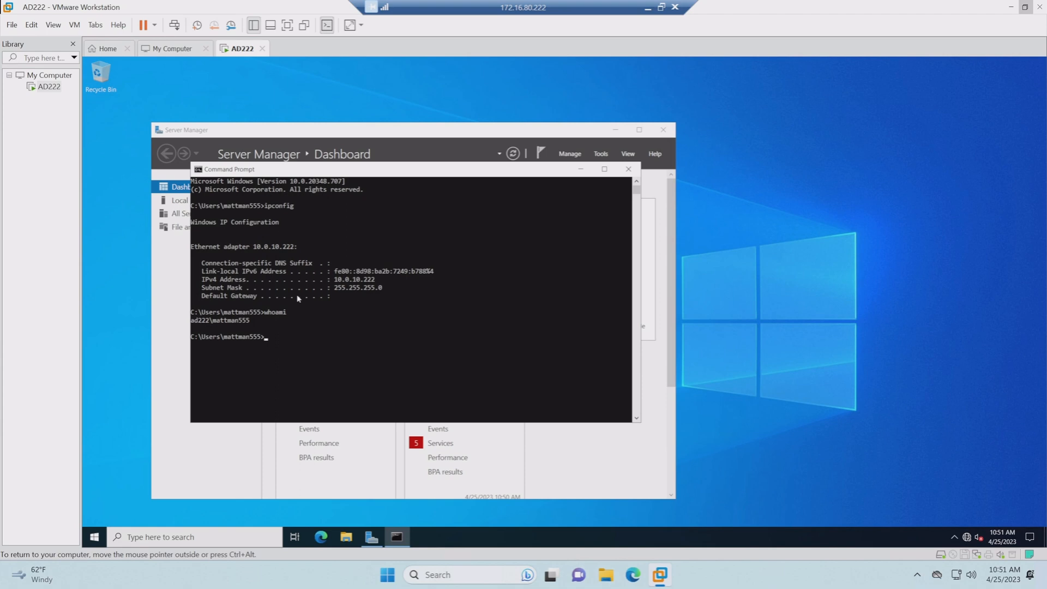
type("hostname")
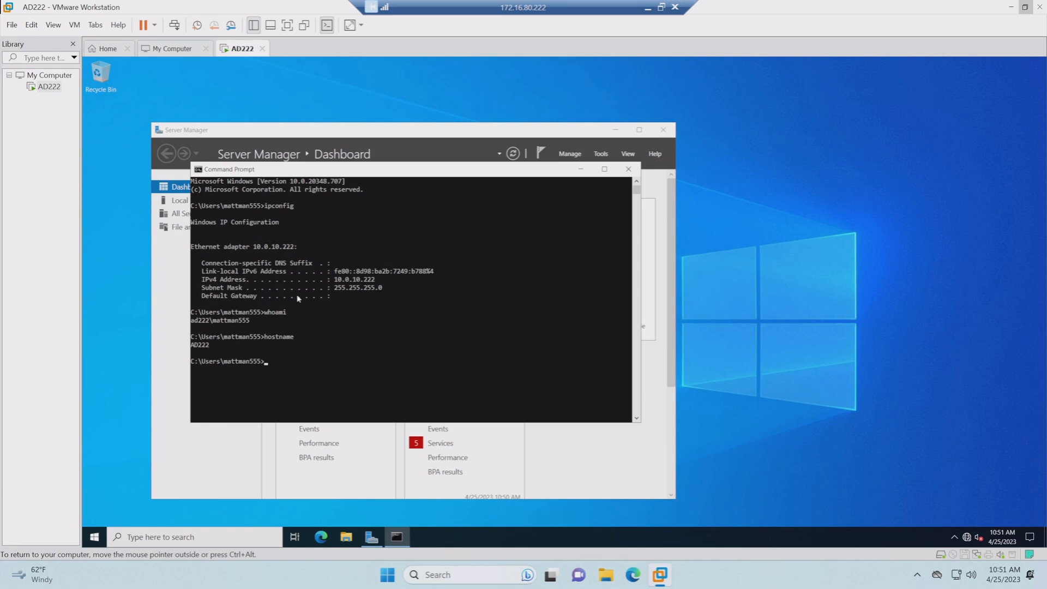
mouse_move(229, 328)
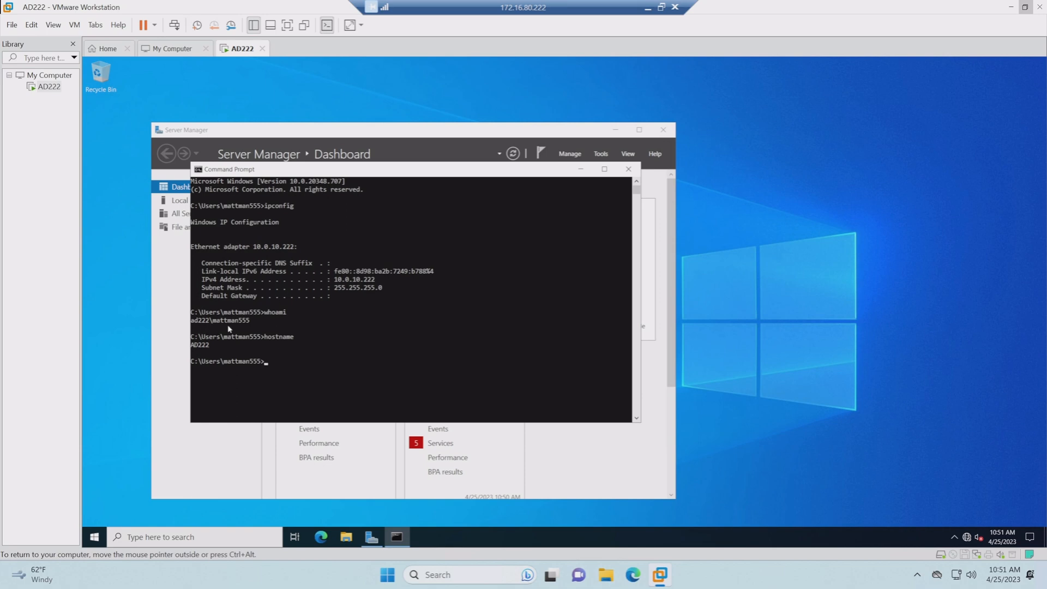
left_click(627, 169)
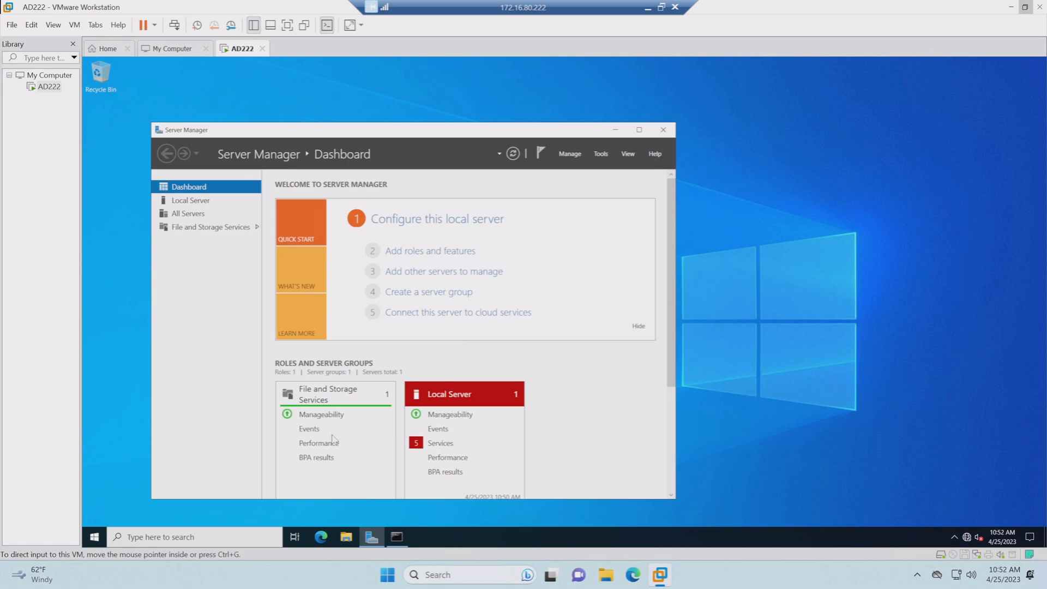
left_click(396, 537)
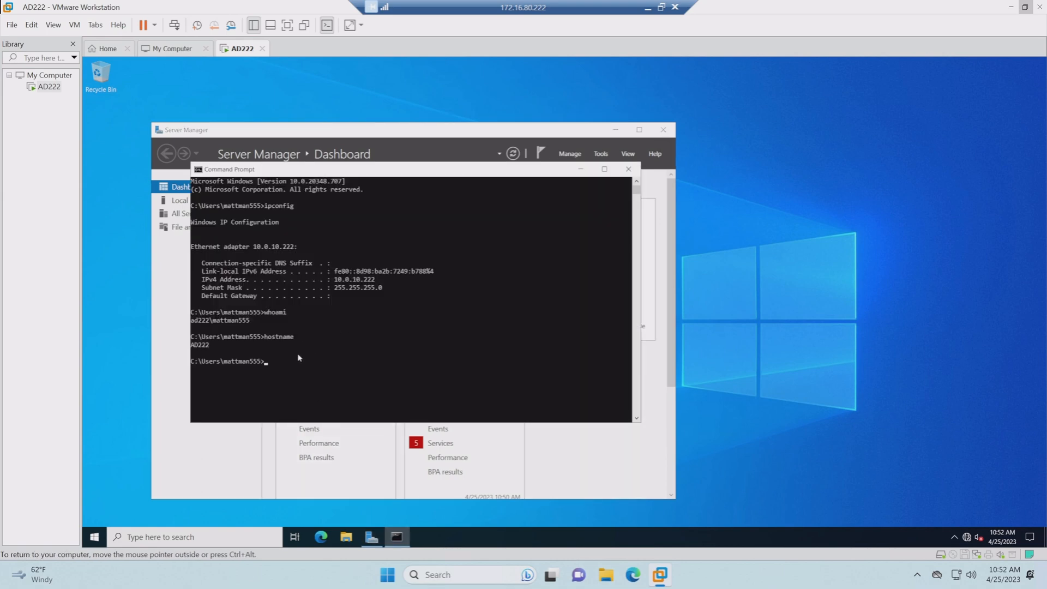
left_click(628, 169)
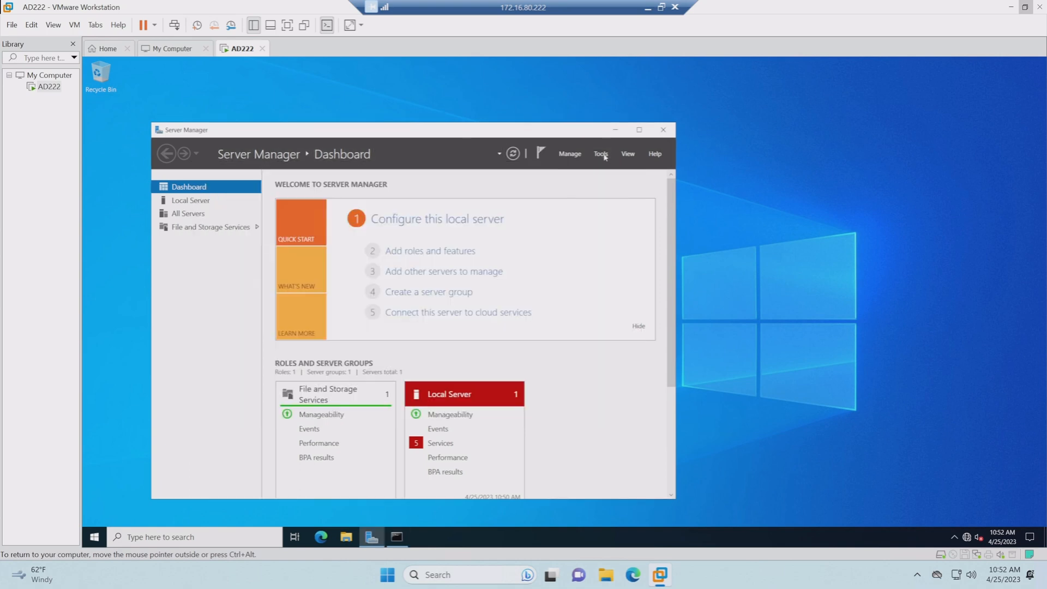
- Set a new password on the Administrator account under Computer Management's Local Users and Groups
left_click(600, 154)
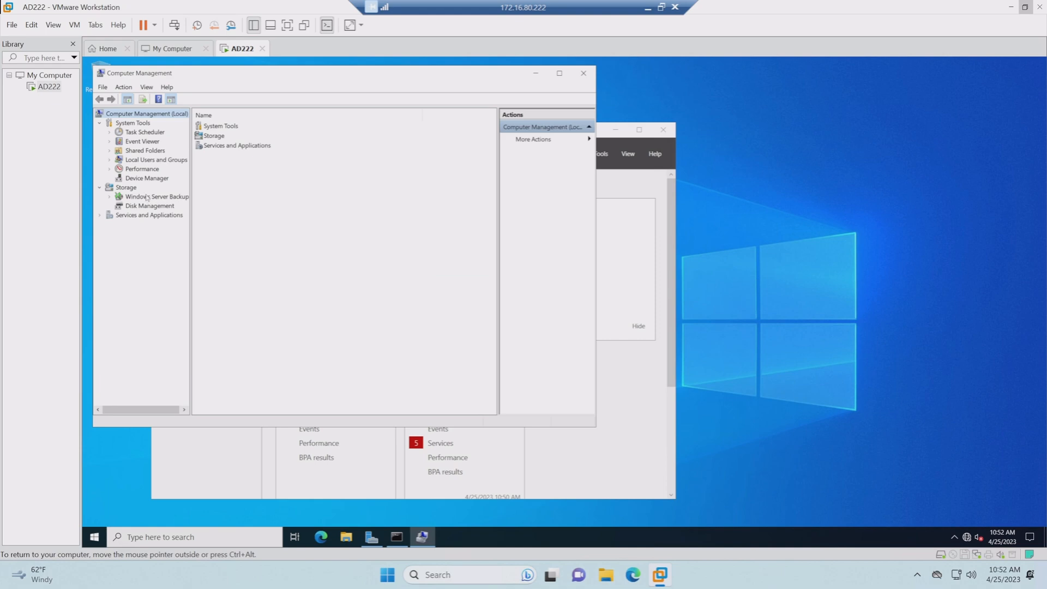
left_click(155, 159)
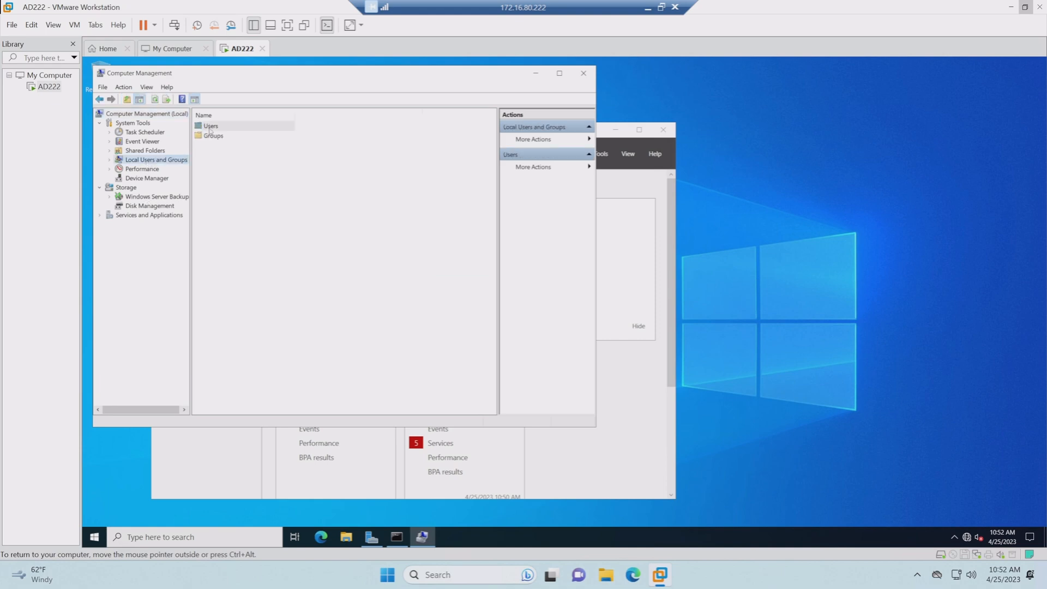
right_click(221, 126)
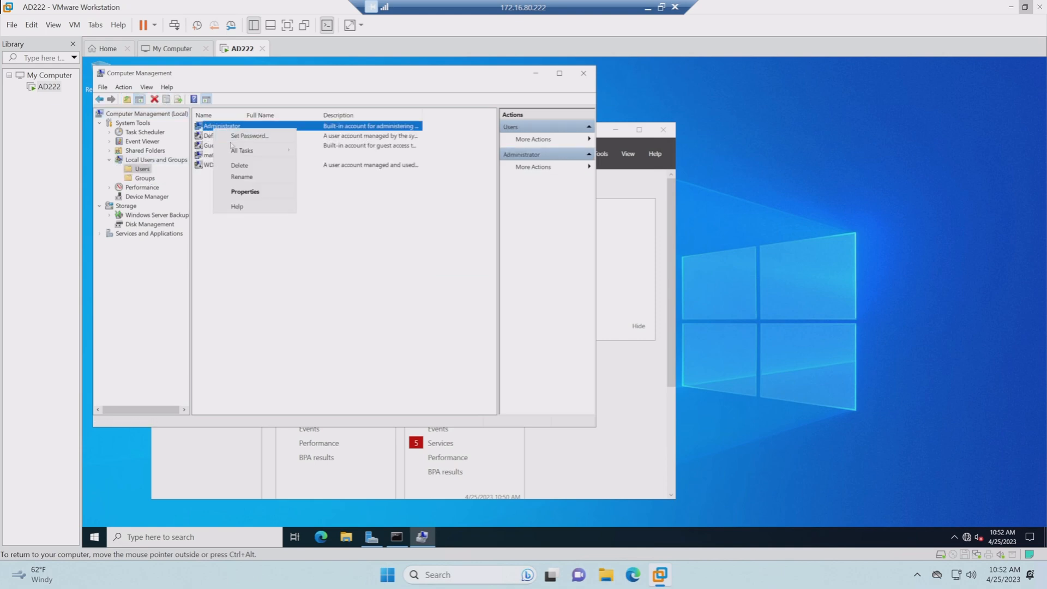
left_click(249, 136)
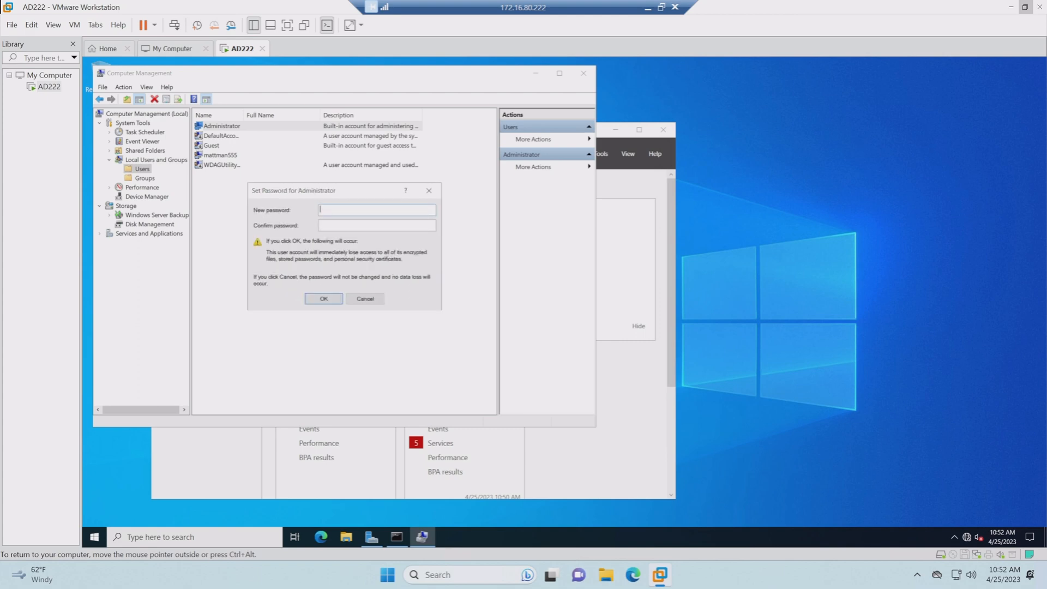
type("password")
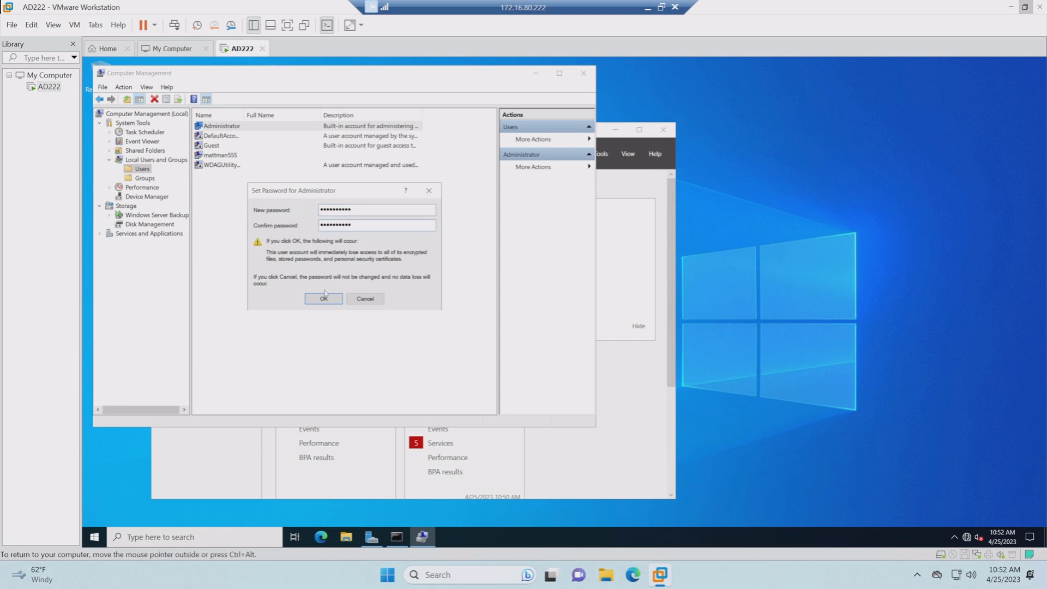
left_click(323, 299)
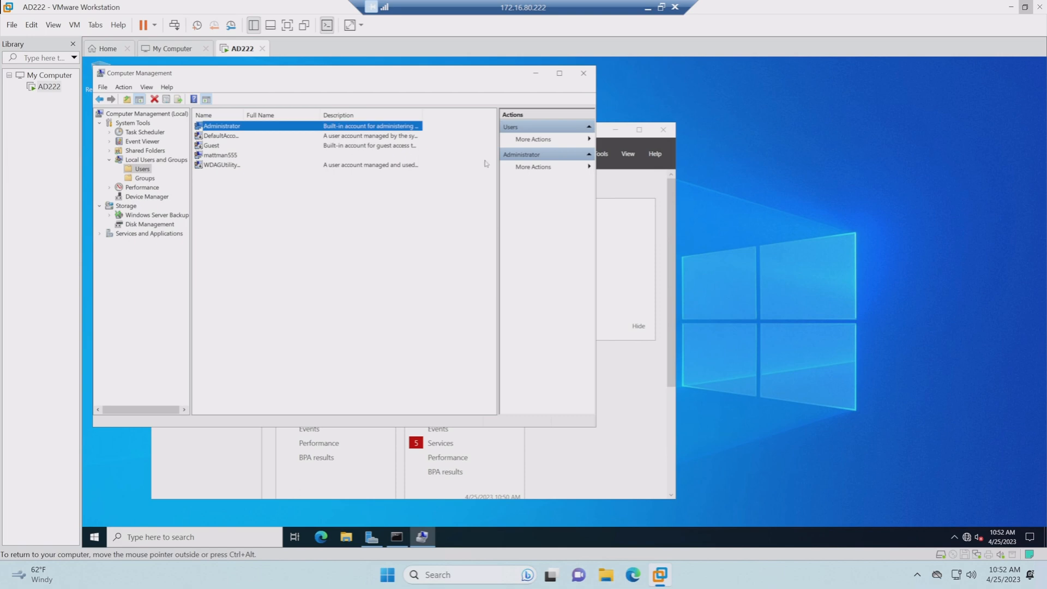
left_click(582, 74)
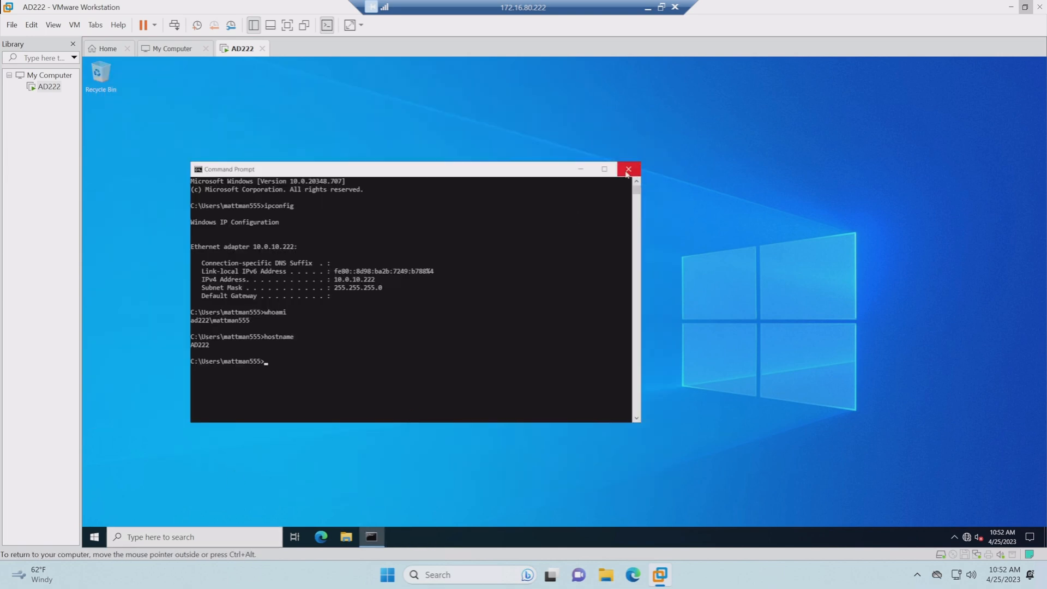
- Close Command Prompt, sign out of AD222, and sign back in as Administrator
left_click(627, 169)
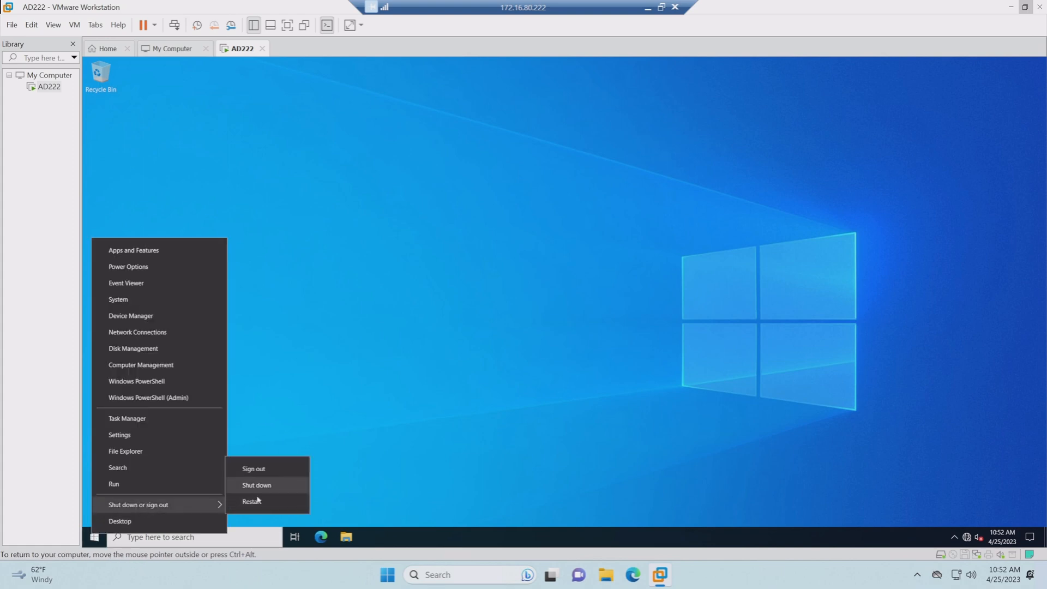
left_click(256, 485)
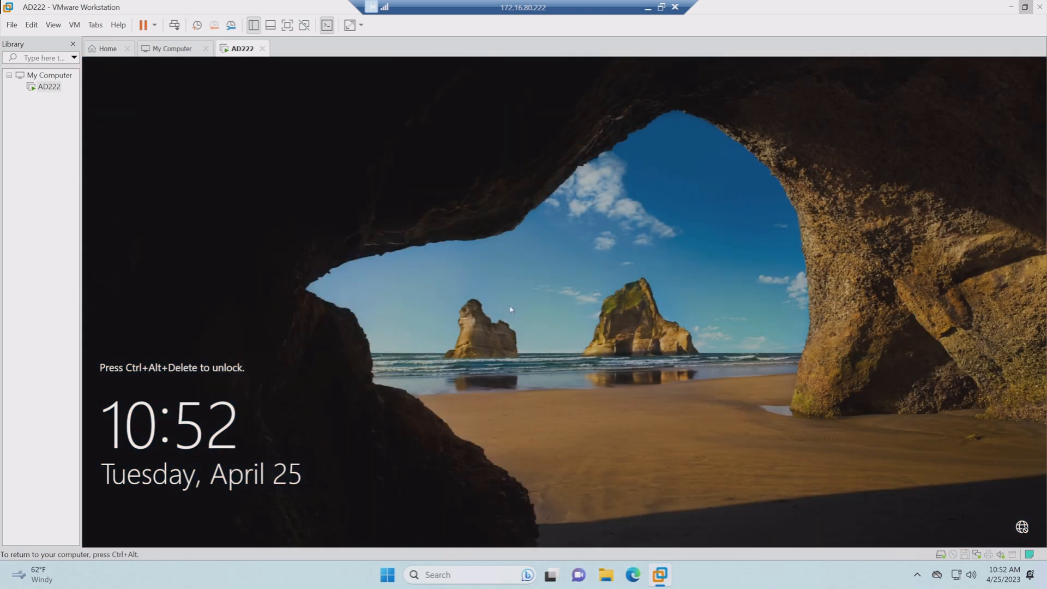
mouse_move(188, 361)
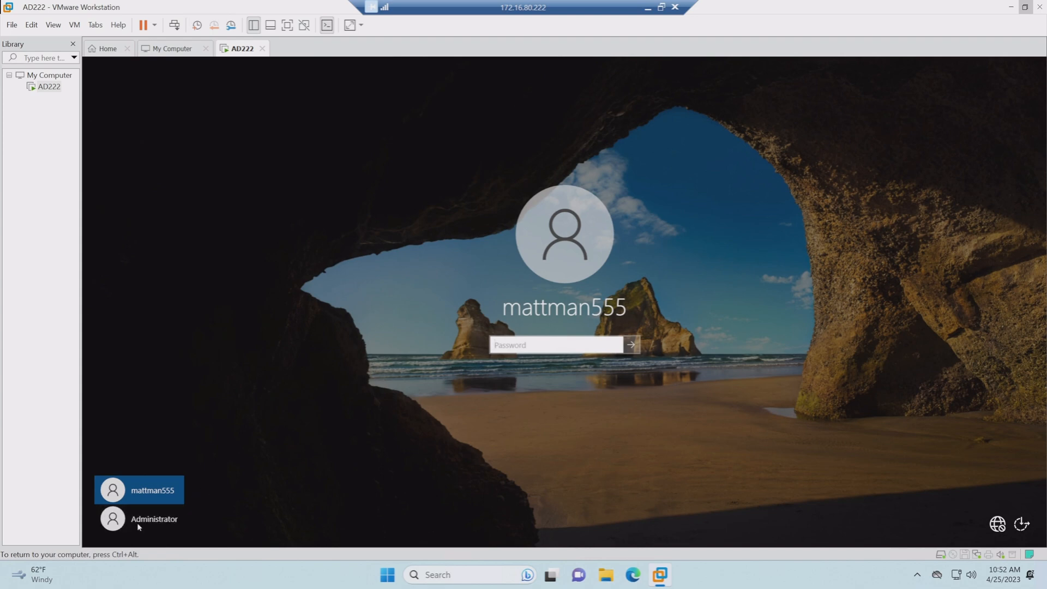
left_click(154, 518)
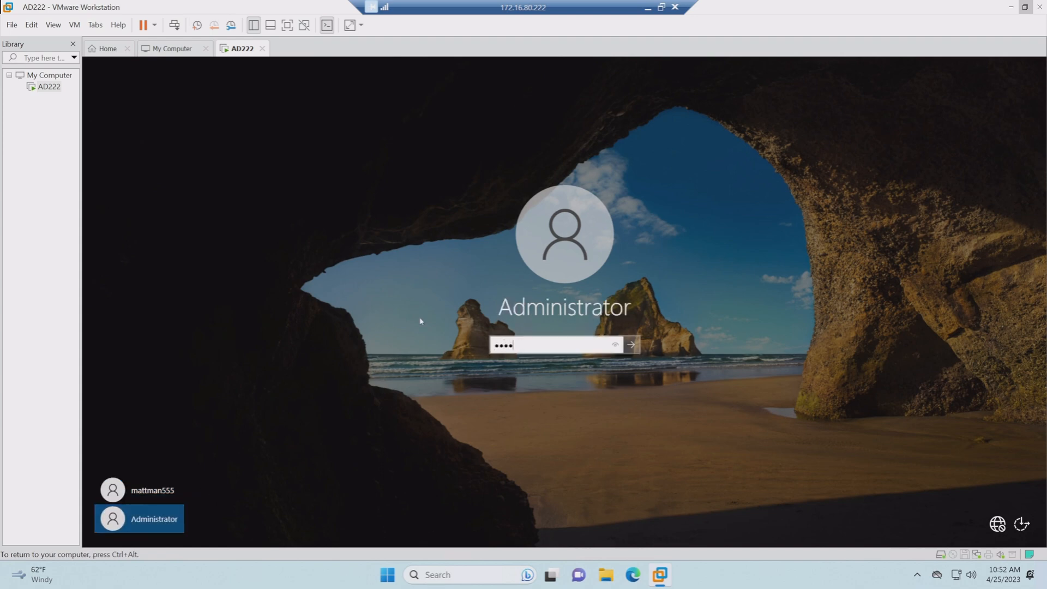
left_click(628, 345)
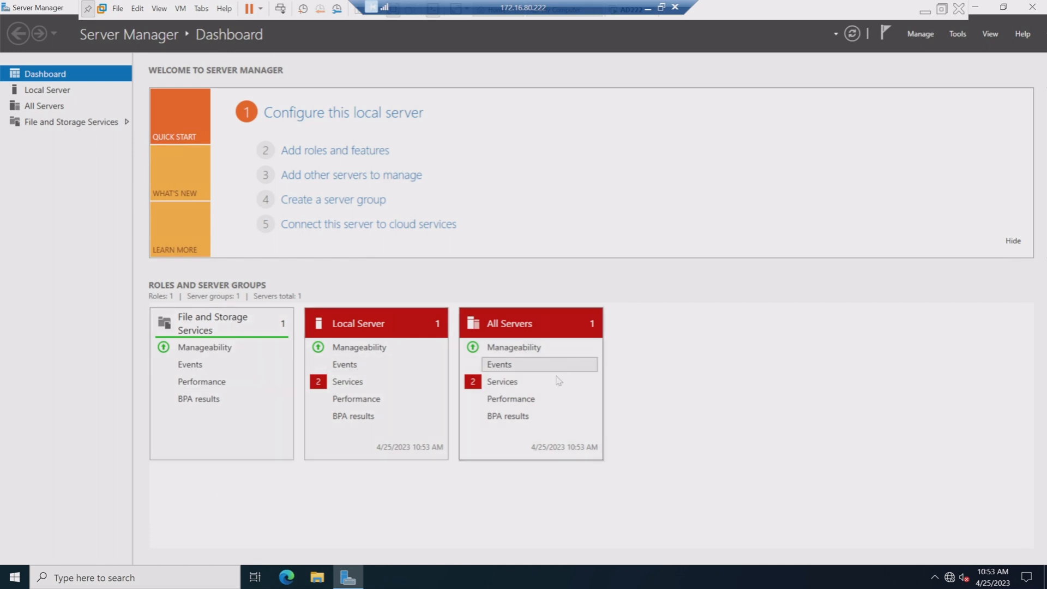
mouse_move(379, 491)
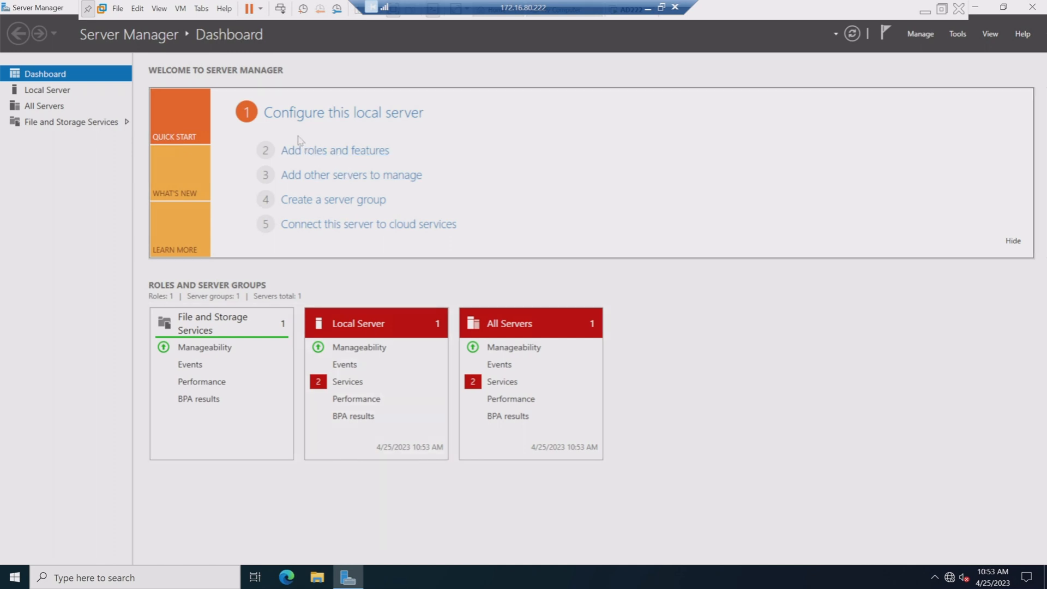
- Launch Add roles and features from the Server Manager dashboard
left_click(335, 150)
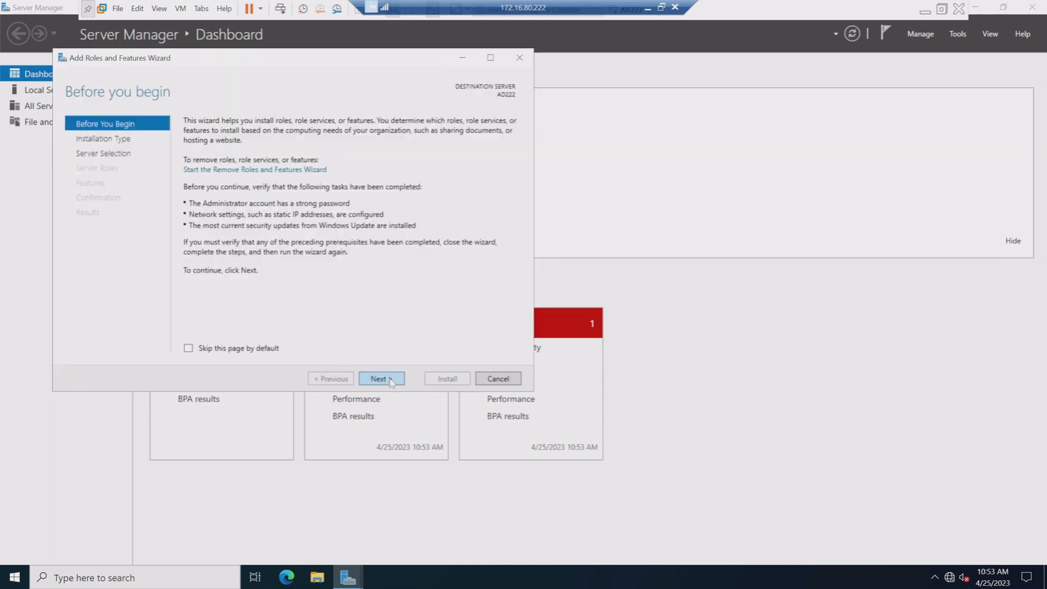
- Choose role-based installation on AD222 and select Active Directory Domain Services with its management features
left_click(382, 379)
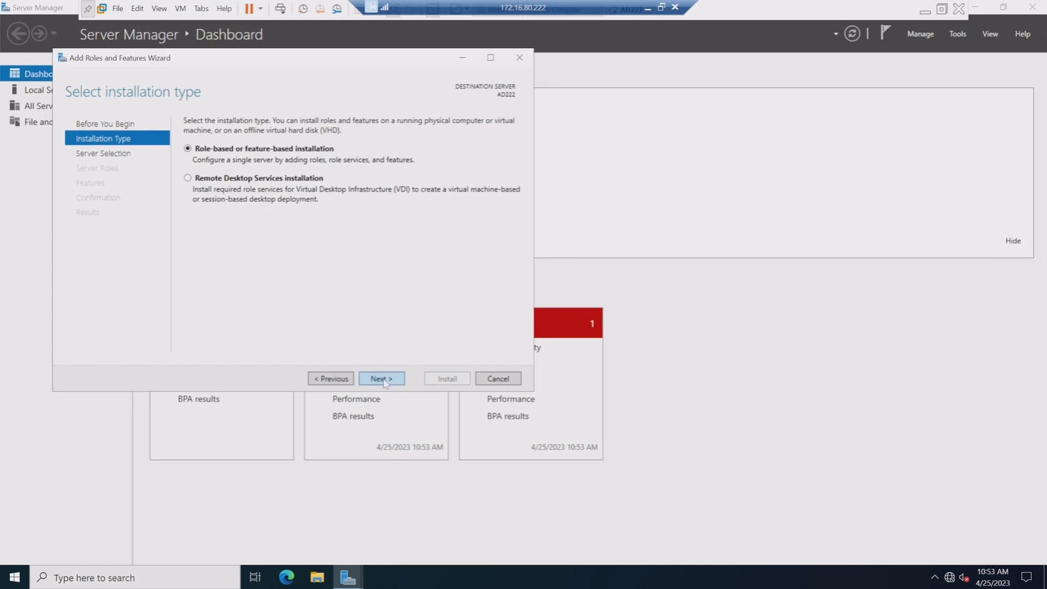
left_click(381, 378)
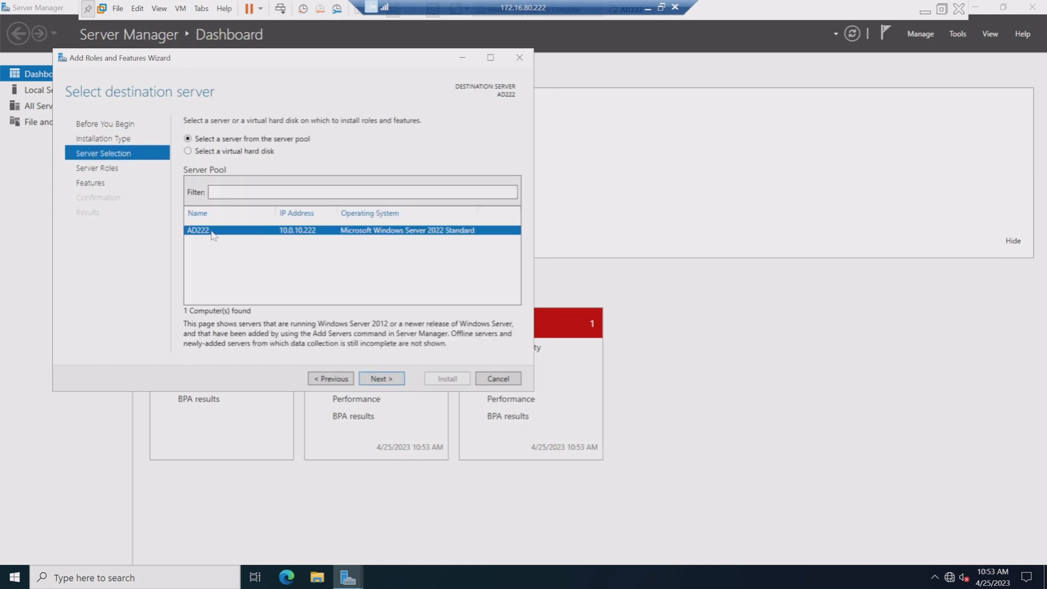
left_click(381, 379)
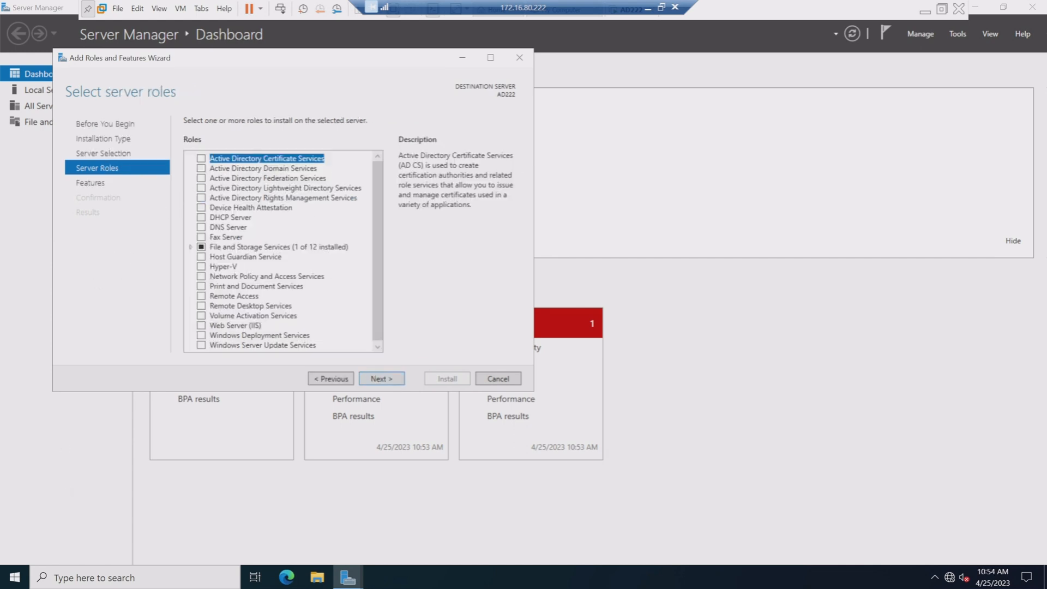
left_click(264, 168)
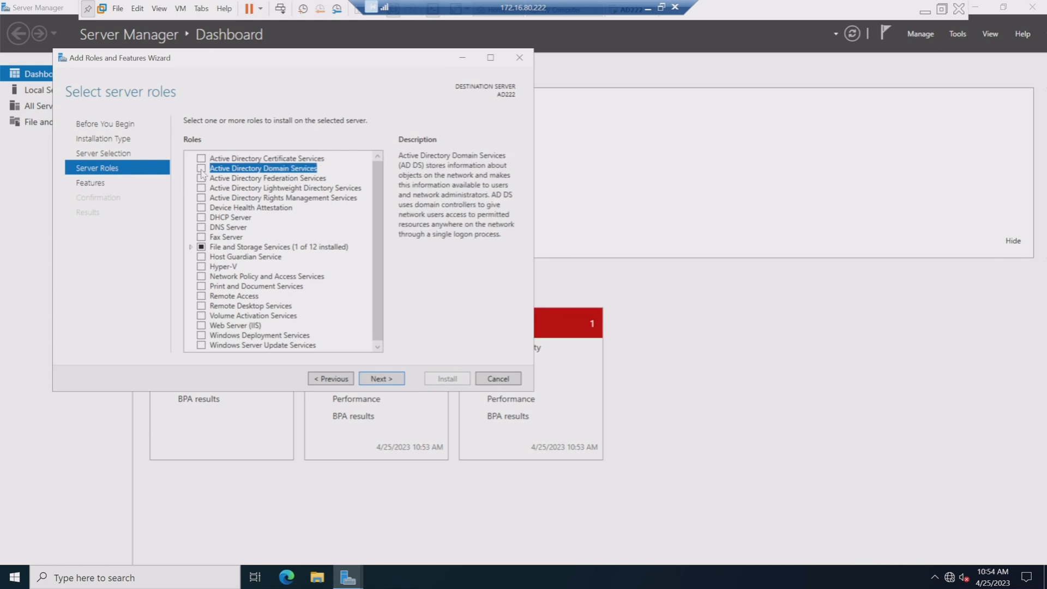
left_click(202, 167)
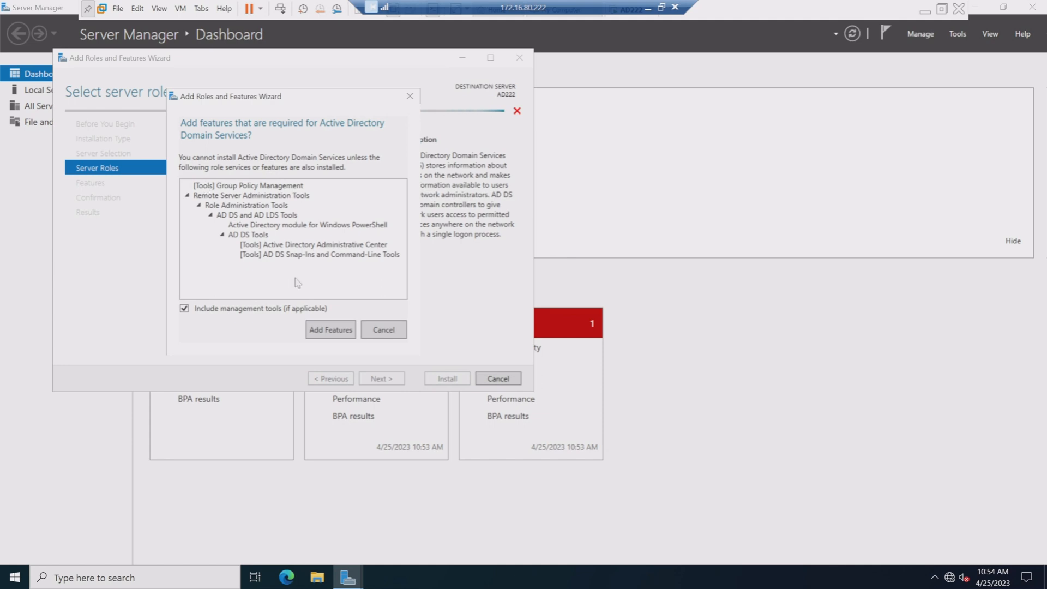
left_click(330, 330)
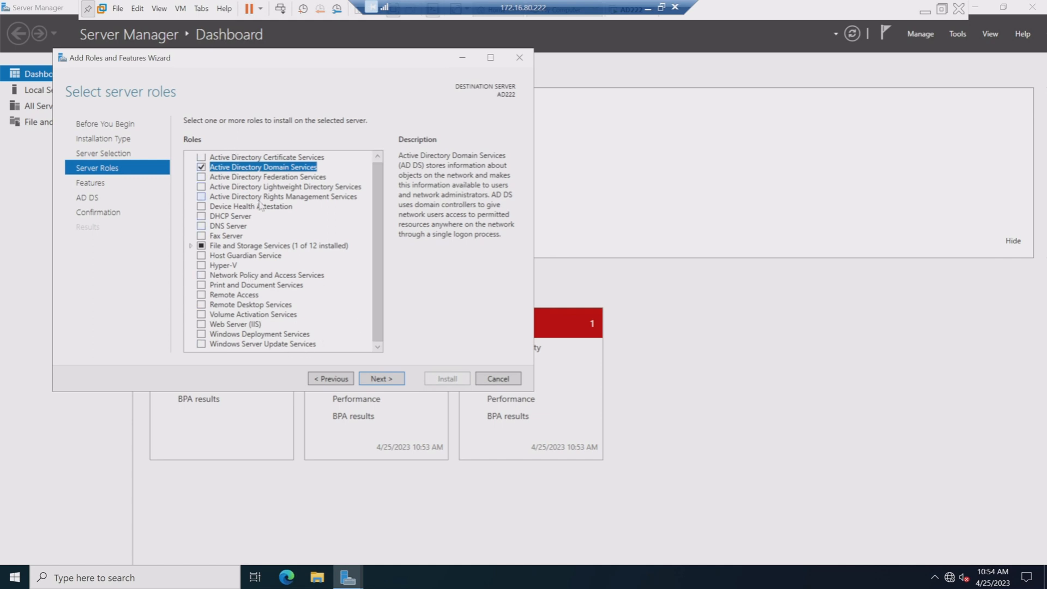
mouse_move(241, 234)
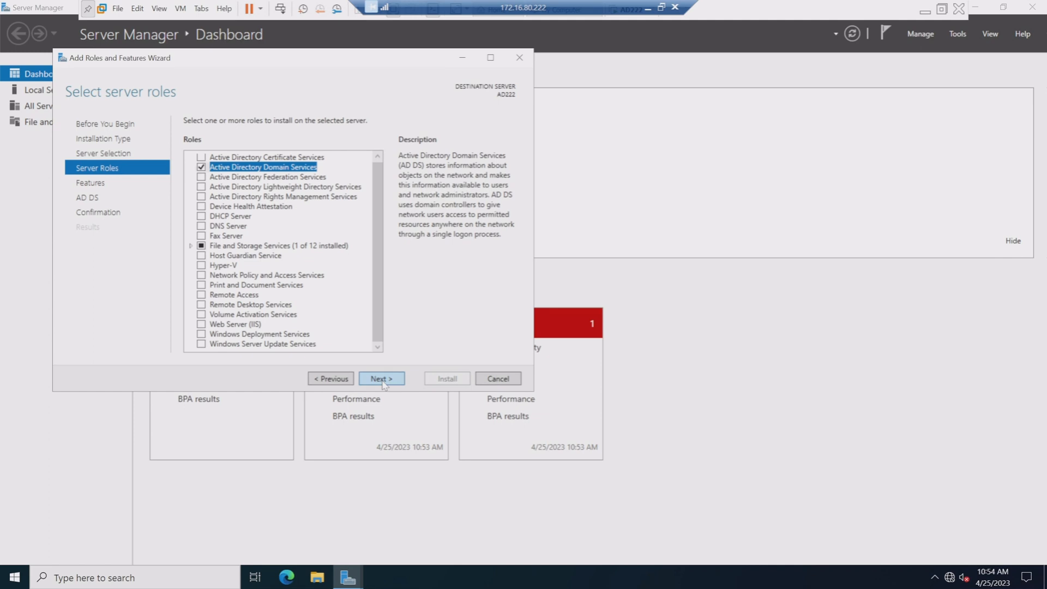
- Keep default features, allow automatic restarts, install the AD DS role, and close the wizard
left_click(381, 378)
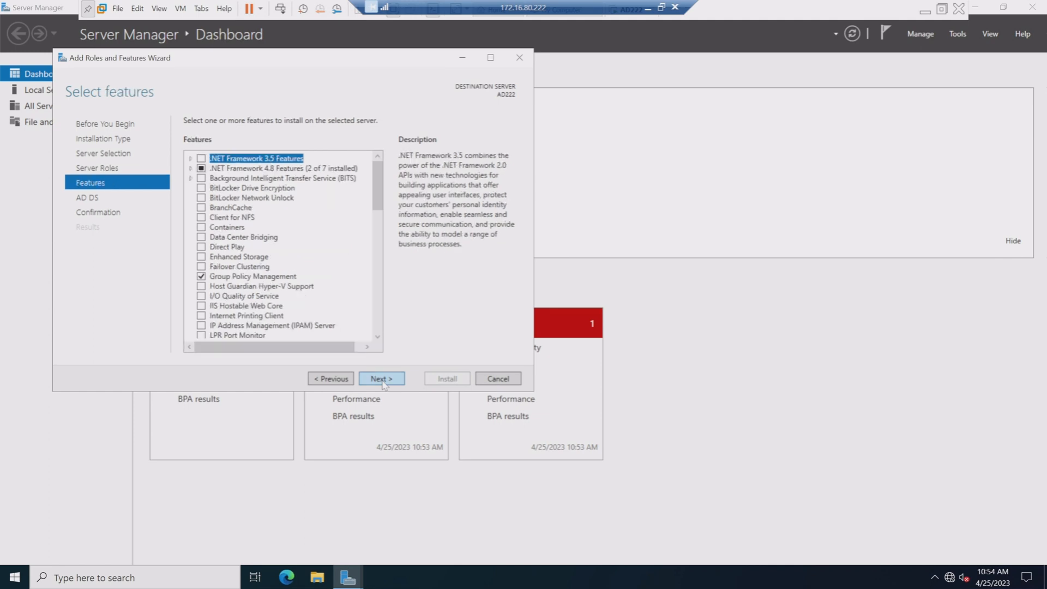
left_click(381, 378)
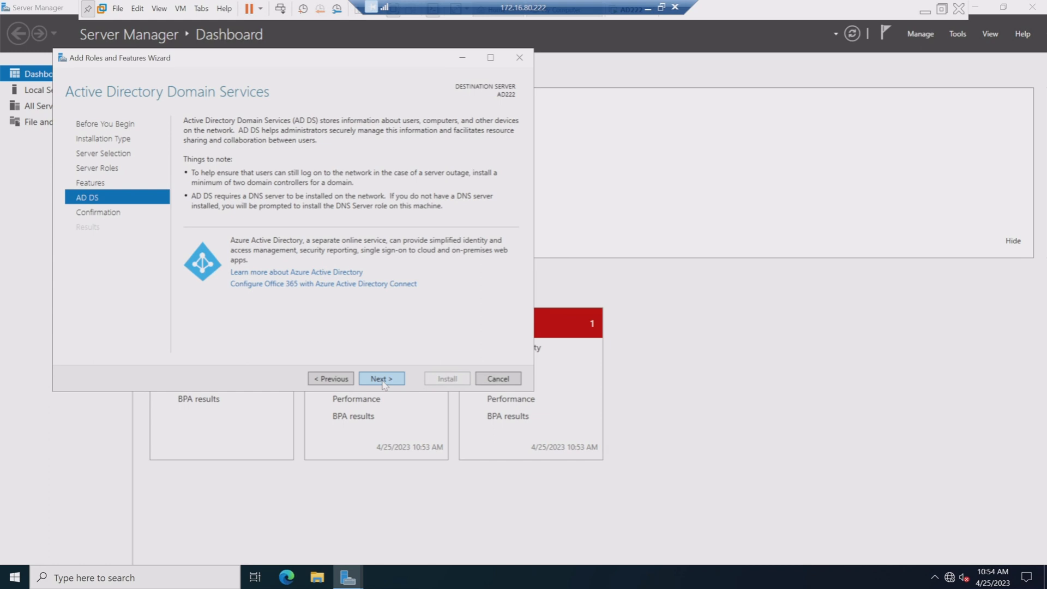
left_click(381, 379)
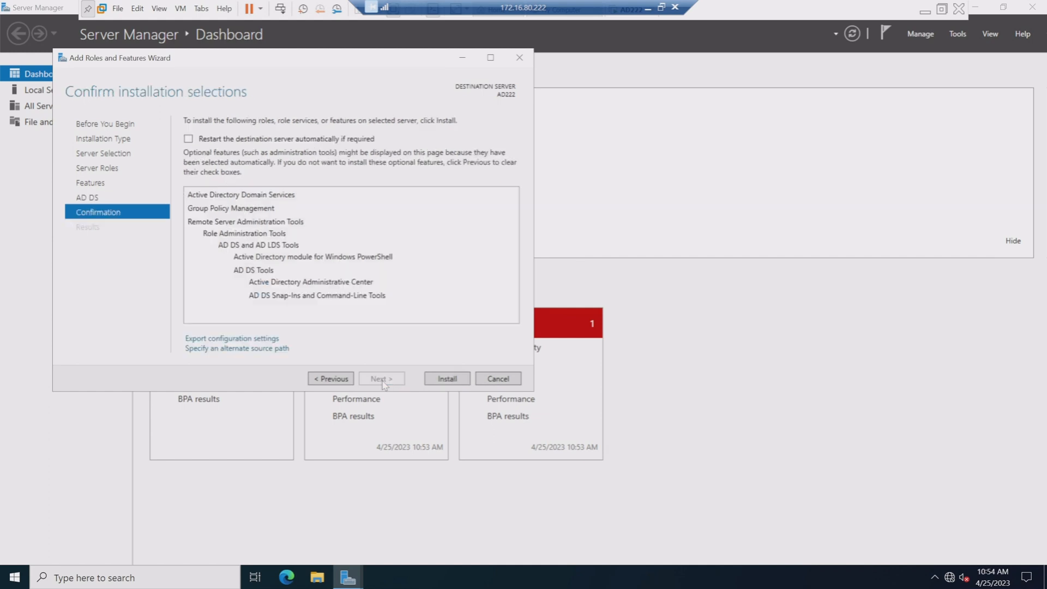
left_click(188, 140)
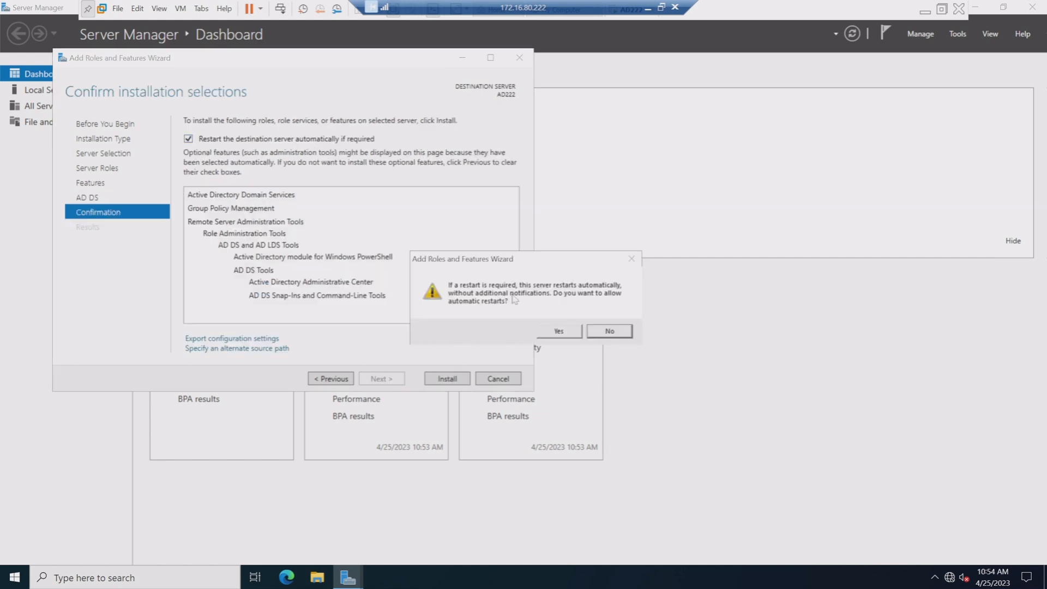
left_click(558, 331)
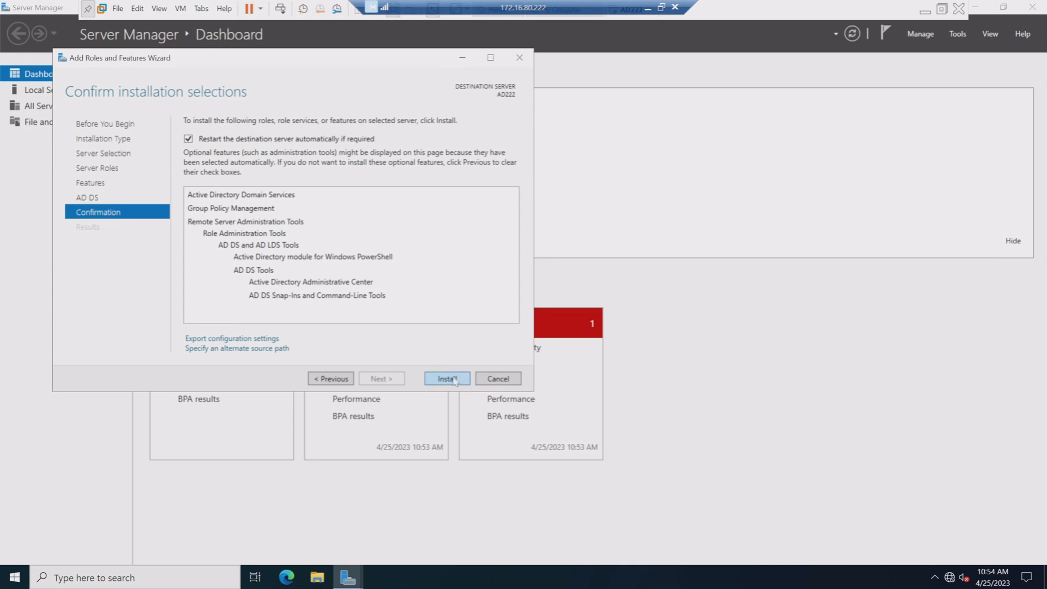
left_click(446, 379)
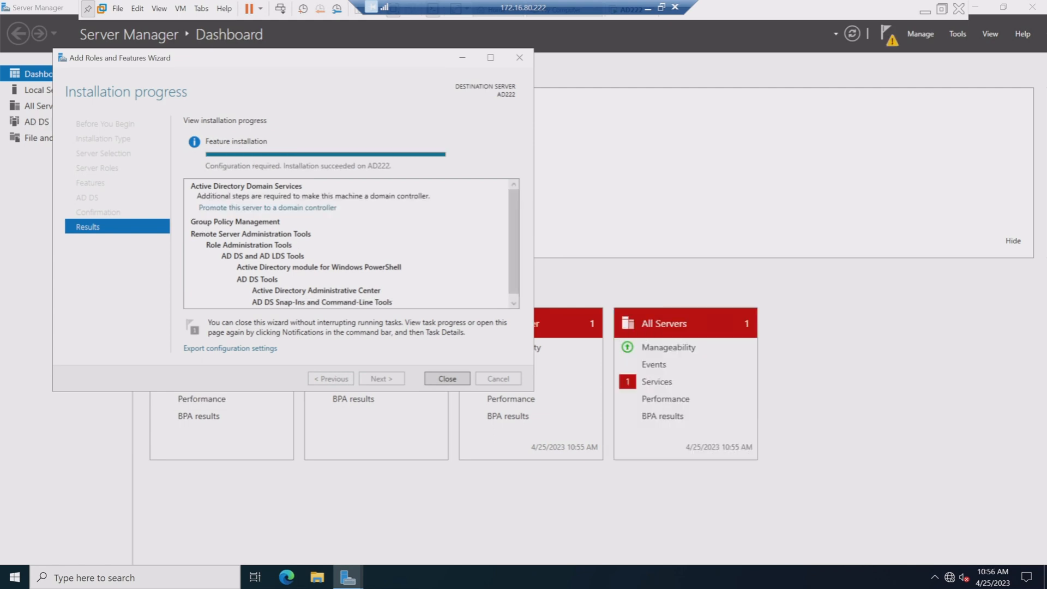
mouse_move(366, 175)
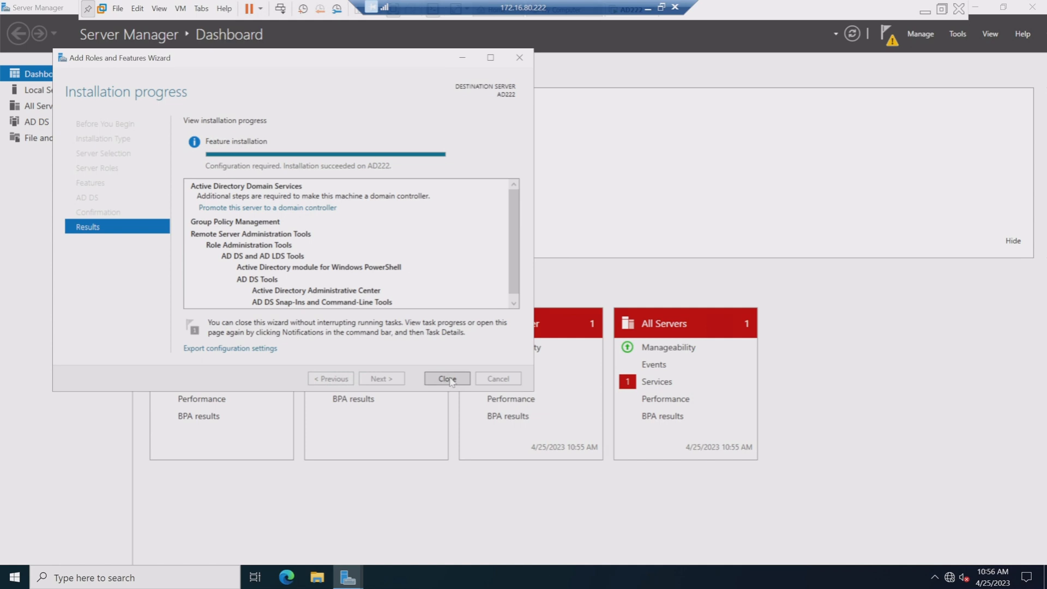
left_click(447, 379)
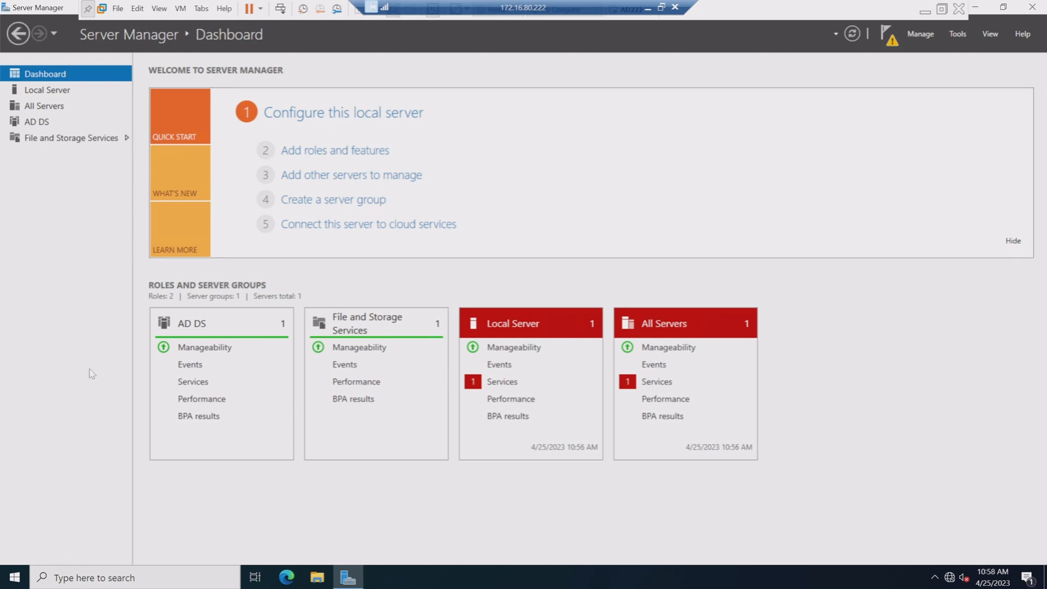
mouse_move(38, 127)
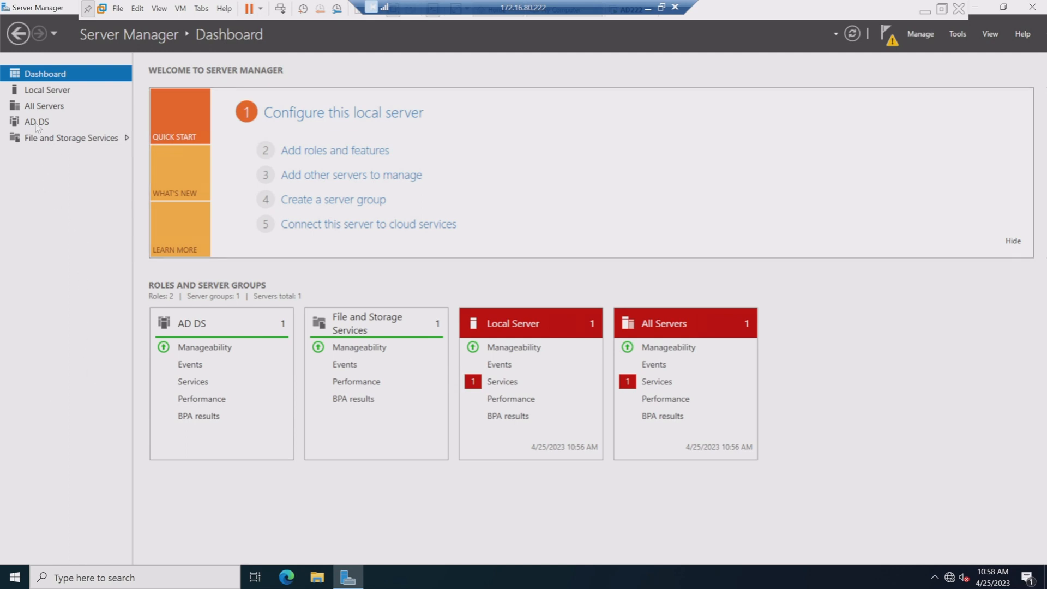
- From the AD DS page, launch Promote this server to a domain controller
left_click(36, 122)
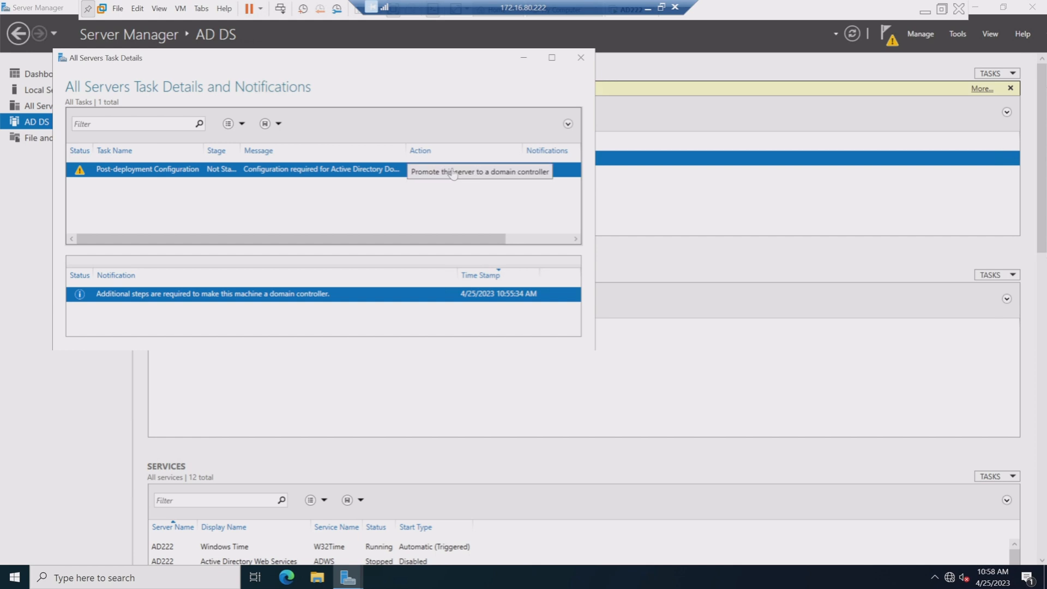
left_click(479, 172)
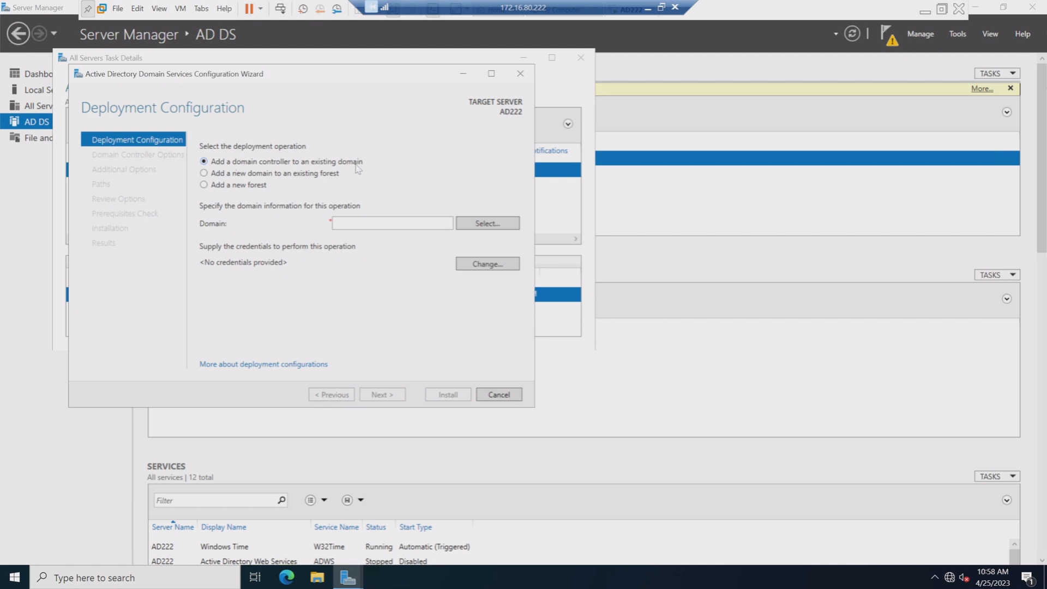
- Choose Add a new forest with root domain name nested.local
left_click(205, 185)
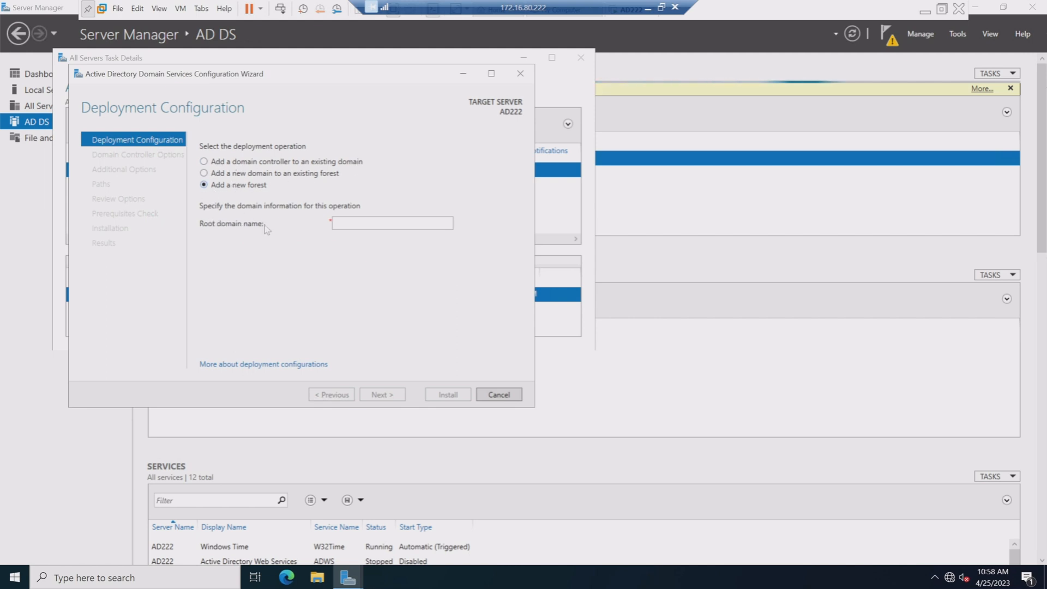
left_click(393, 223)
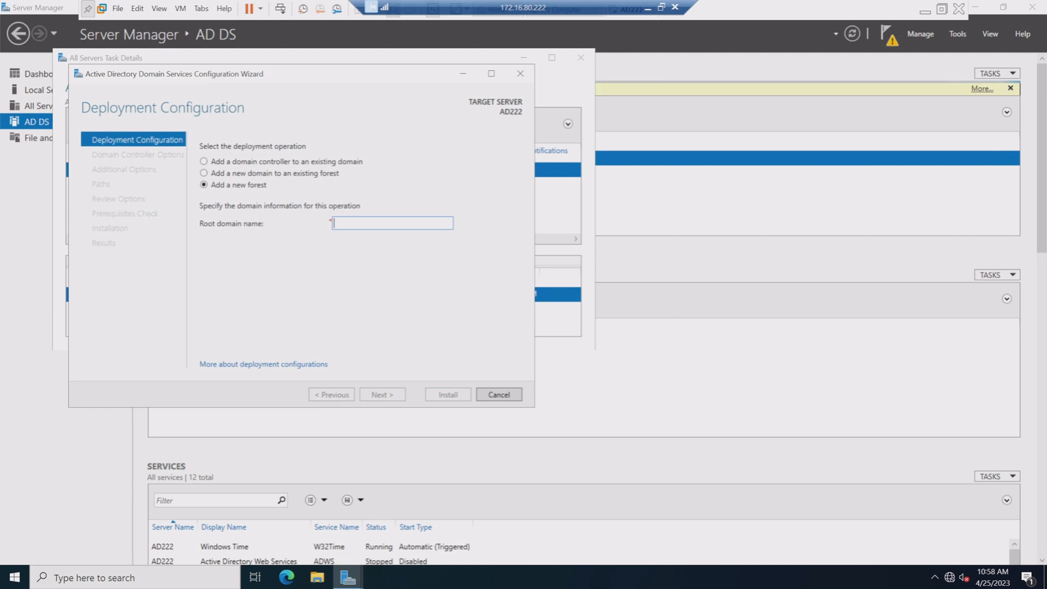
type("nested")
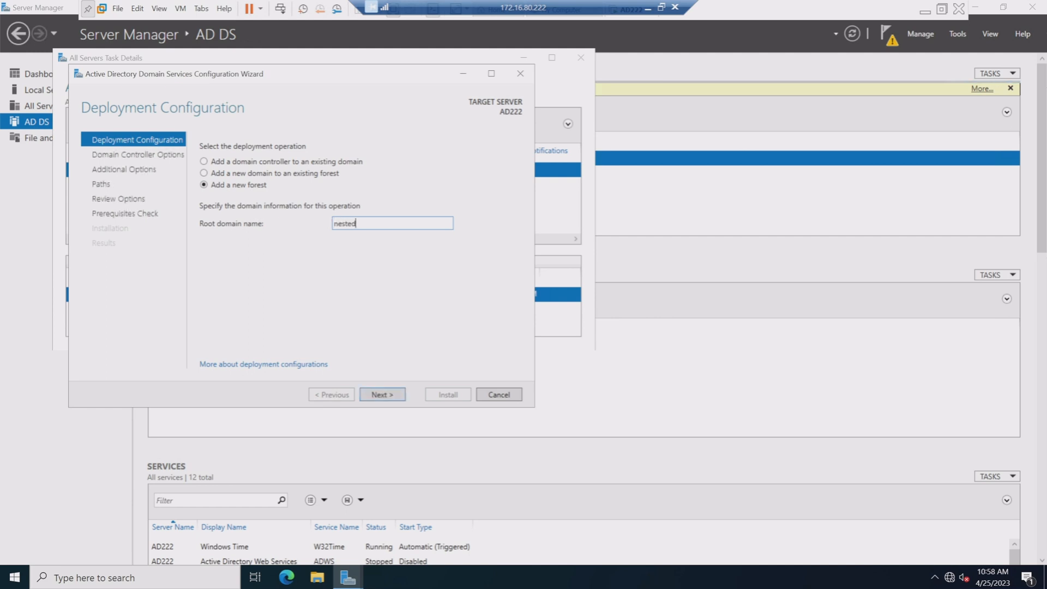
type(".local")
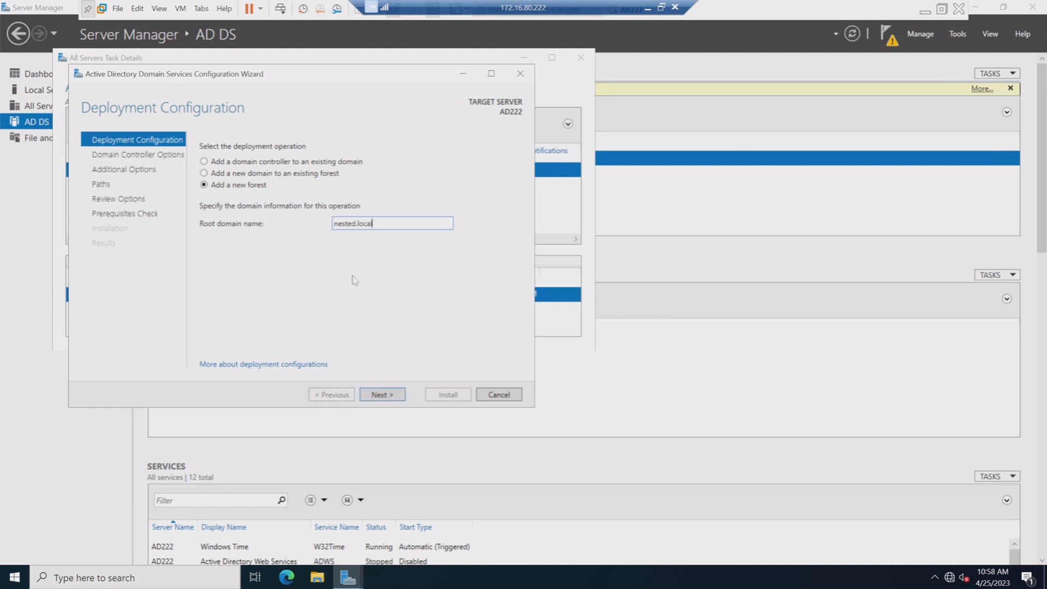
left_click(382, 394)
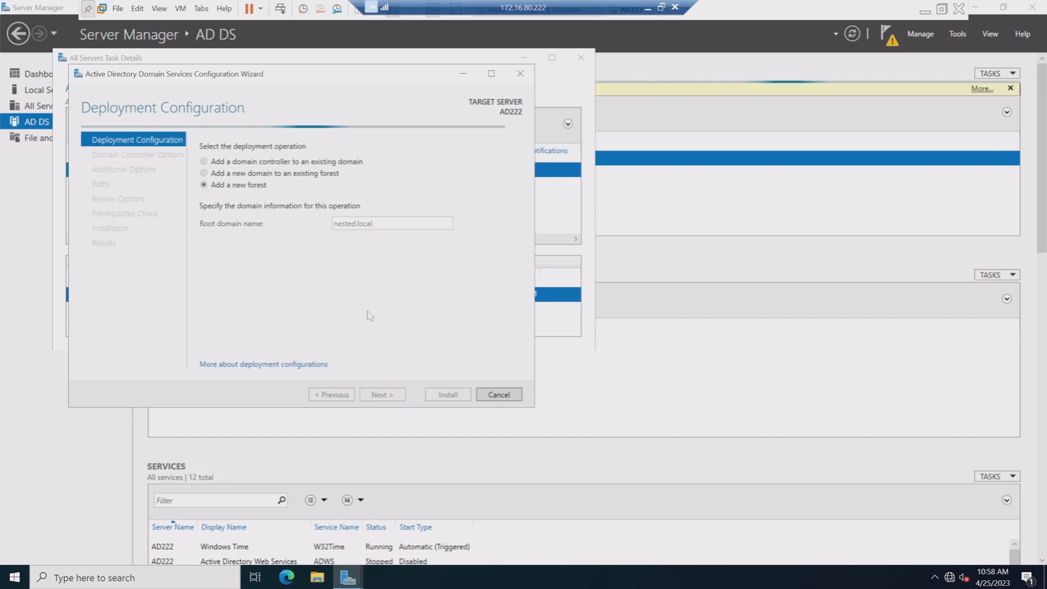
- Set the restore-mode password, skip DNS delegation, use NetBIOS name NESTED and default paths
left_click(381, 394)
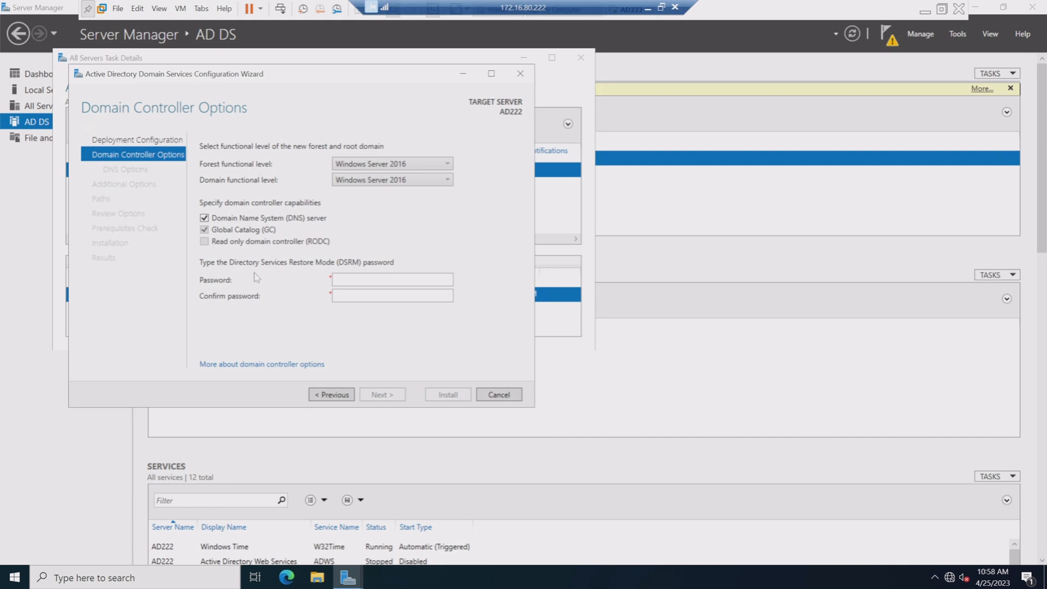
left_click(392, 279)
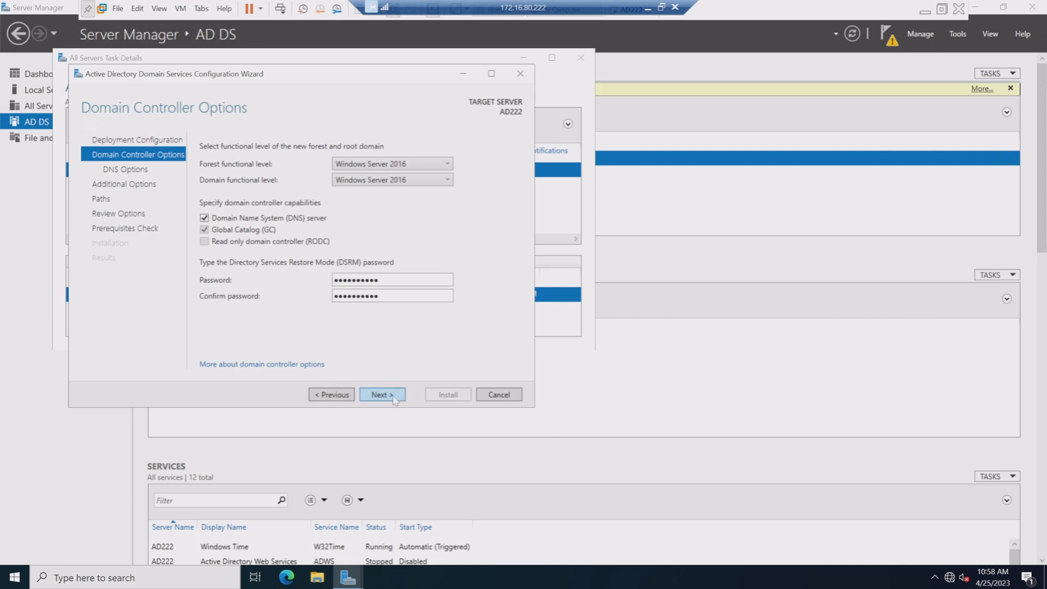
left_click(381, 395)
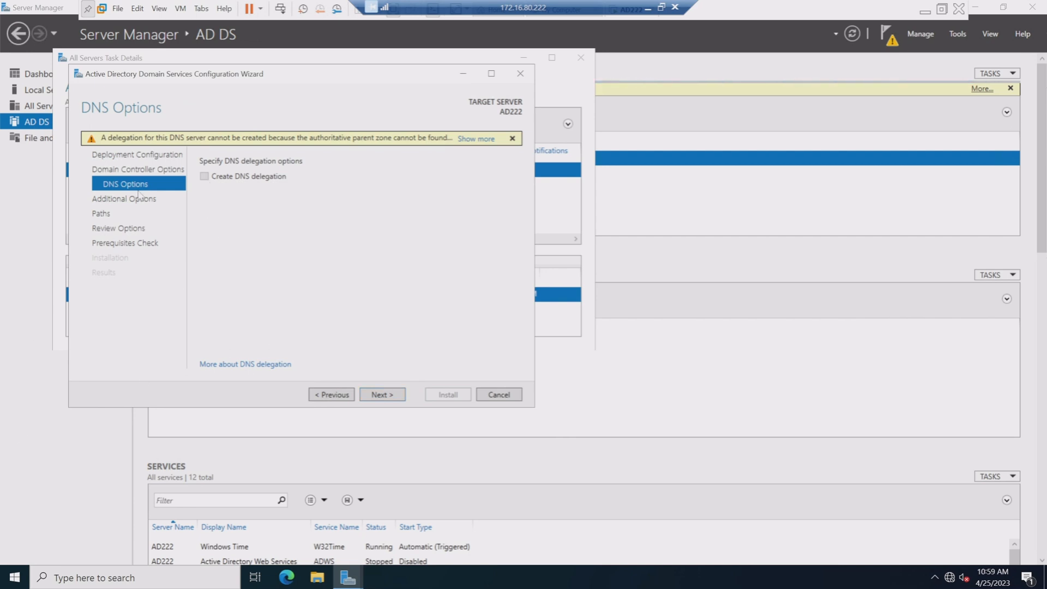
mouse_move(306, 128)
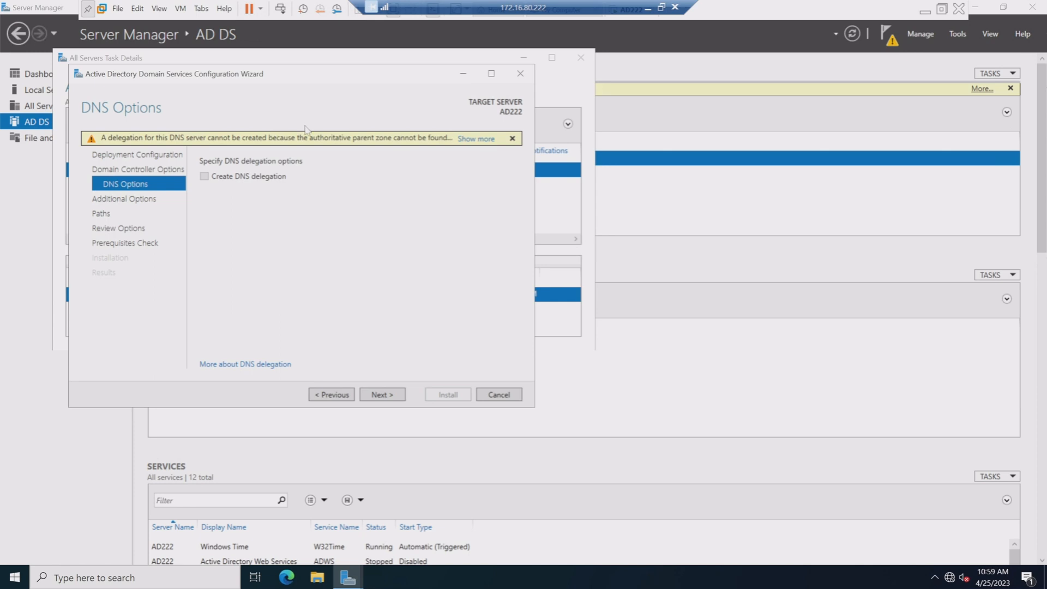
mouse_move(409, 318)
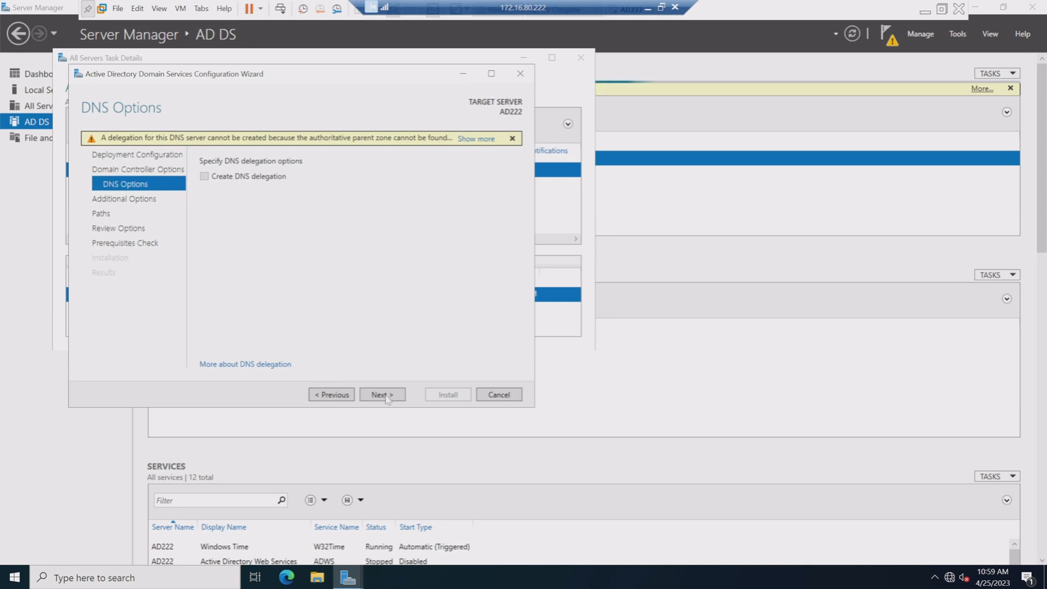
left_click(381, 394)
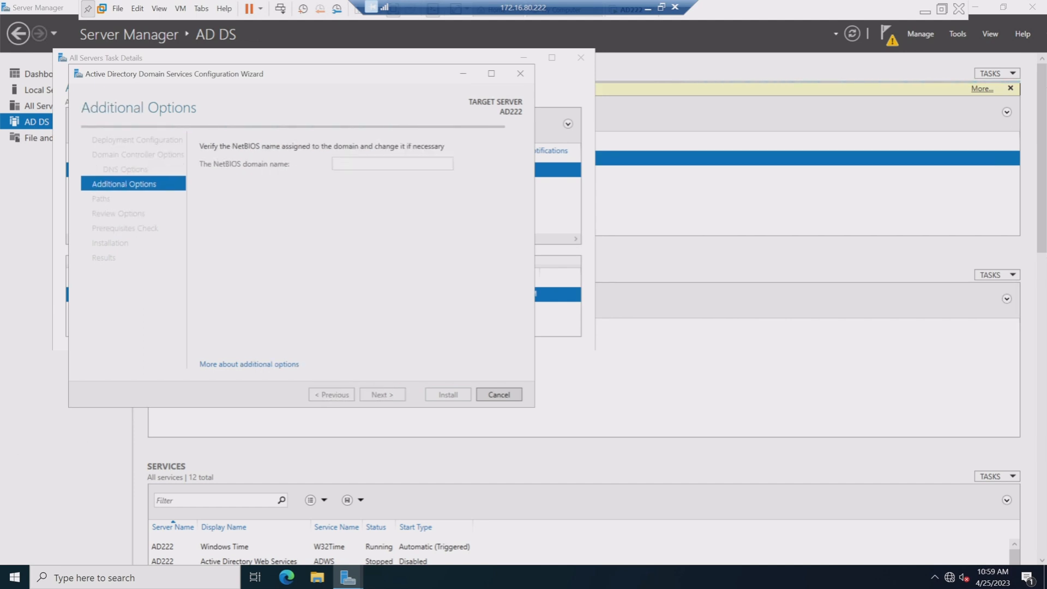
type("NESTED")
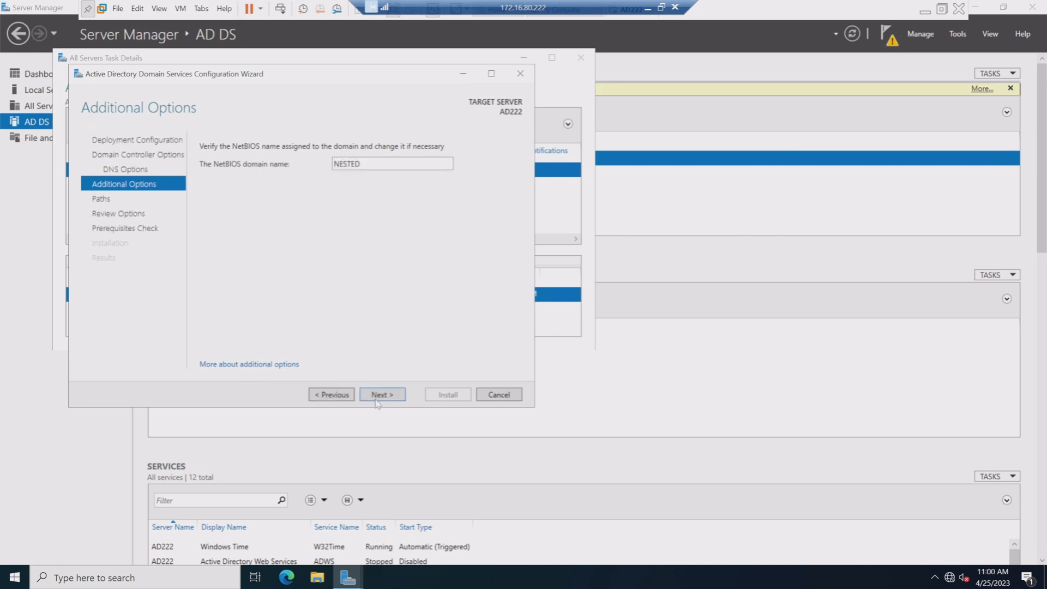
left_click(381, 394)
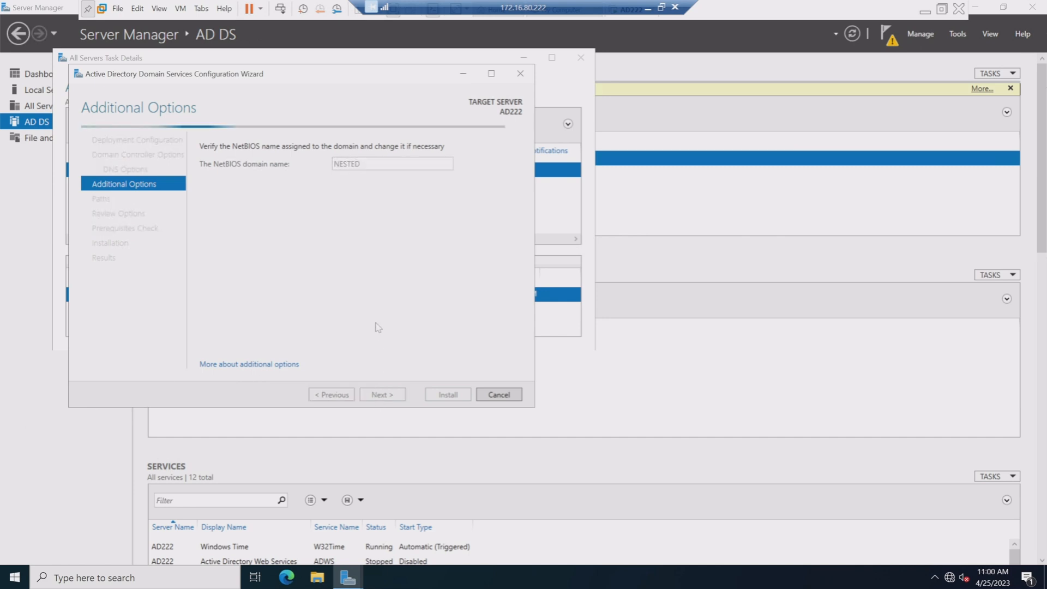
left_click(382, 394)
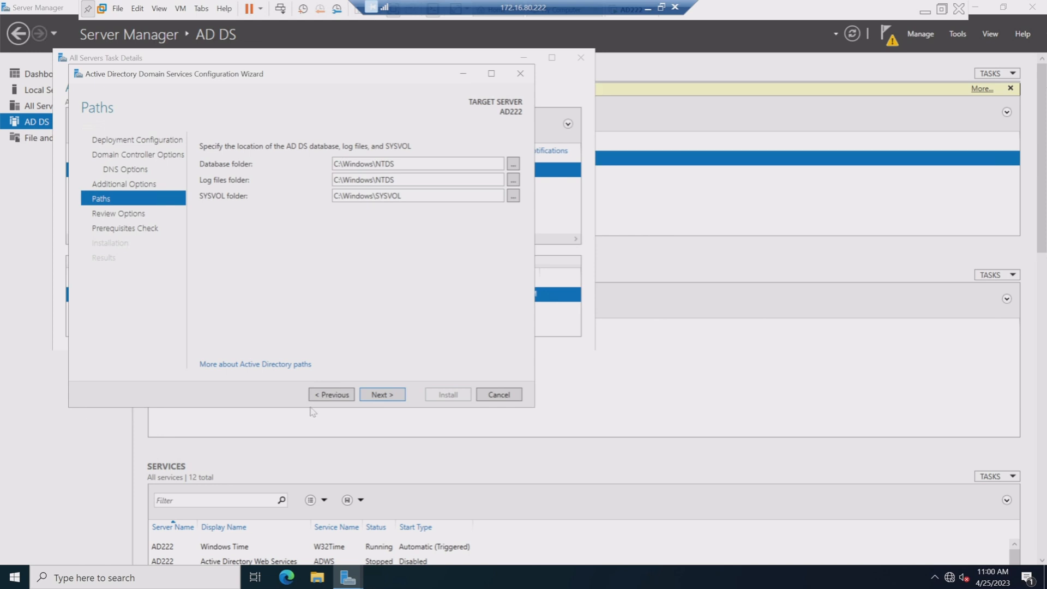
left_click(382, 394)
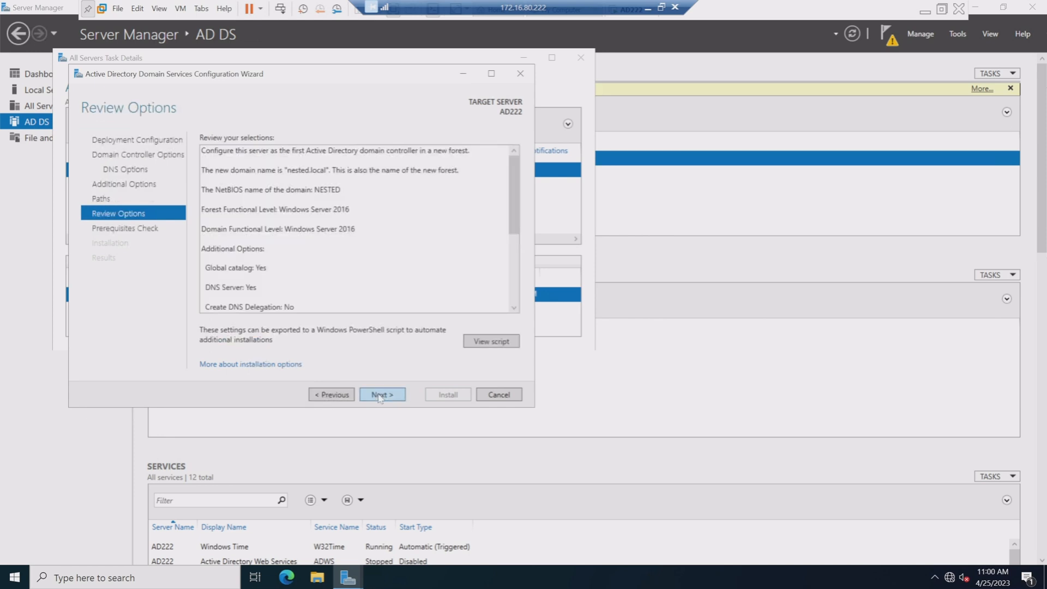
- Pass the prerequisite check, install the domain controller promotion, and dismiss the sign-out notice
left_click(382, 394)
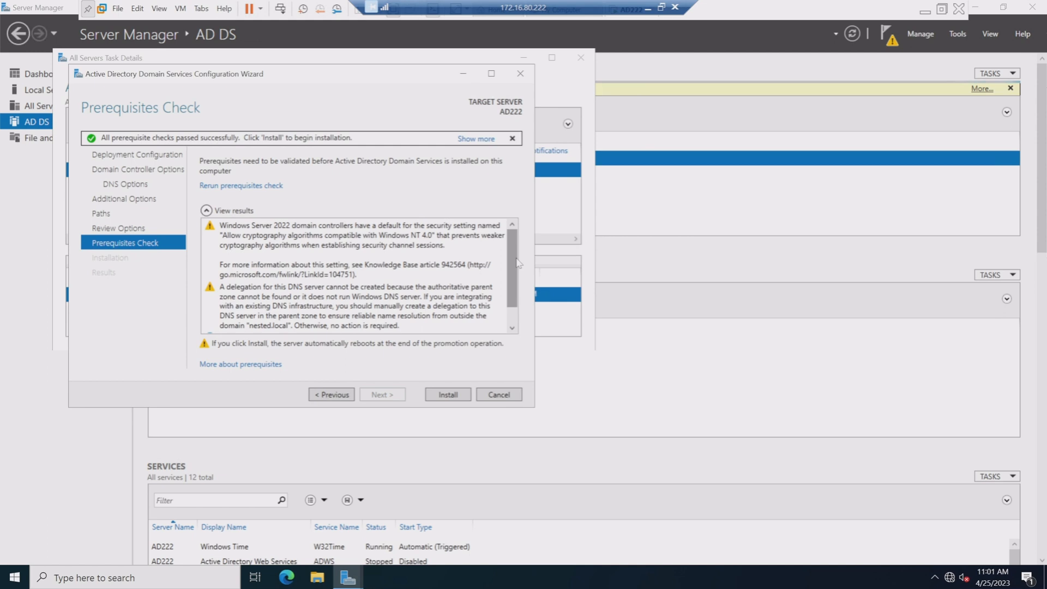
mouse_move(509, 245)
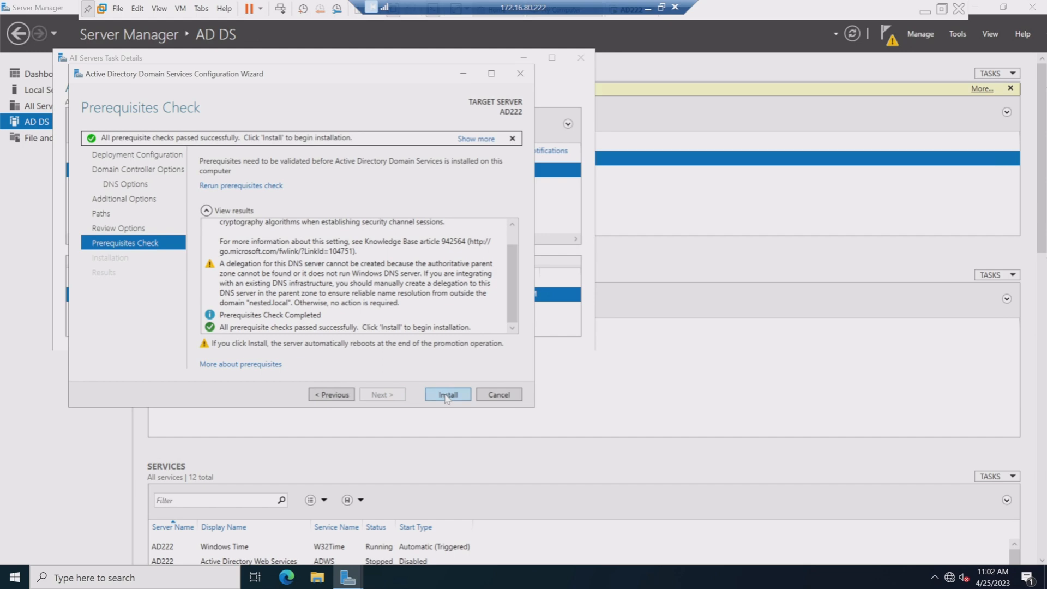
left_click(447, 394)
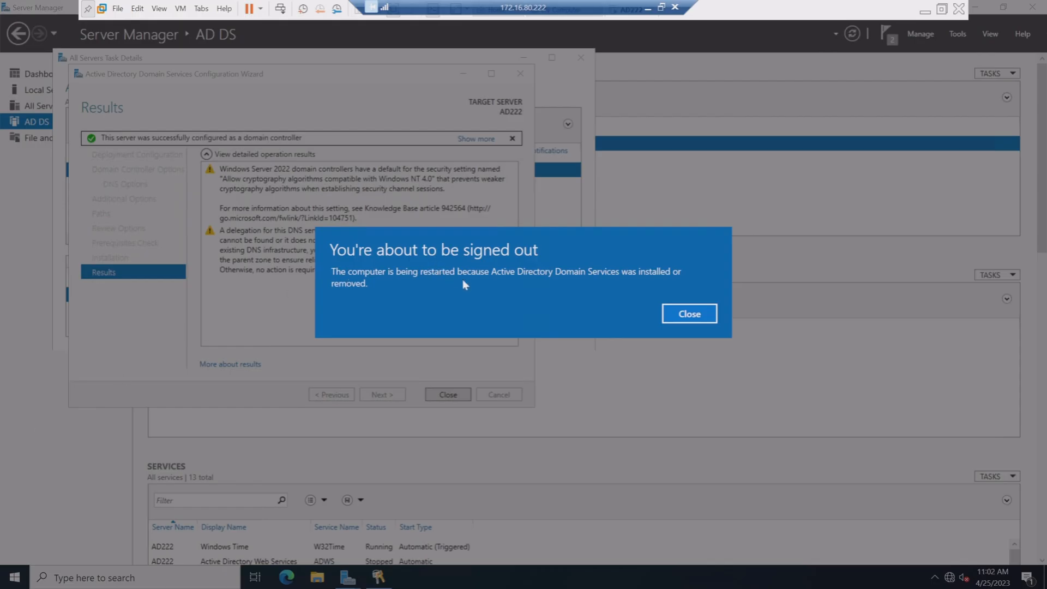
mouse_move(601, 288)
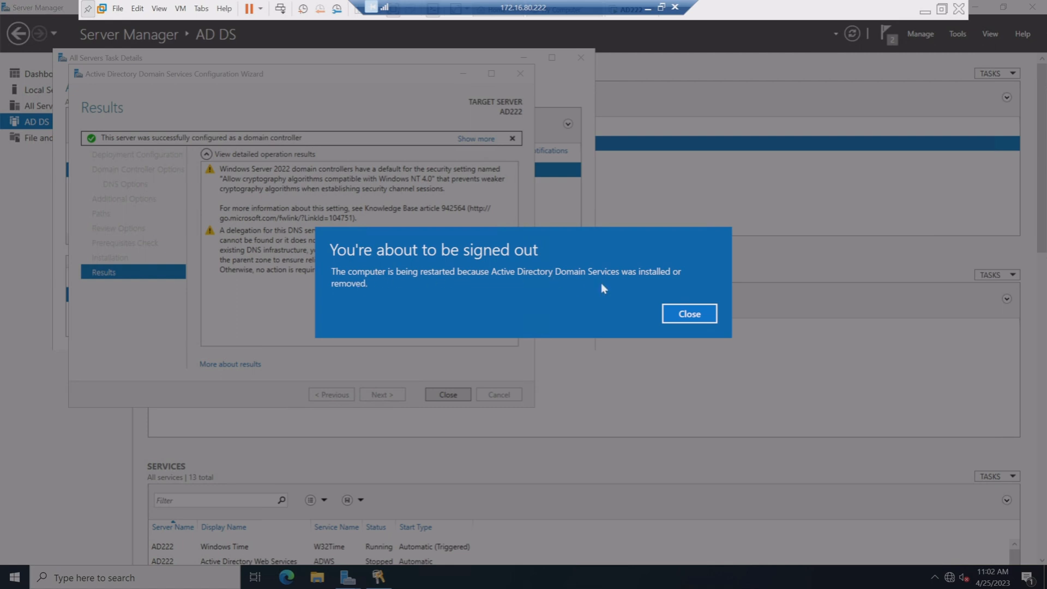
left_click(689, 314)
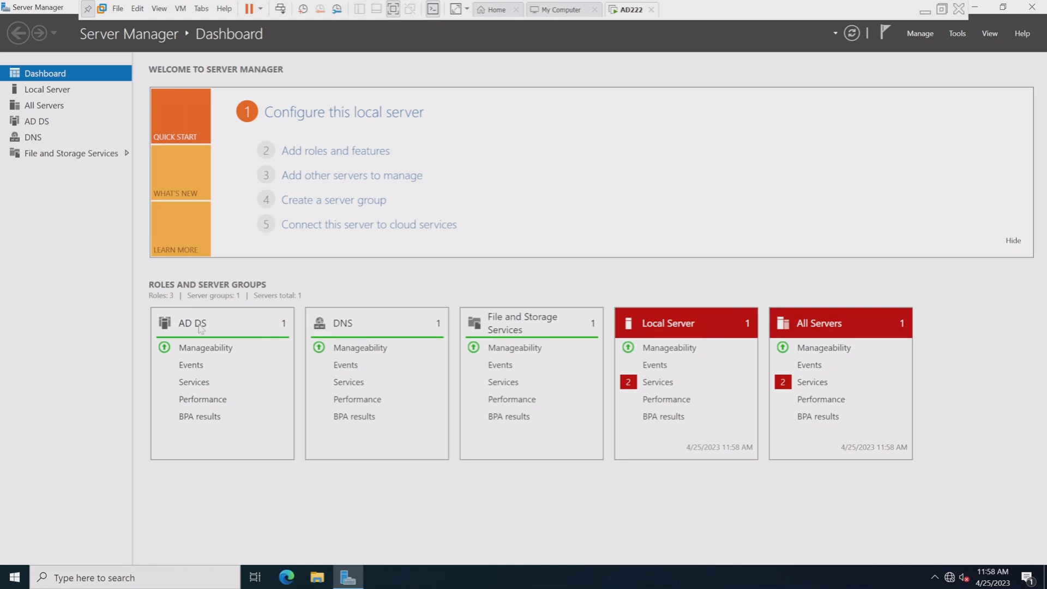
mouse_move(192, 328)
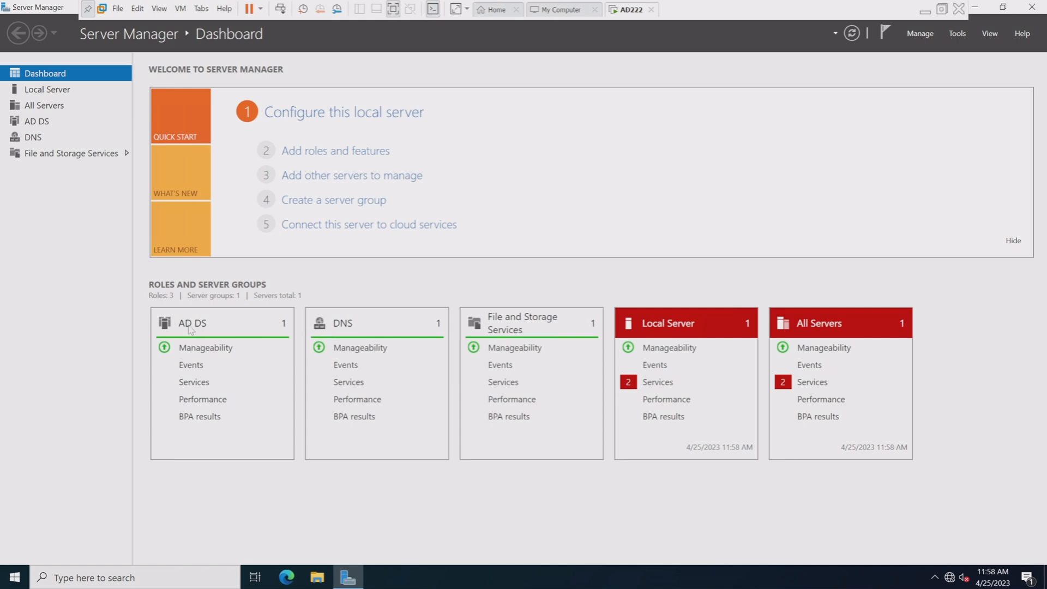
mouse_move(357, 327)
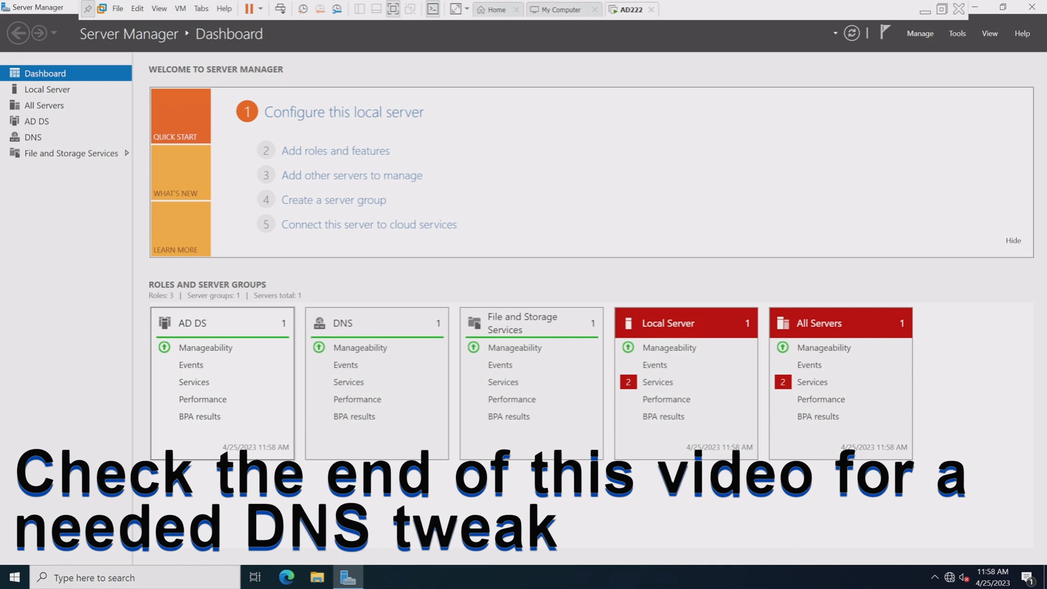
mouse_move(15, 577)
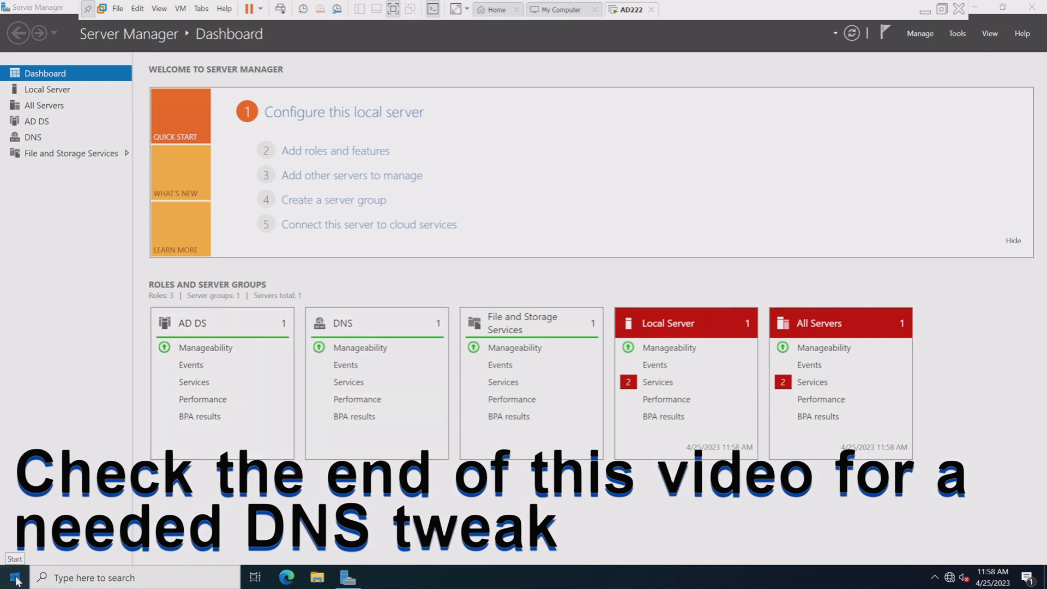
- Search for dns, open DNS Manager, and select the ad222 host record in the nested.local zone
left_click(15, 578)
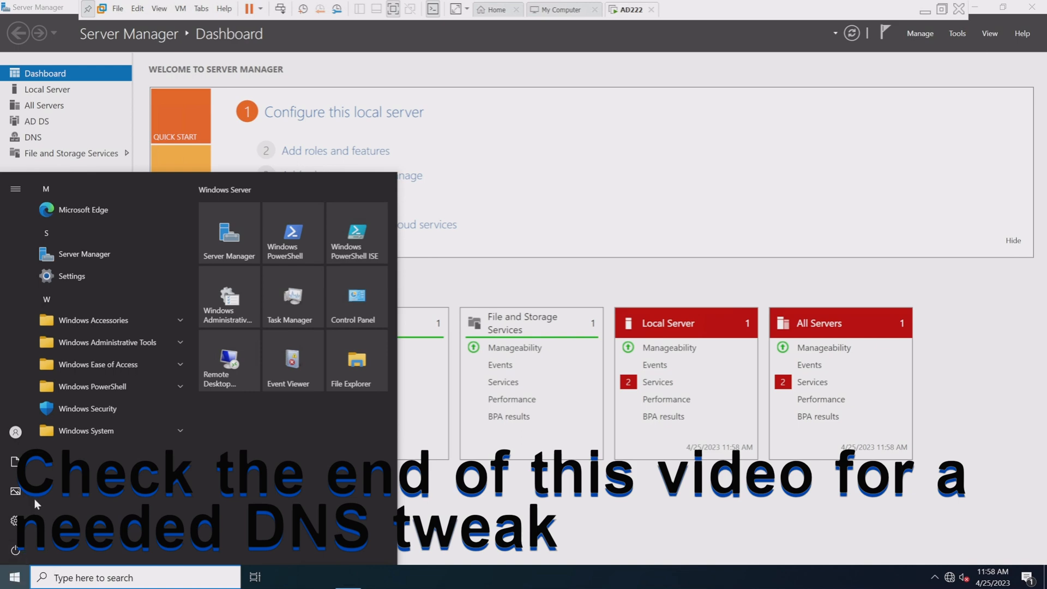
type("dns")
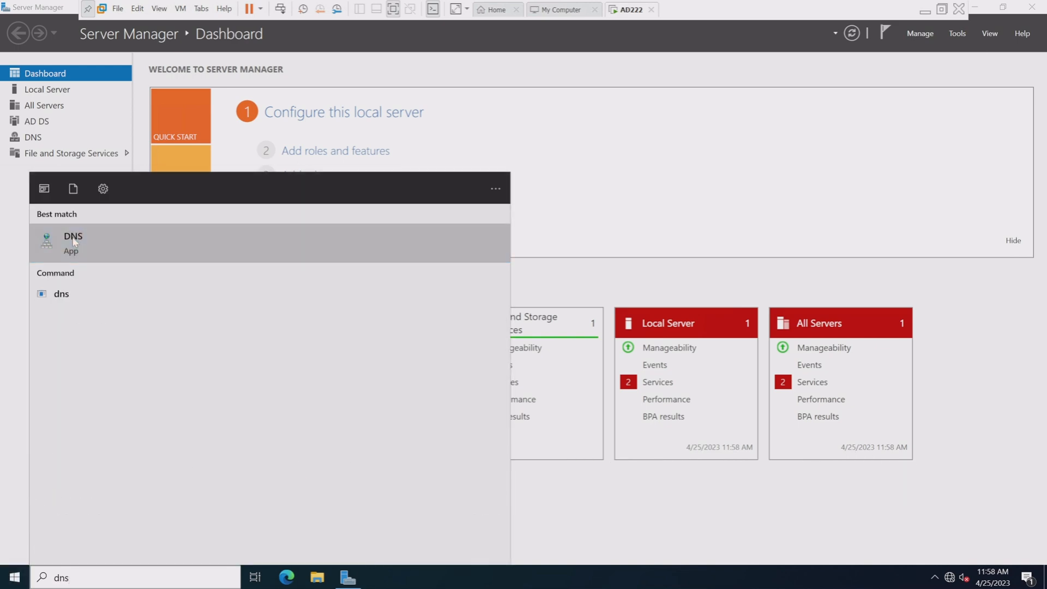
right_click(72, 243)
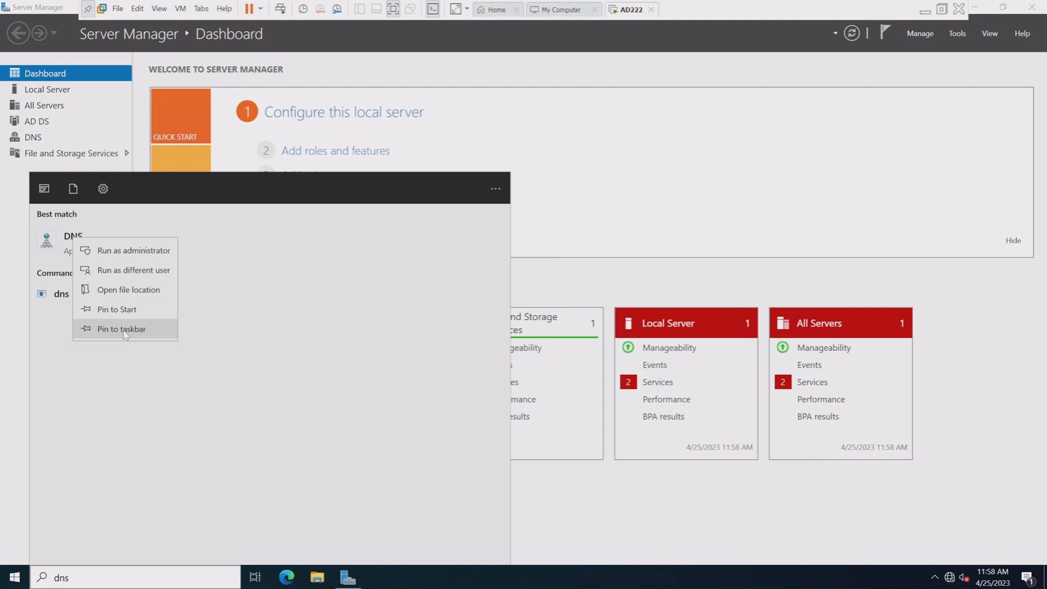
left_click(121, 328)
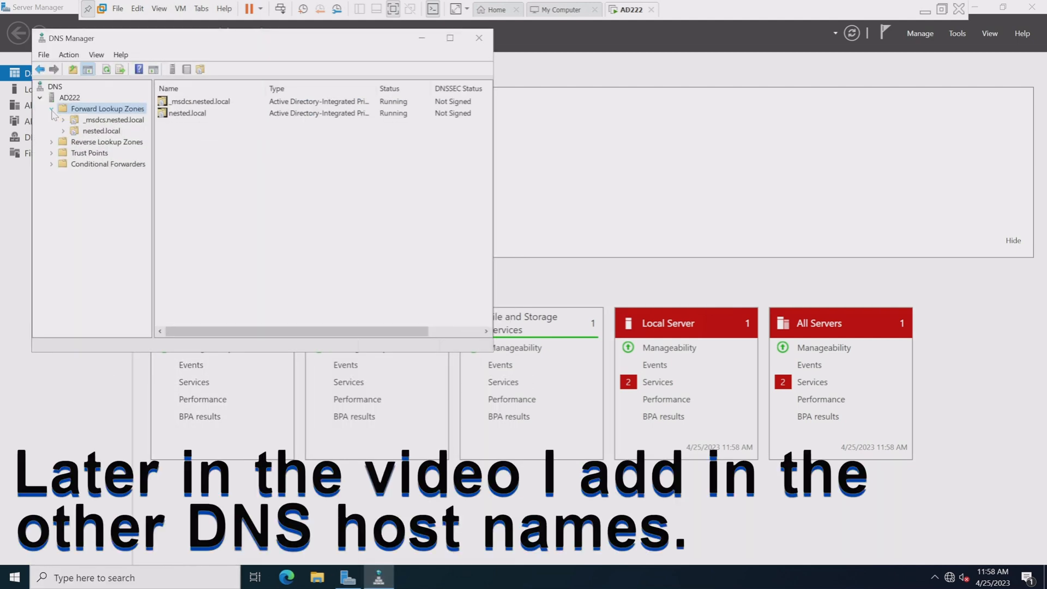
left_click(101, 130)
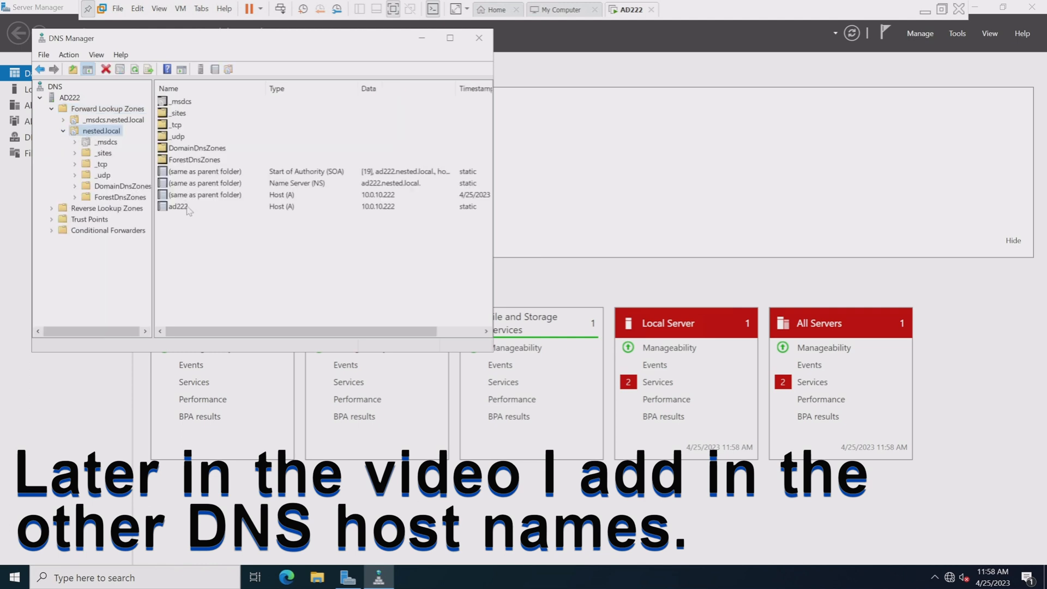
left_click(178, 206)
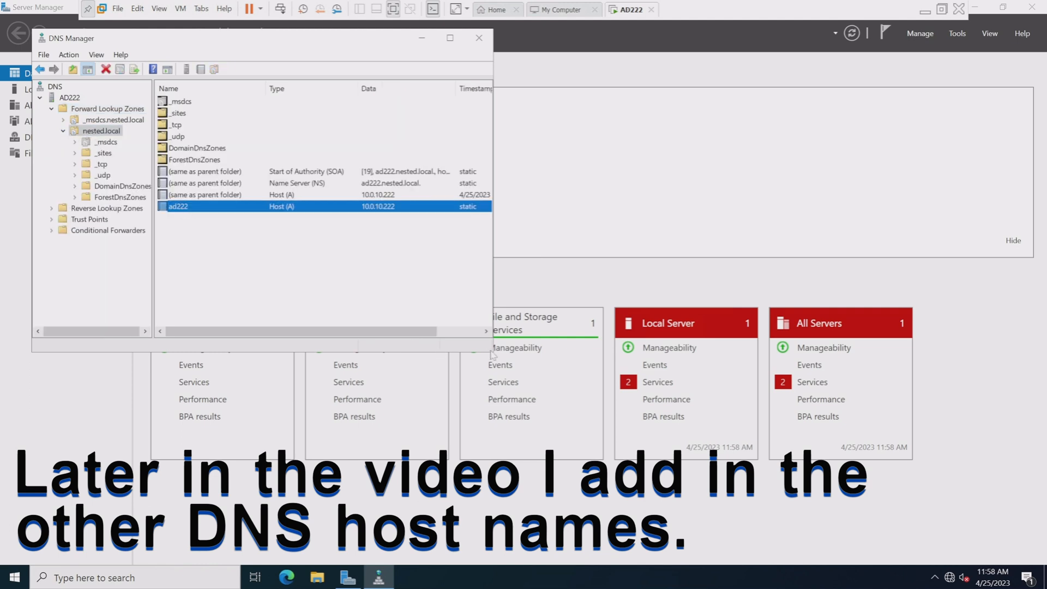